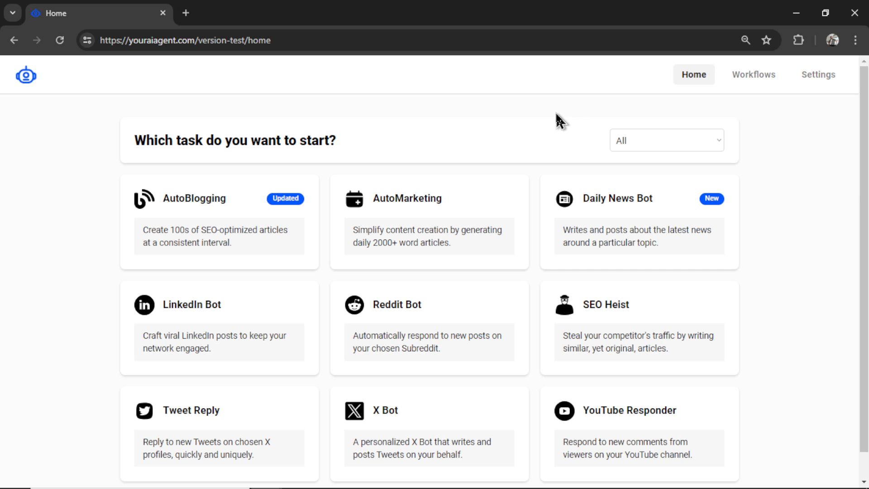
{"action": "mouse_move", "coordinate": [272, 230]}
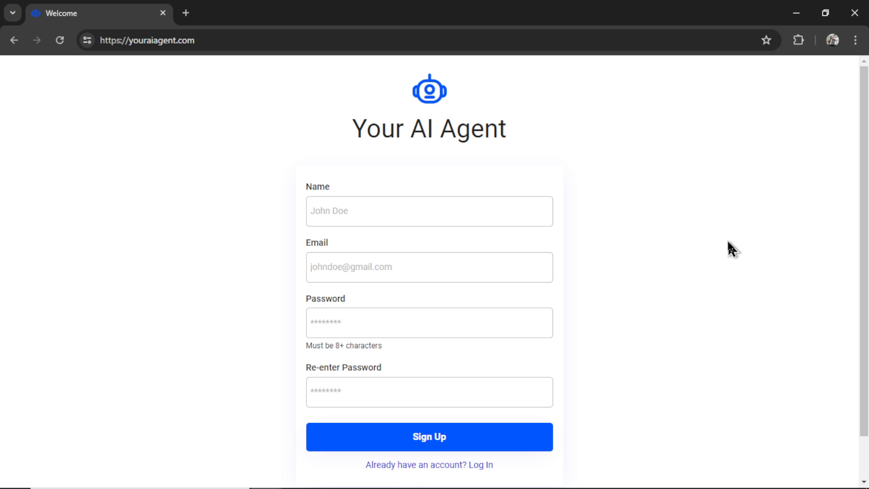
{"action": "mouse_move", "coordinate": [709, 218]}
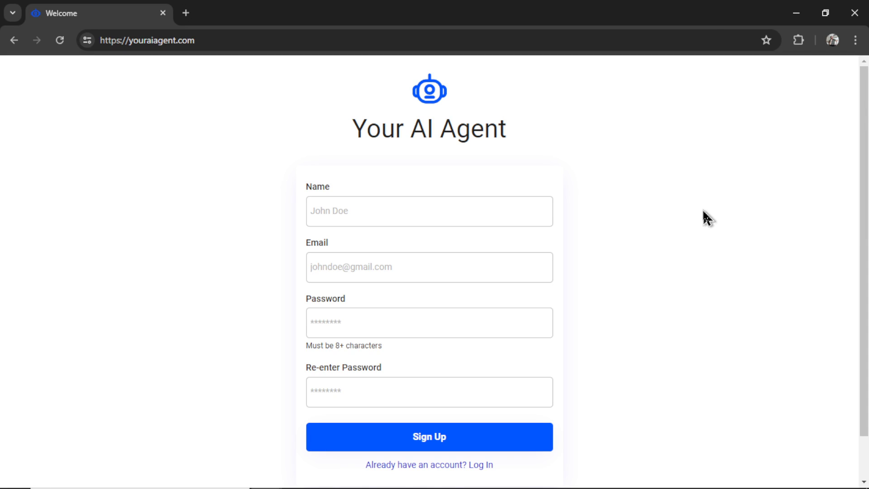
{"action": "mouse_move", "coordinate": [717, 212]}
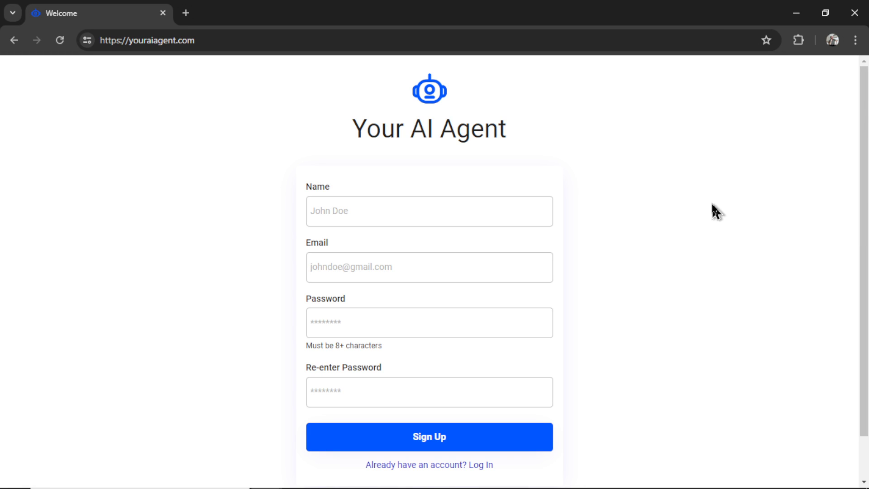
{"action": "mouse_move", "coordinate": [477, 203]}
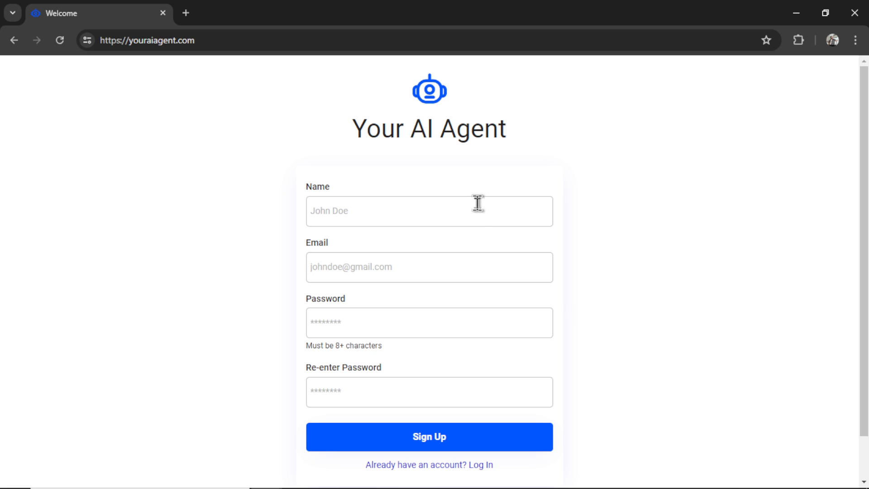
- Fill in the new account's name, password and password confirmation
{"action": "left_click", "coordinate": [429, 322]}
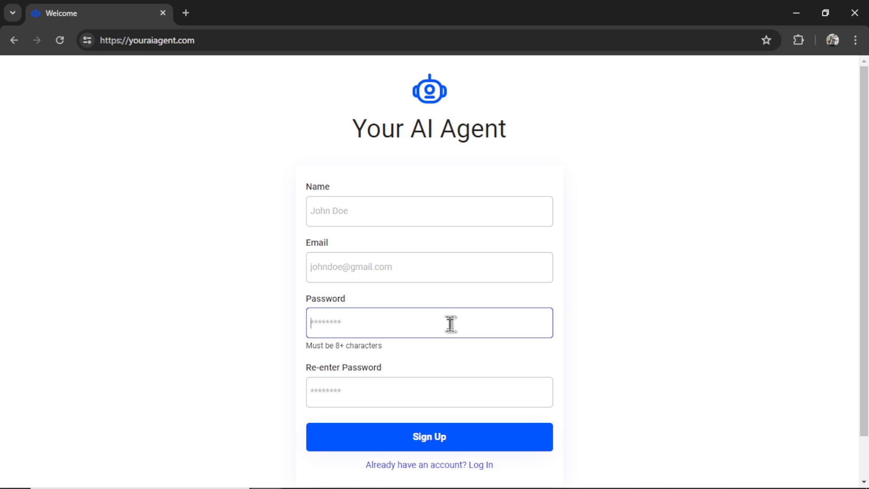
{"action": "left_click", "coordinate": [429, 391]}
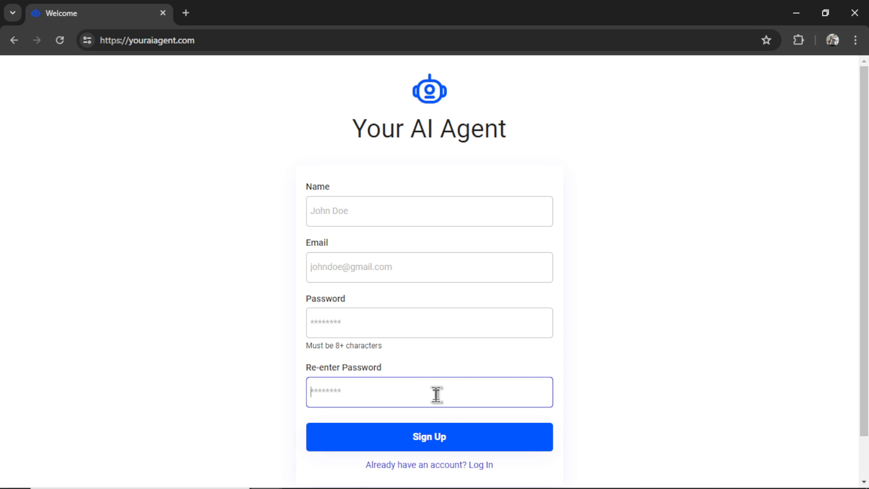
{"action": "left_click", "coordinate": [429, 436]}
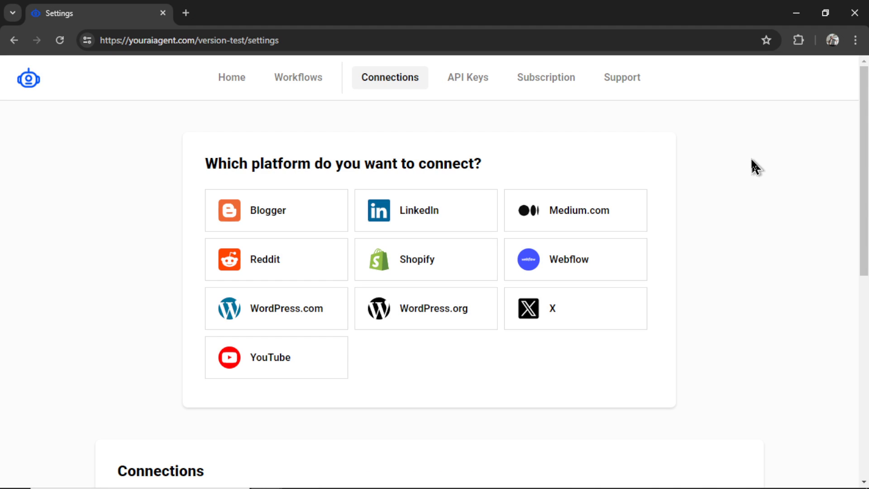
{"action": "mouse_move", "coordinate": [324, 371]}
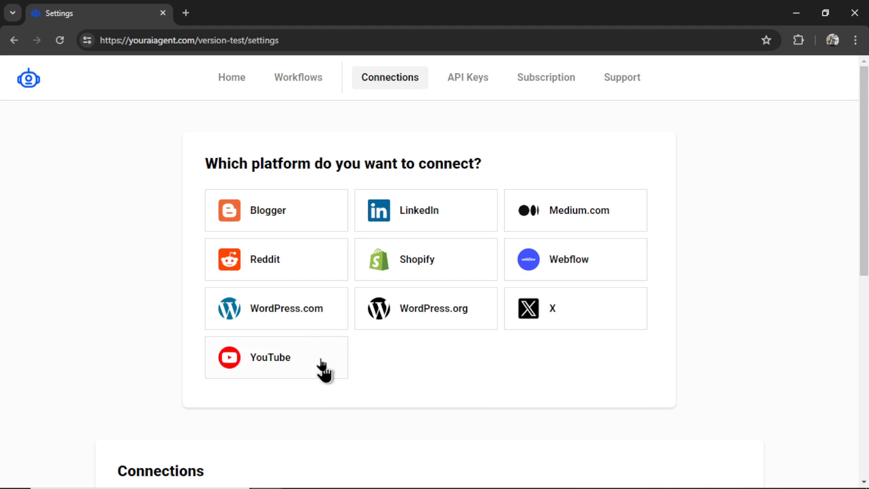
{"action": "mouse_move", "coordinate": [665, 409]}
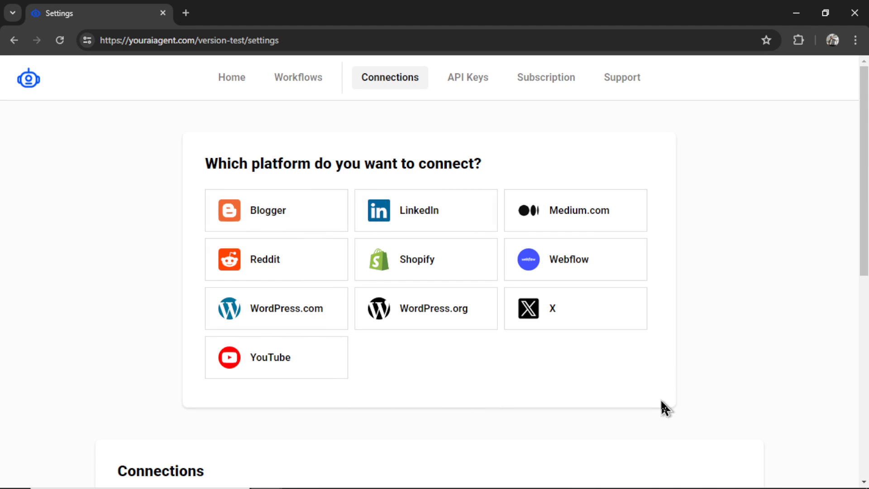
{"action": "mouse_move", "coordinate": [425, 390]}
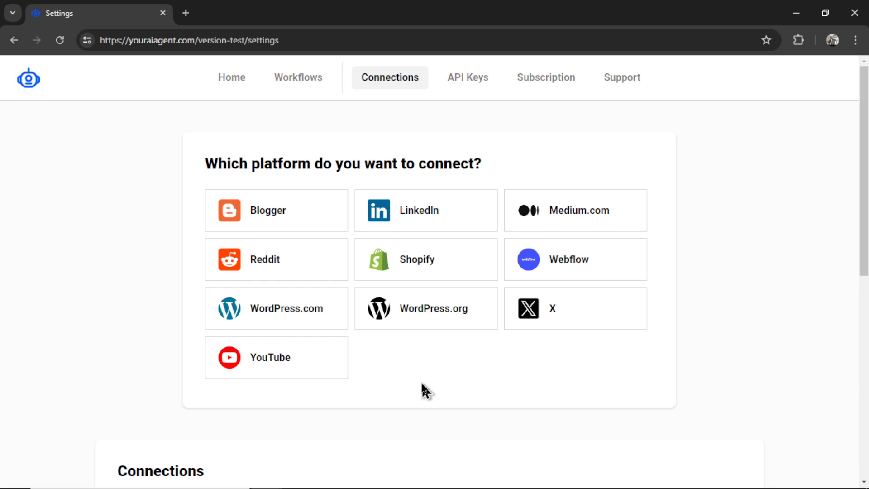
{"action": "mouse_move", "coordinate": [637, 404]}
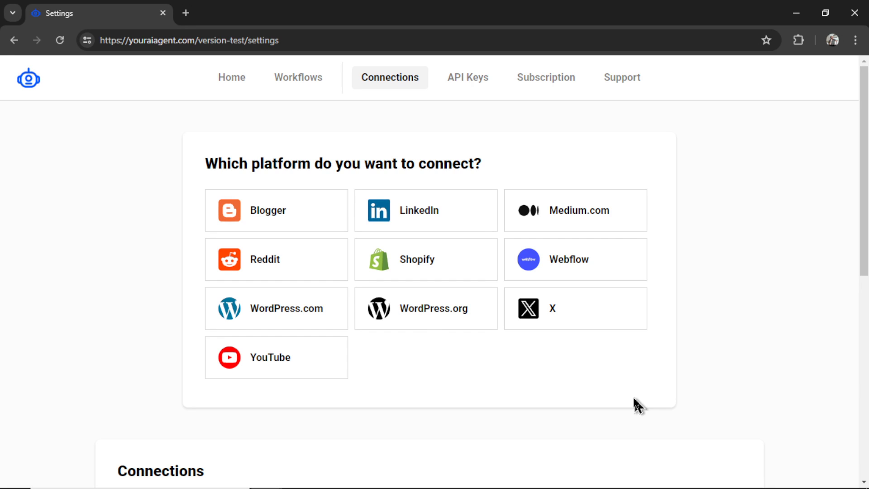
{"action": "mouse_move", "coordinate": [600, 395]}
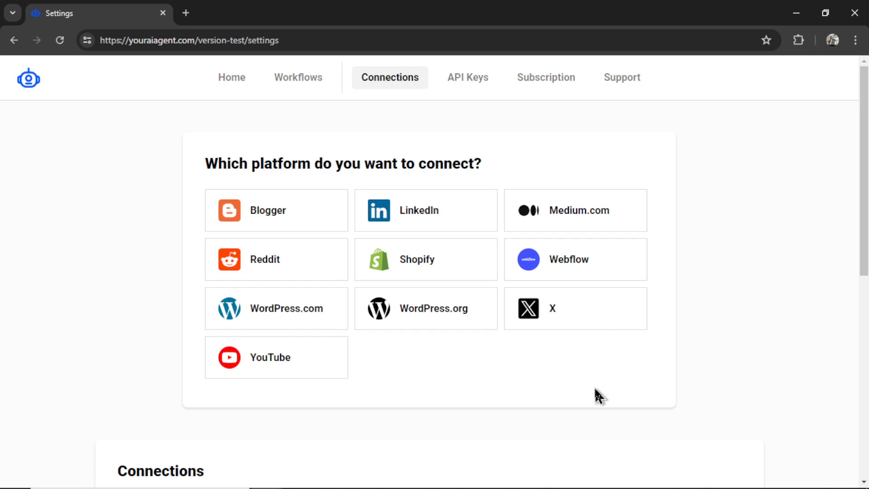
{"action": "mouse_move", "coordinate": [325, 225]}
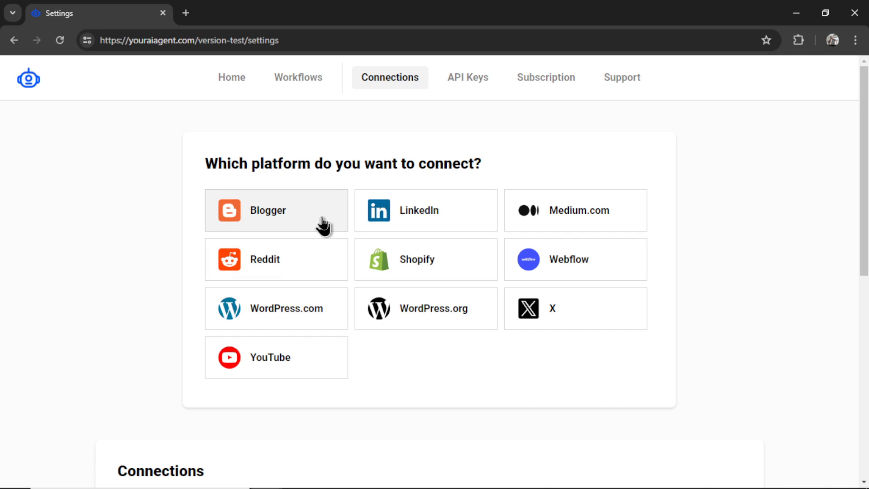
{"action": "mouse_move", "coordinate": [591, 220]}
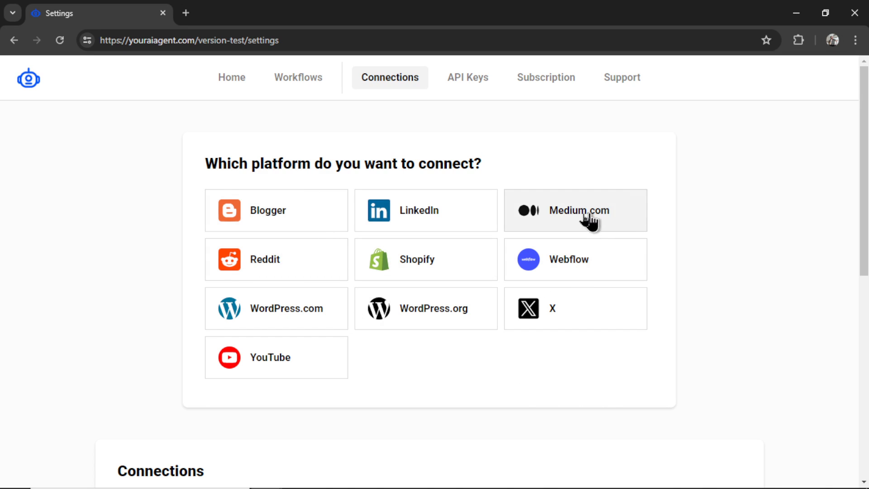
{"action": "mouse_move", "coordinate": [604, 263]}
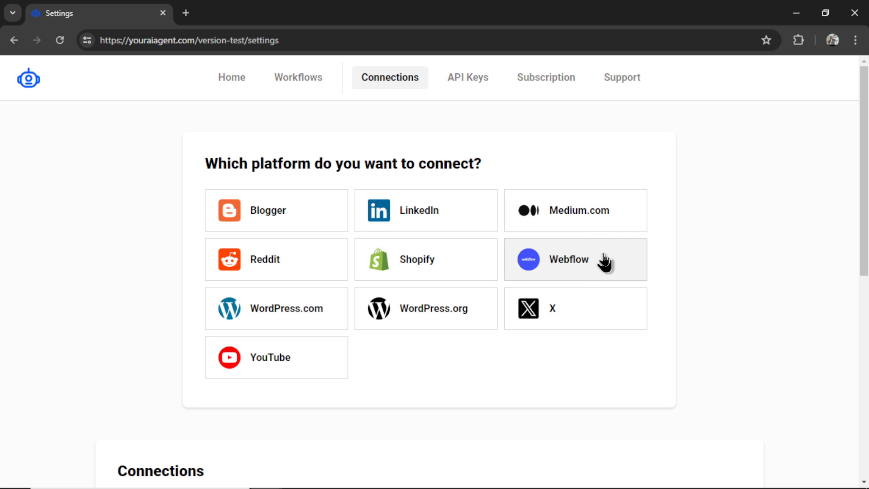
{"action": "mouse_move", "coordinate": [324, 326]}
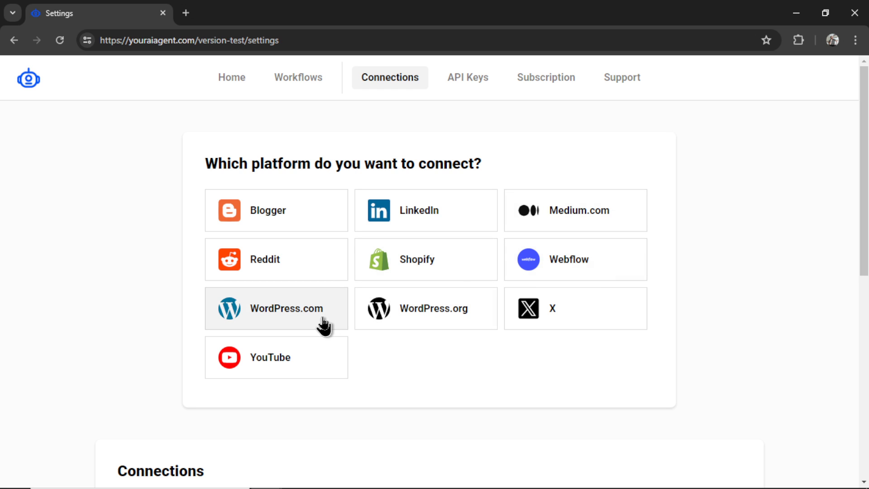
{"action": "mouse_move", "coordinate": [459, 392]}
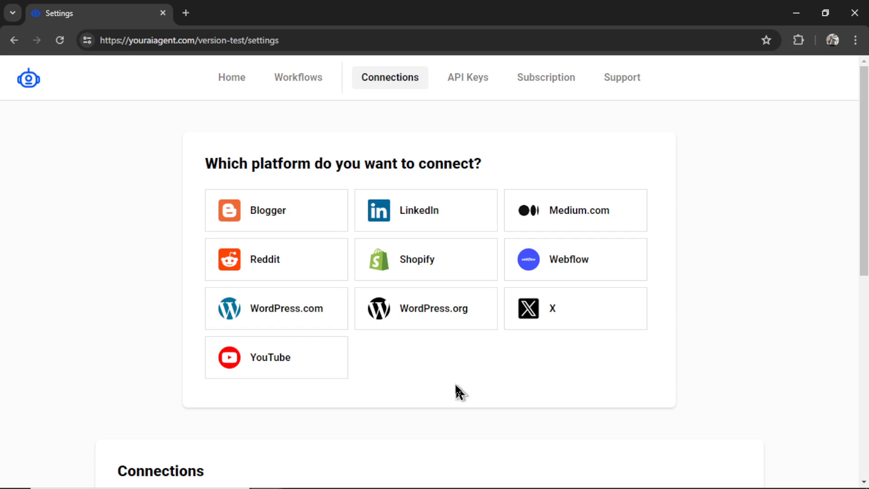
{"action": "mouse_move", "coordinate": [769, 341]}
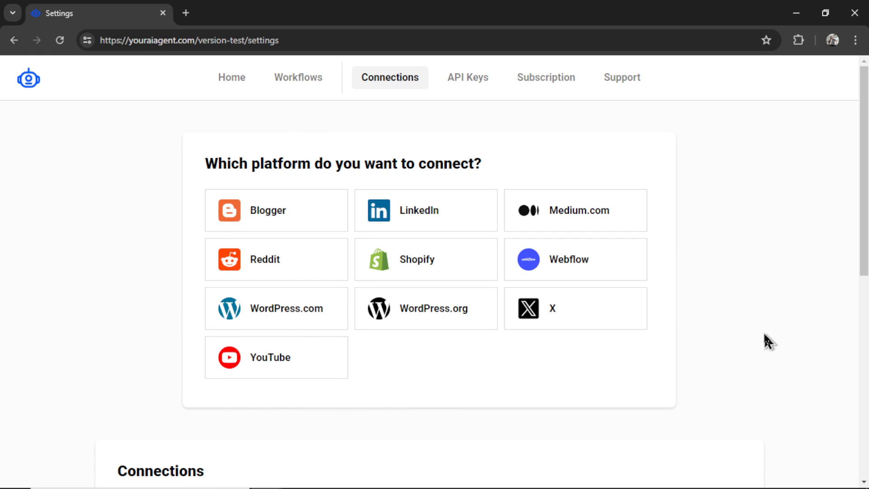
{"action": "mouse_move", "coordinate": [614, 303]}
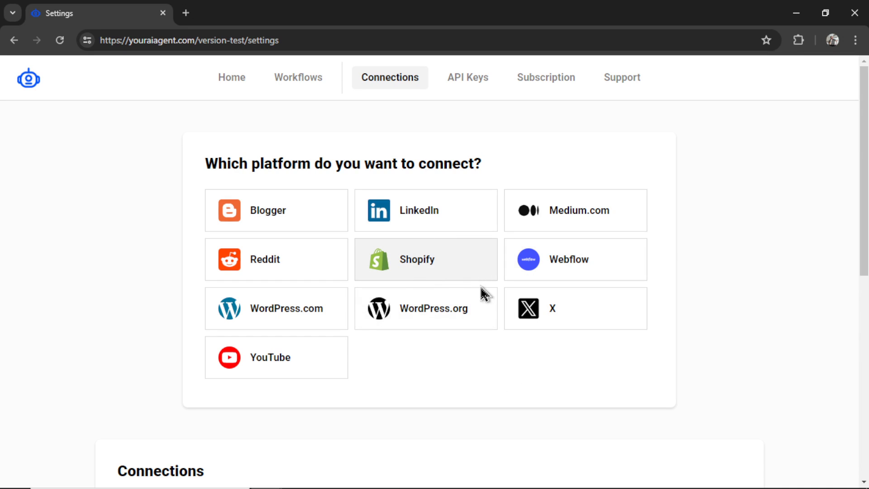
- Begin the Medium.com connection named My Medium Connection and bring up the Security and apps link's options
{"action": "left_click", "coordinate": [434, 308]}
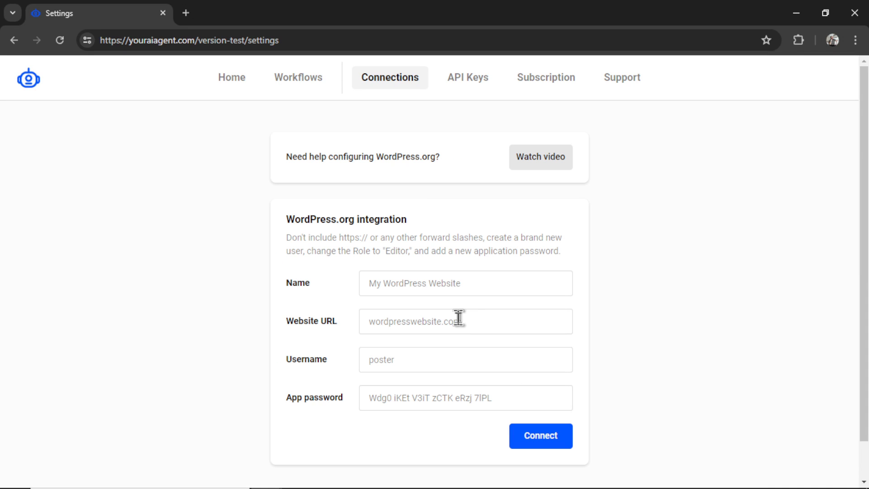
{"action": "mouse_move", "coordinate": [581, 183]}
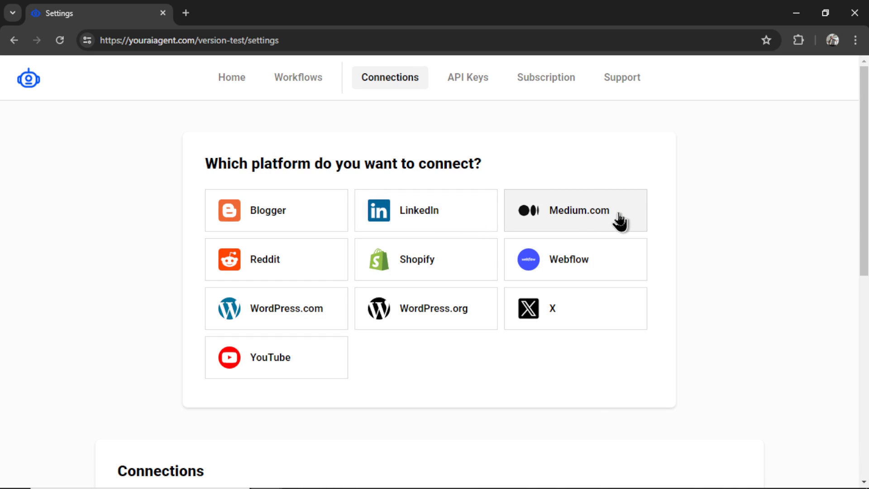
{"action": "left_click", "coordinate": [576, 210]}
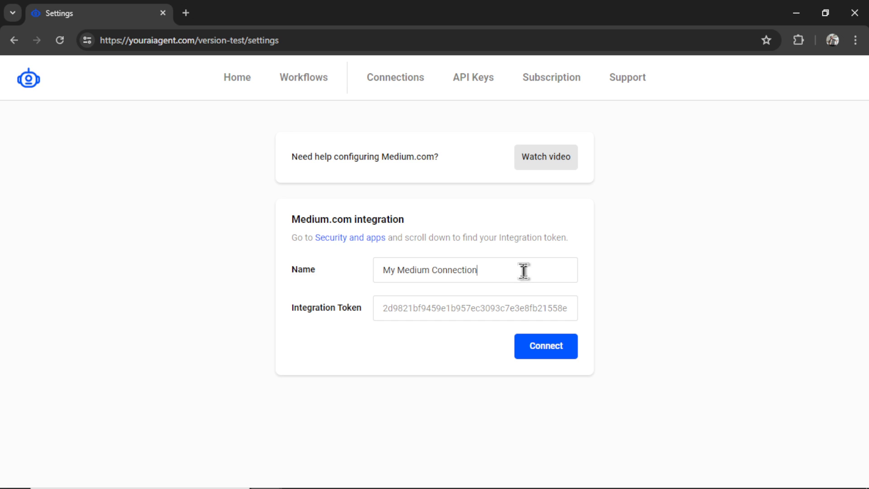
{"action": "mouse_move", "coordinate": [527, 277]}
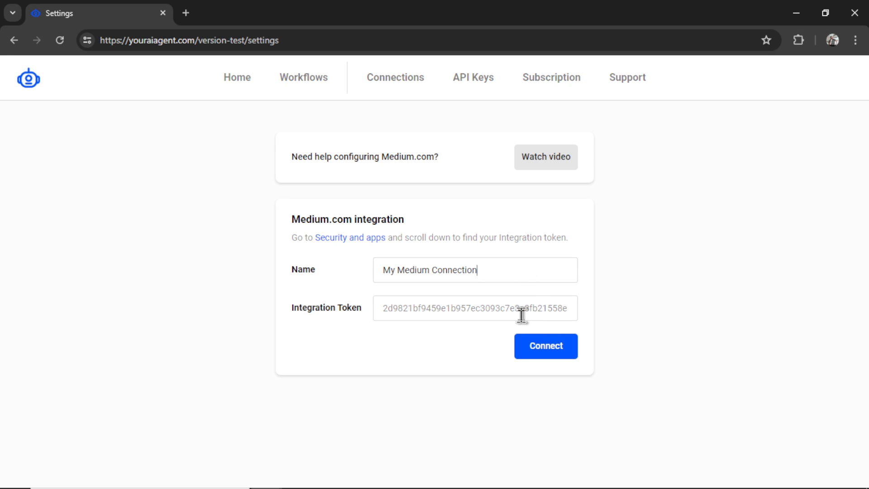
{"action": "mouse_move", "coordinate": [350, 237]}
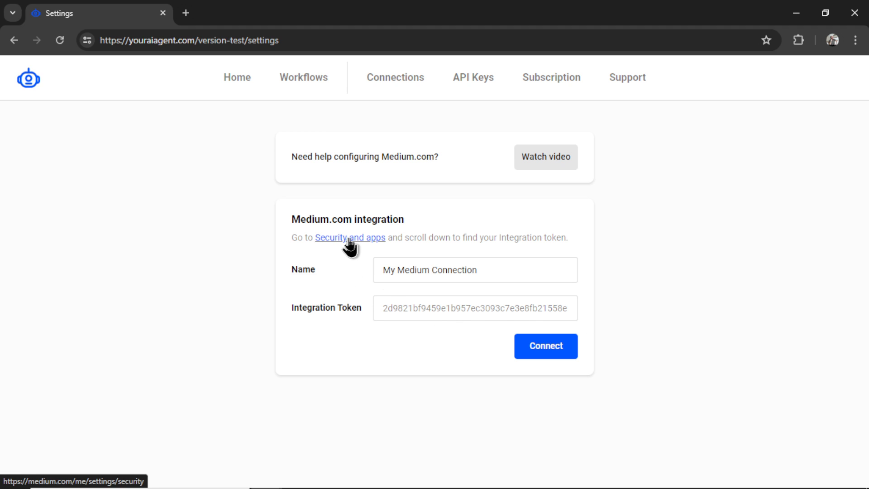
{"action": "right_click", "coordinate": [350, 237]}
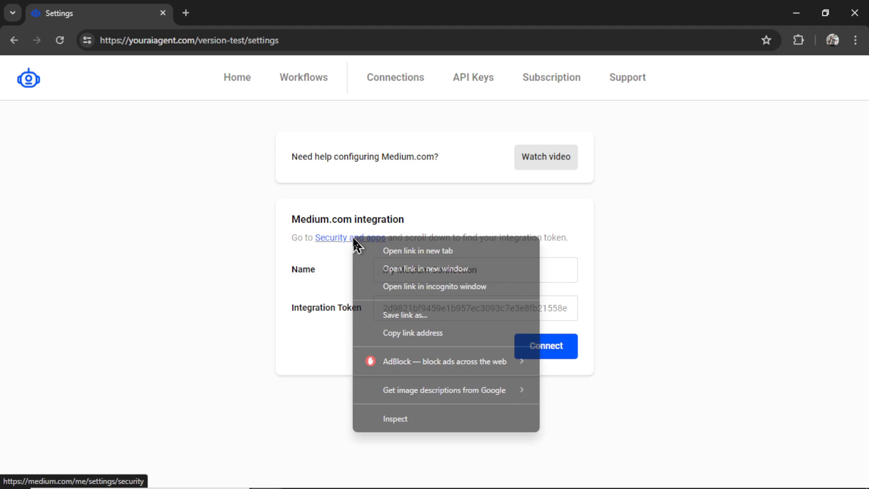
- Generate a Medium integration token described 'Longer Articles' and select its token value
{"action": "left_click", "coordinate": [419, 250]}
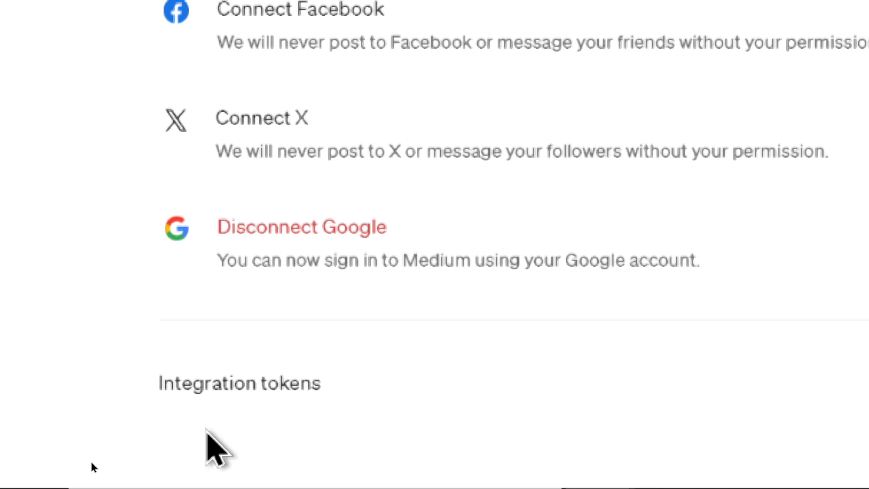
{"action": "left_click", "coordinate": [239, 383]}
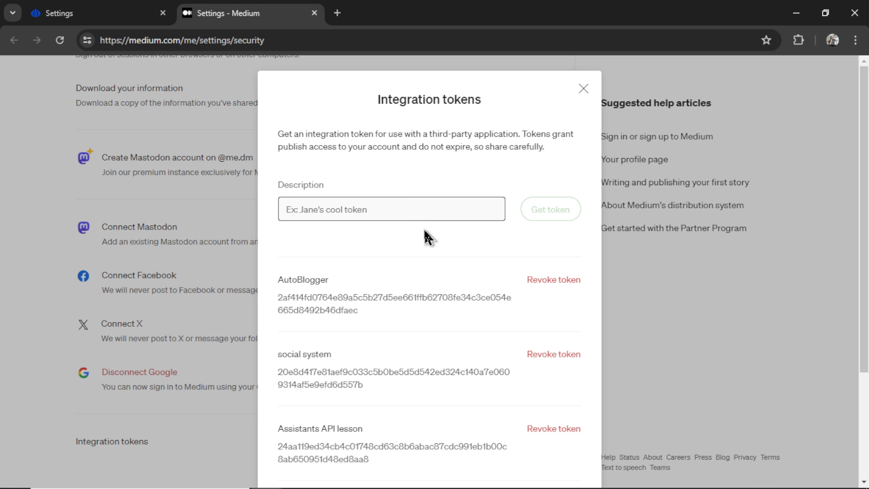
{"action": "type", "text": "Longer Articles"}
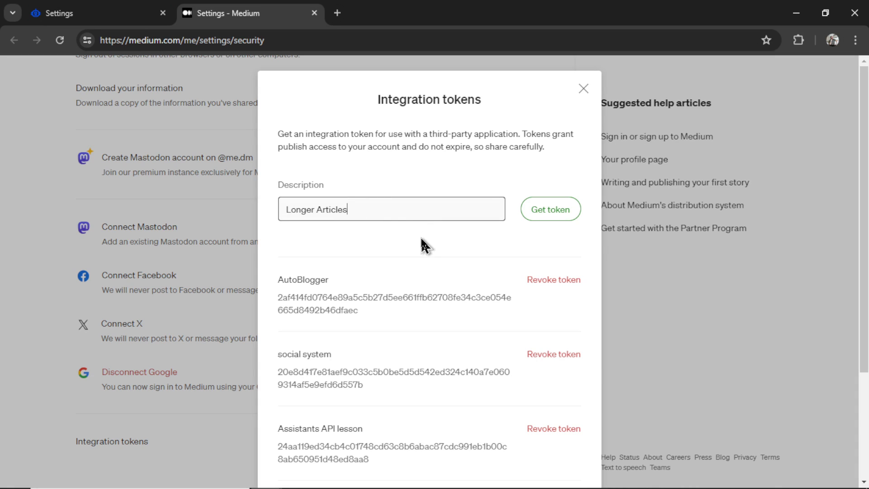
{"action": "left_click", "coordinate": [550, 209]}
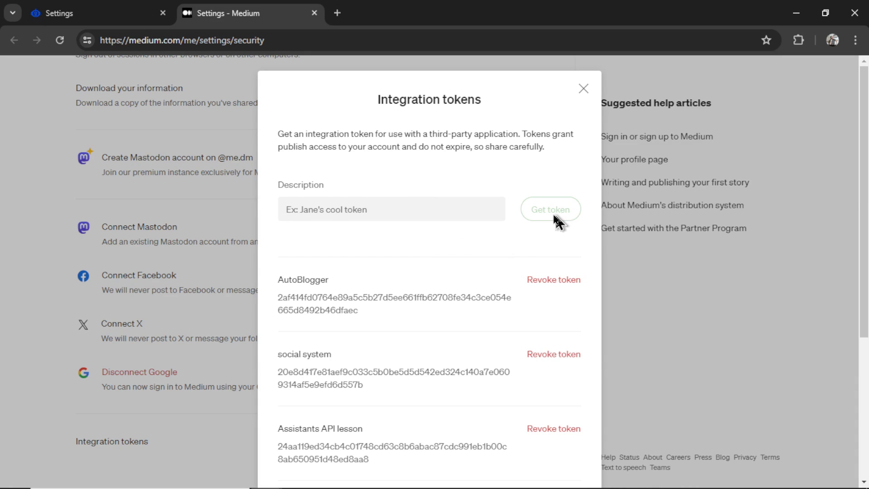
{"action": "scroll", "scroll_direction": "down", "scroll_amount": 3}
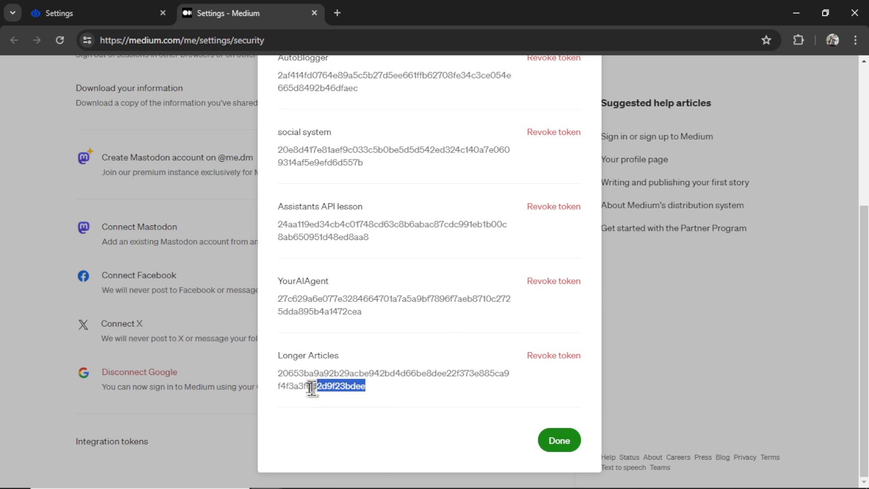
{"action": "left_click", "coordinate": [84, 13]}
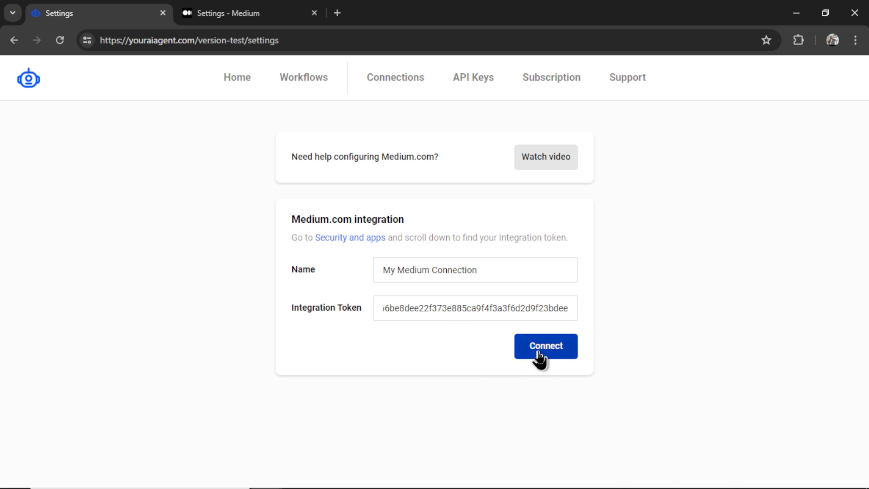
- Connect the Medium.com profile using the entered token and dismiss the confirmation
{"action": "left_click", "coordinate": [545, 346]}
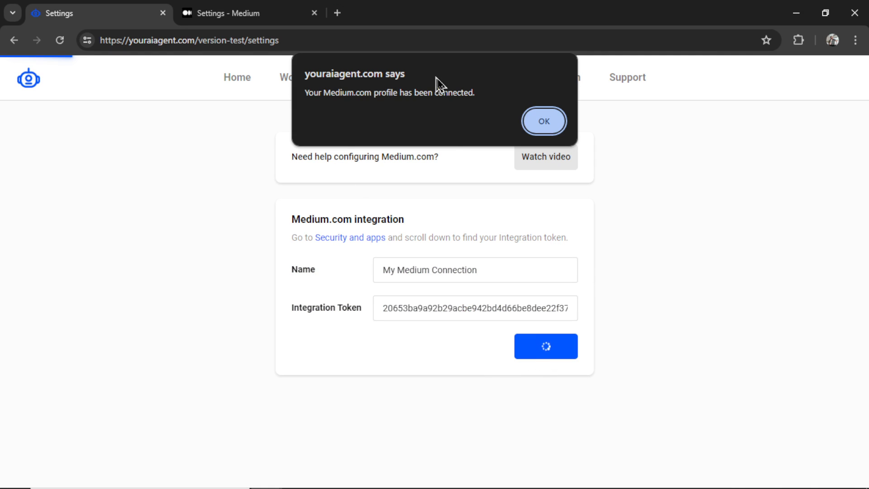
{"action": "mouse_move", "coordinate": [465, 131]}
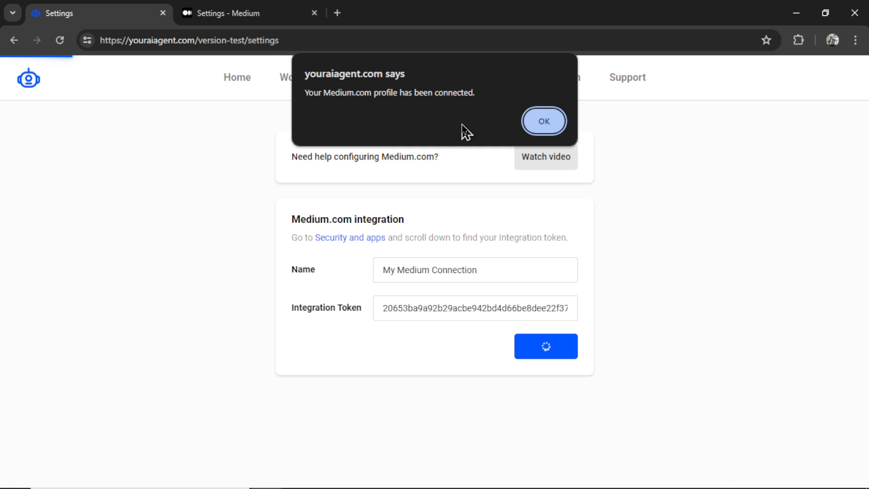
{"action": "mouse_move", "coordinate": [543, 121]}
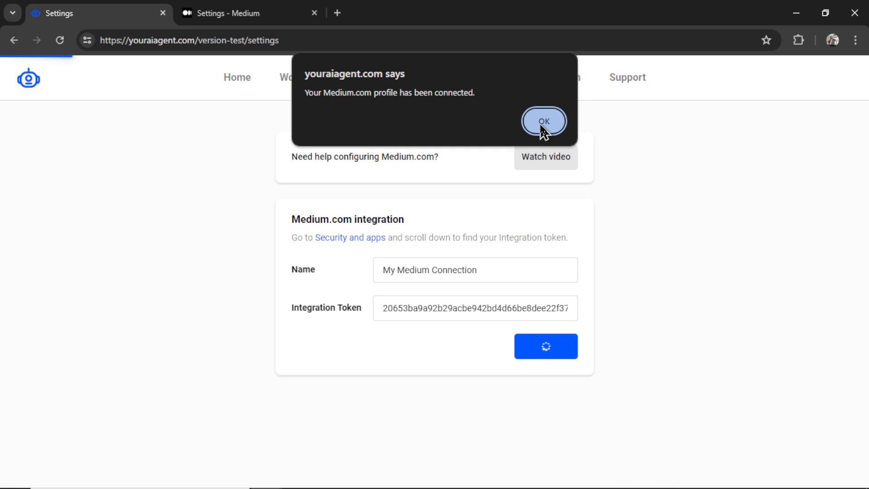
{"action": "left_click", "coordinate": [542, 120]}
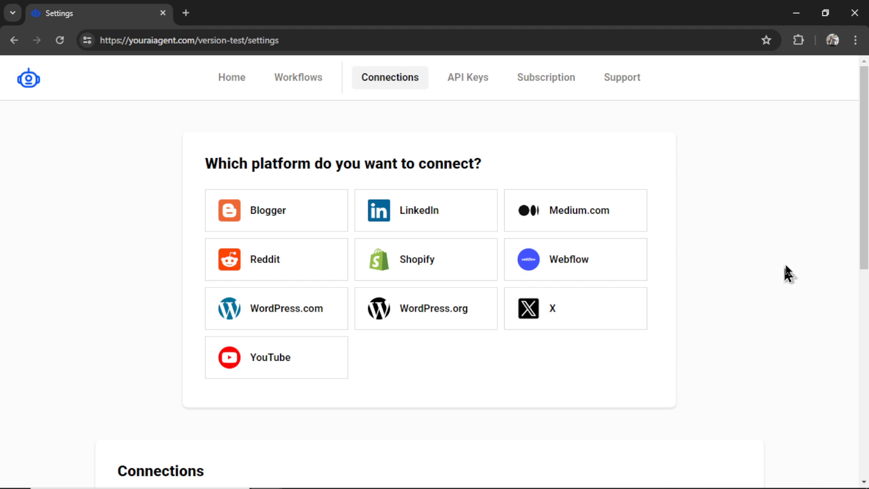
{"action": "scroll", "scroll_direction": "down", "scroll_amount": 3}
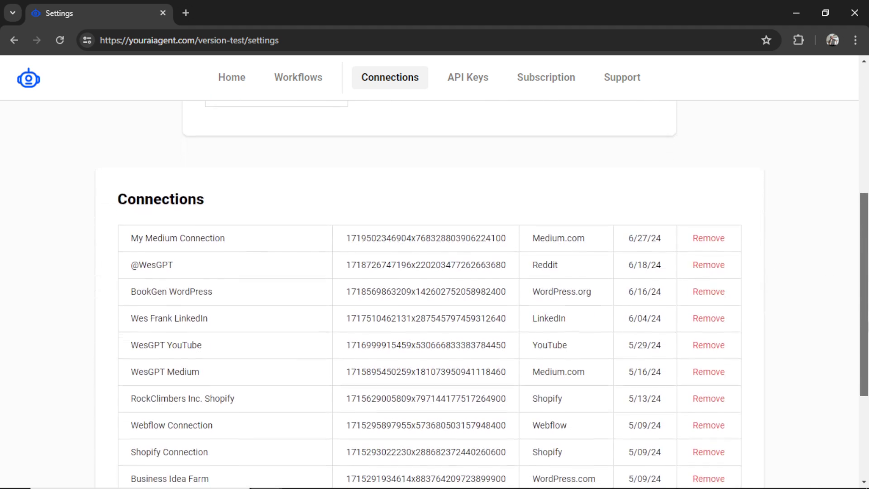
{"action": "scroll", "scroll_direction": "up", "scroll_amount": 3}
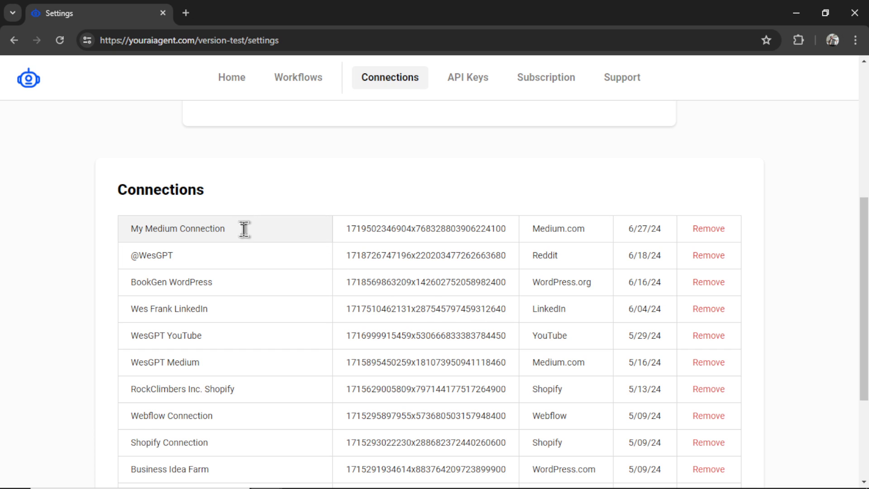
{"action": "mouse_move", "coordinate": [599, 240]}
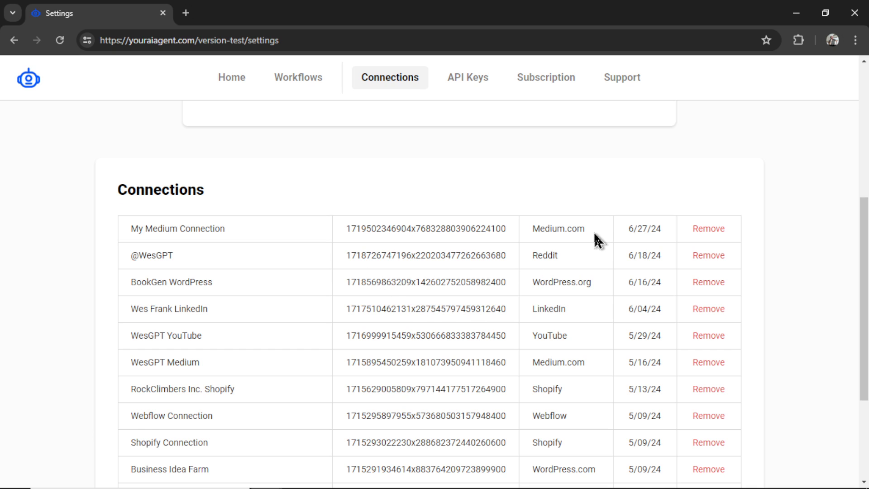
{"action": "mouse_move", "coordinate": [661, 243]}
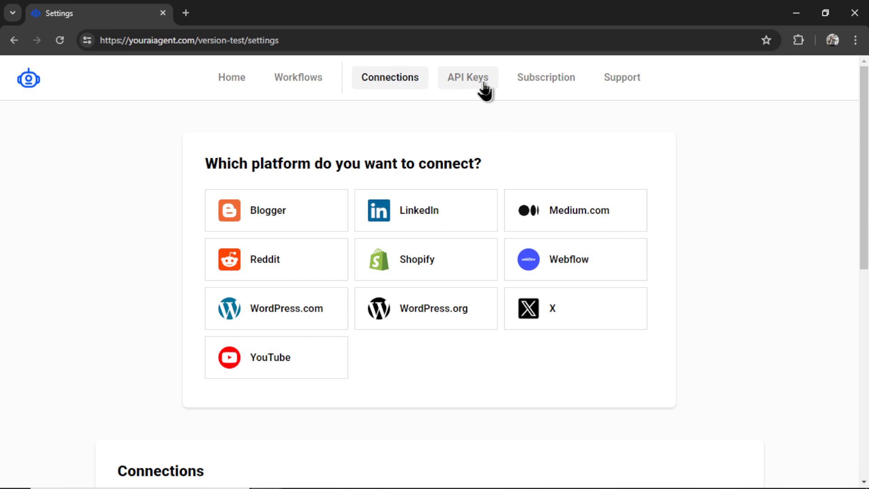
- Review the OpenAI, Gemini, Claude, Stable Diffusion and Perplexity key fields under API Keys
{"action": "left_click", "coordinate": [467, 77]}
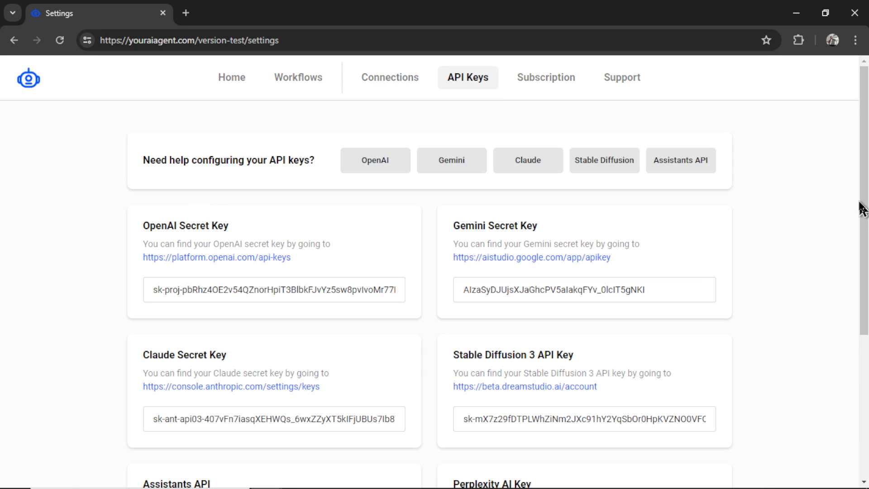
{"action": "scroll", "scroll_direction": "down", "scroll_amount": 3}
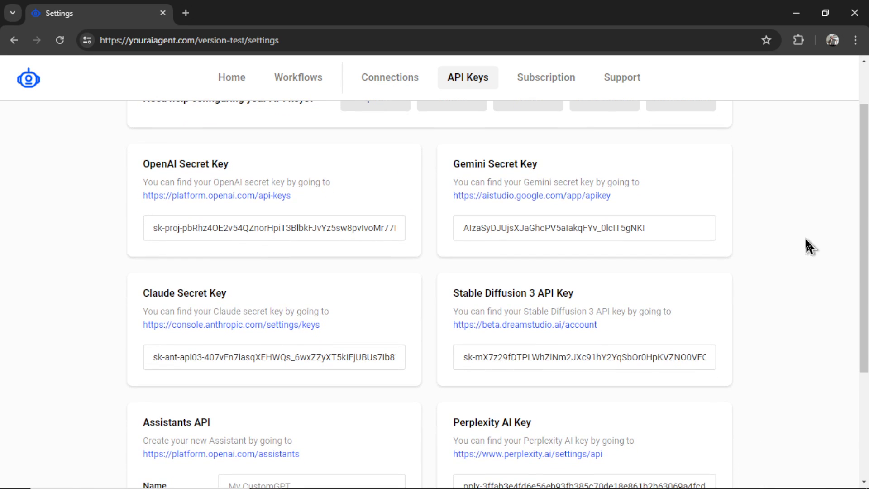
{"action": "mouse_move", "coordinate": [776, 282]}
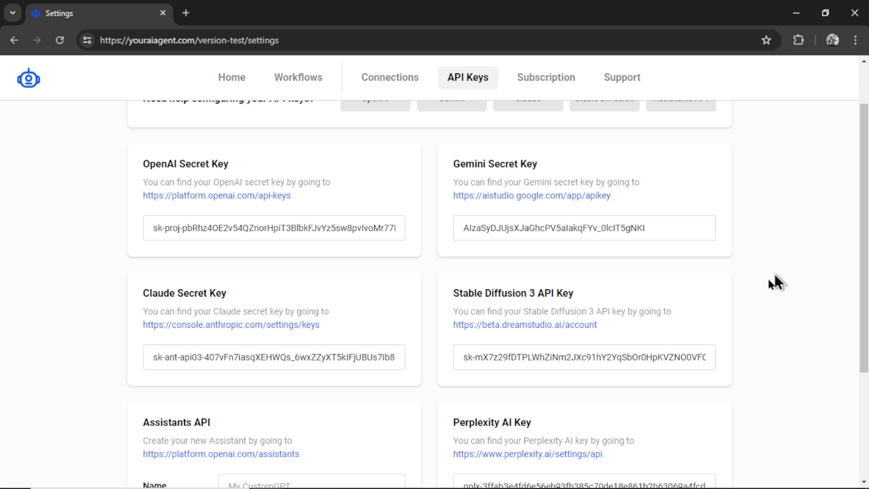
{"action": "mouse_move", "coordinate": [716, 215]}
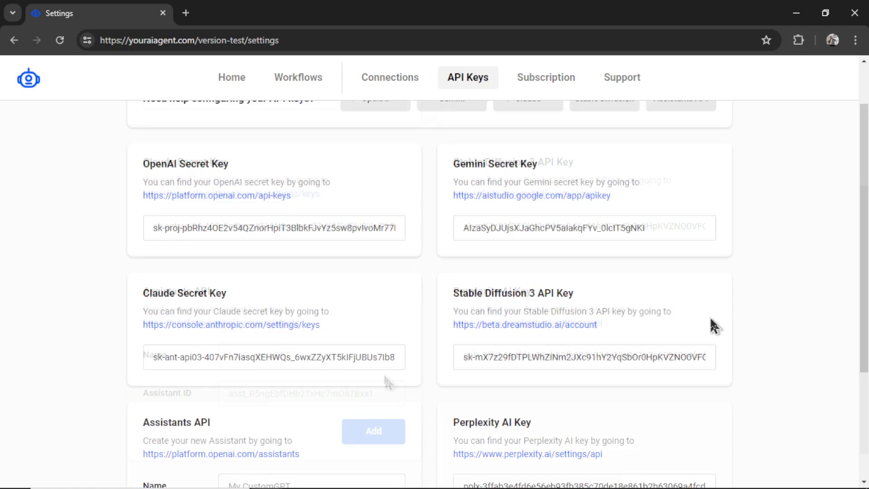
{"action": "scroll", "scroll_direction": "down", "scroll_amount": 3}
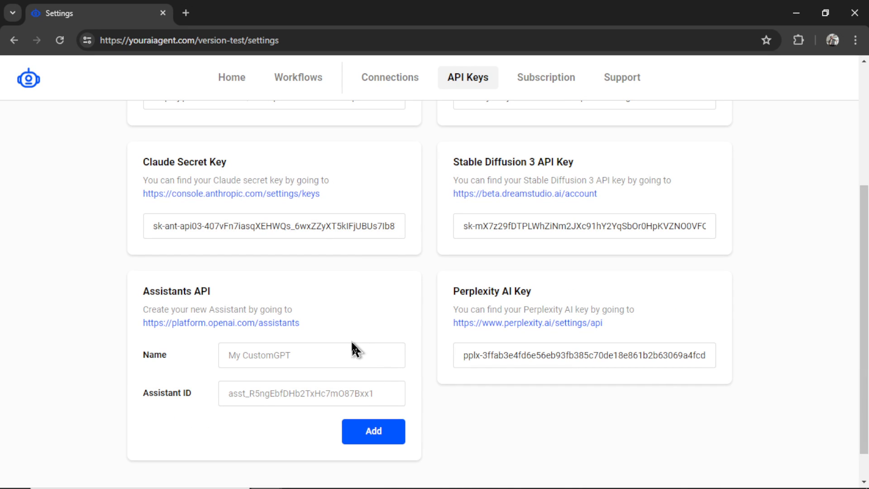
{"action": "mouse_move", "coordinate": [452, 348]}
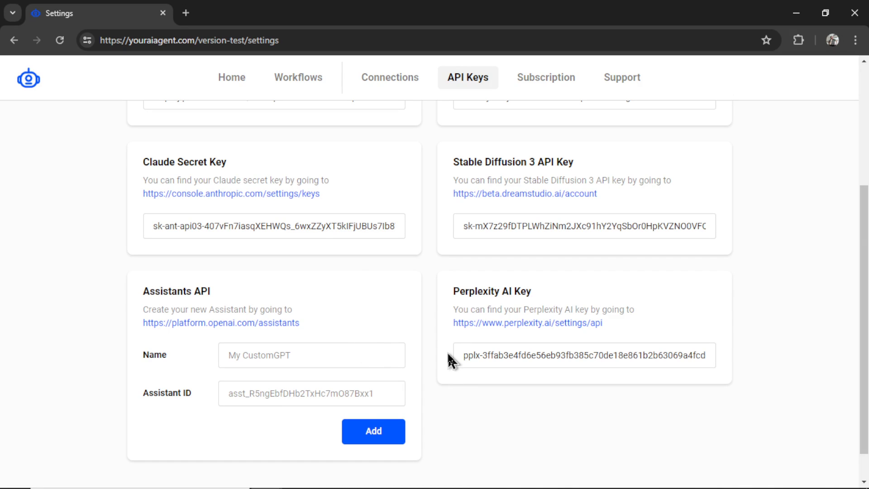
{"action": "double_click", "coordinate": [491, 291]}
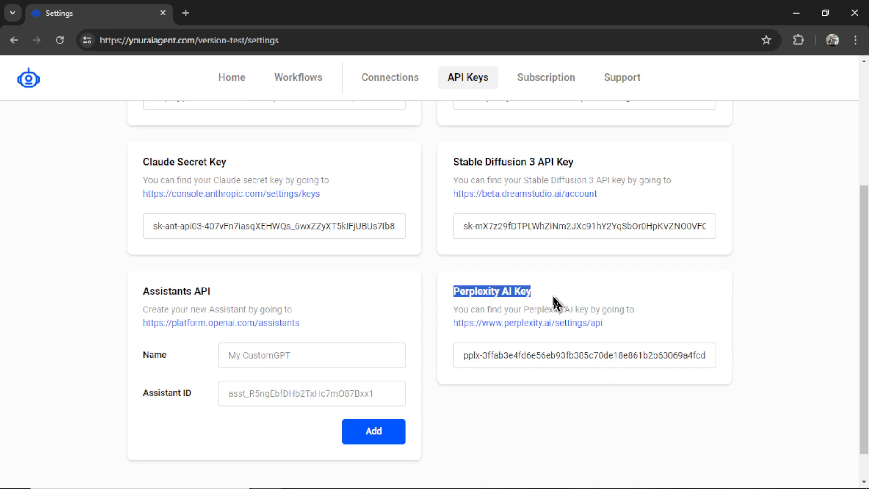
{"action": "scroll", "scroll_direction": "up", "scroll_amount": 3}
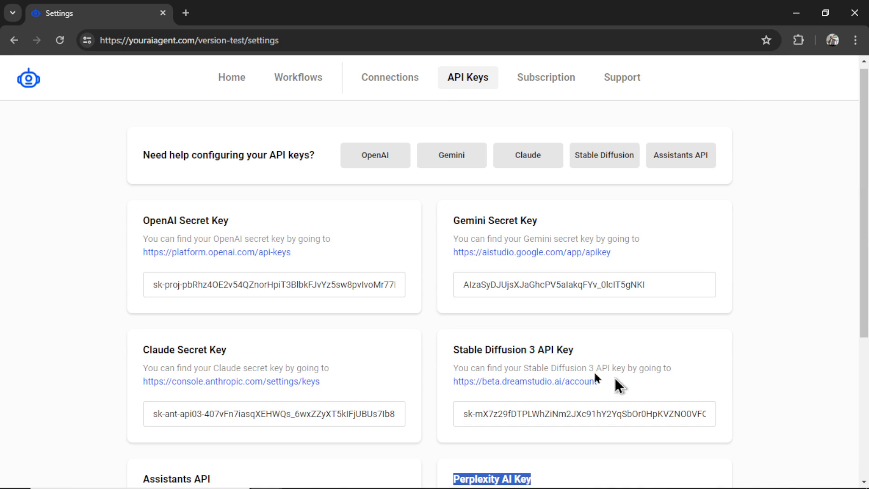
{"action": "mouse_move", "coordinate": [336, 260]}
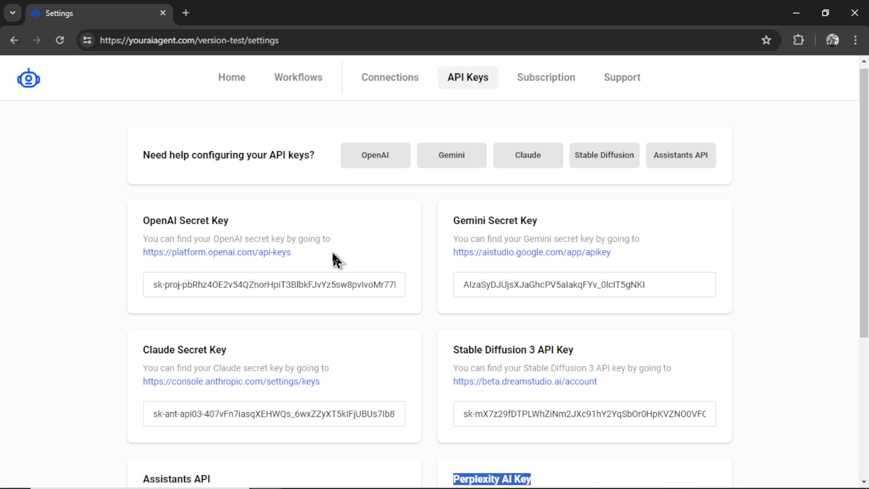
{"action": "mouse_move", "coordinate": [355, 255]}
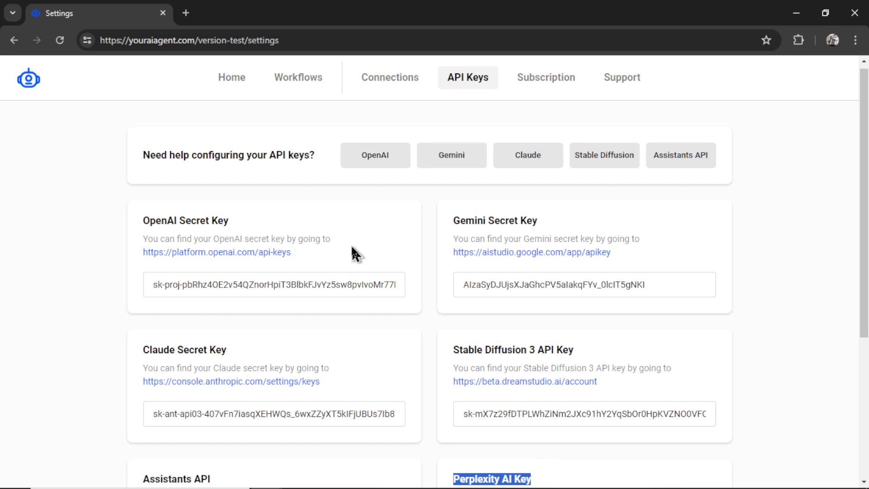
{"action": "mouse_move", "coordinate": [525, 348]}
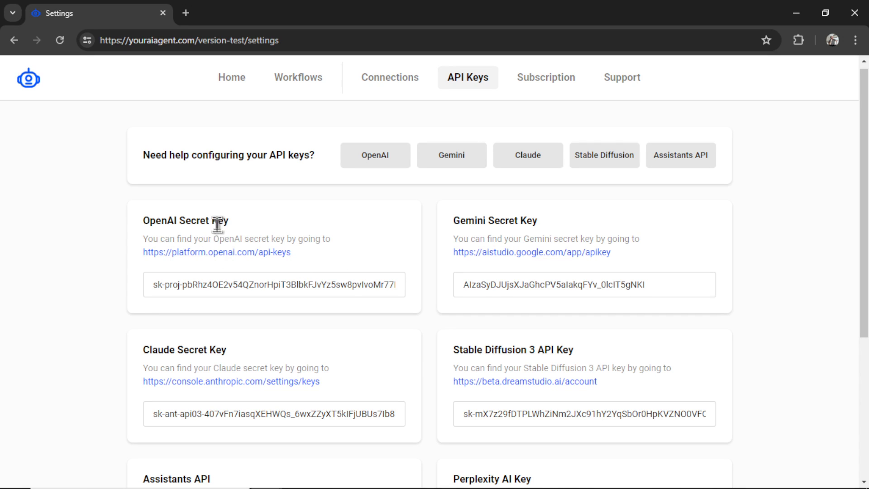
{"action": "mouse_move", "coordinate": [229, 260]}
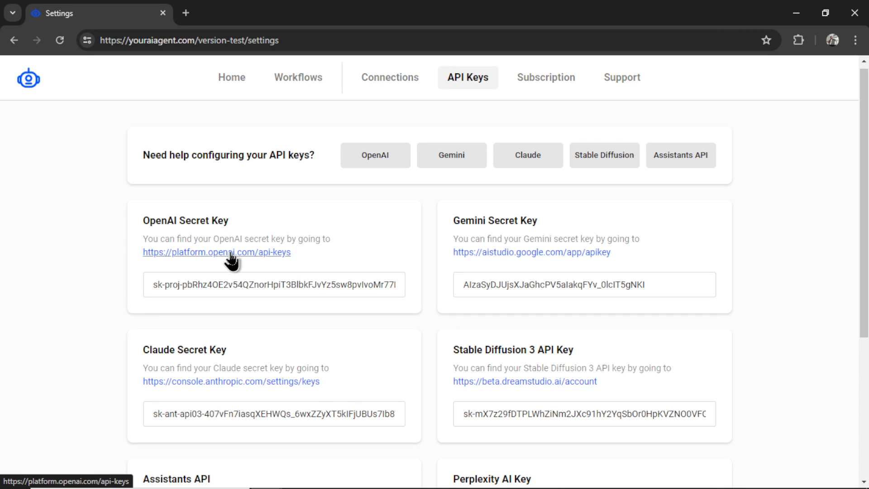
- Create a new OpenAI secret key on the API keys page and copy it
{"action": "left_click", "coordinate": [216, 252]}
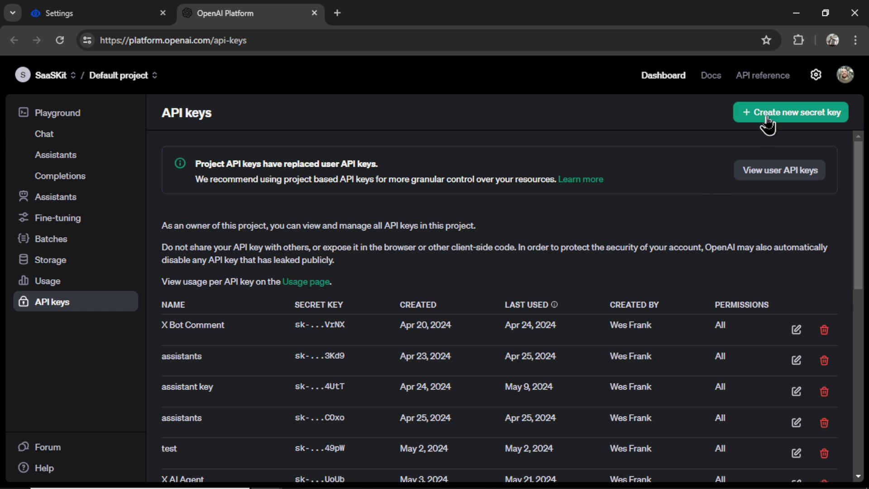
{"action": "left_click", "coordinate": [790, 112]}
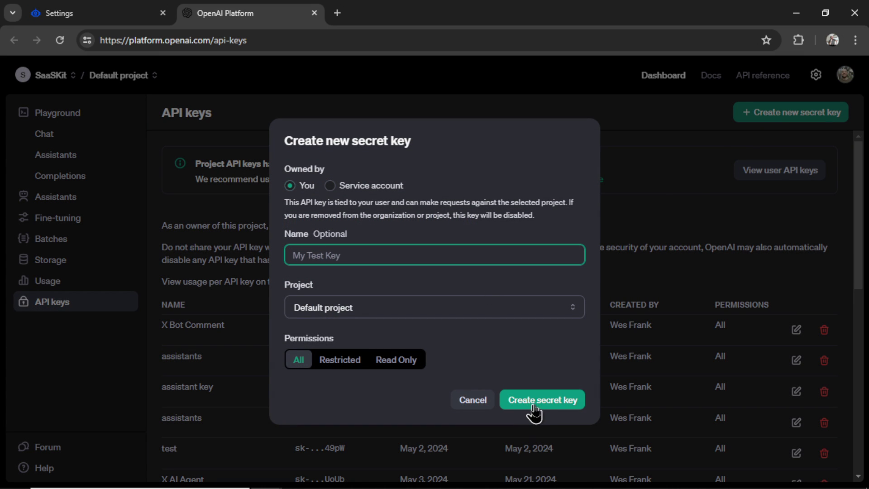
{"action": "left_click", "coordinate": [541, 399]}
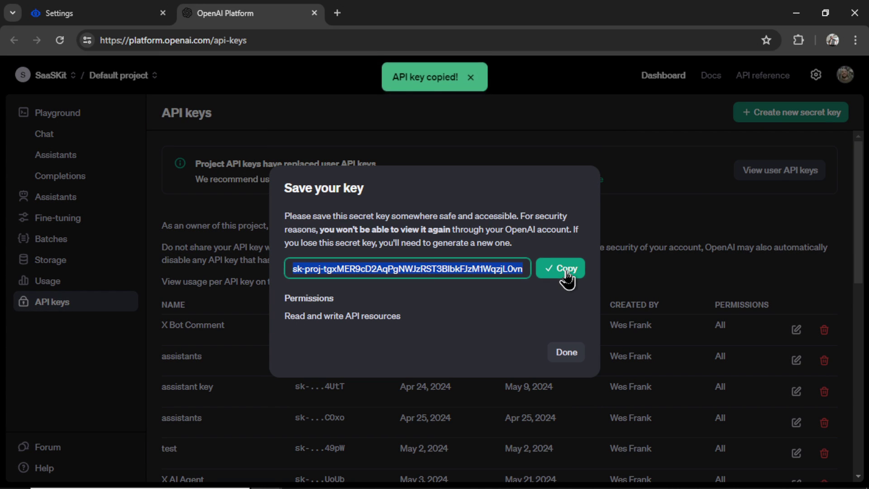
{"action": "left_click", "coordinate": [100, 13]}
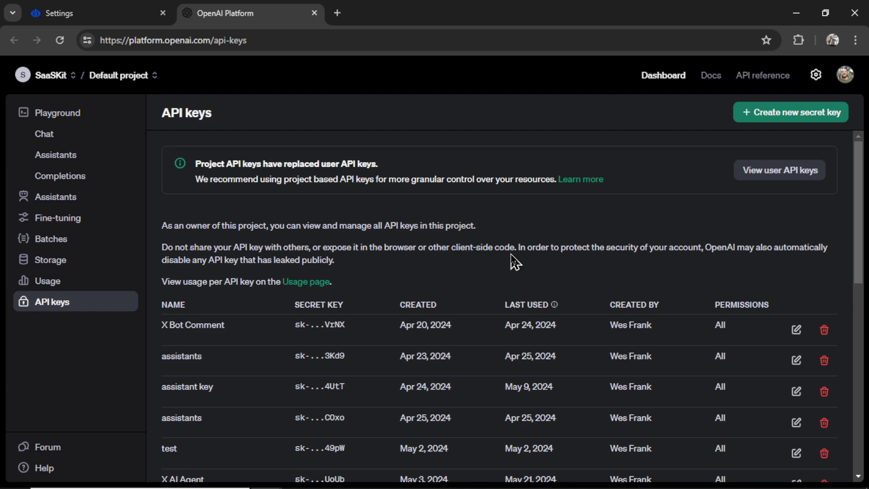
{"action": "mouse_move", "coordinate": [521, 279]}
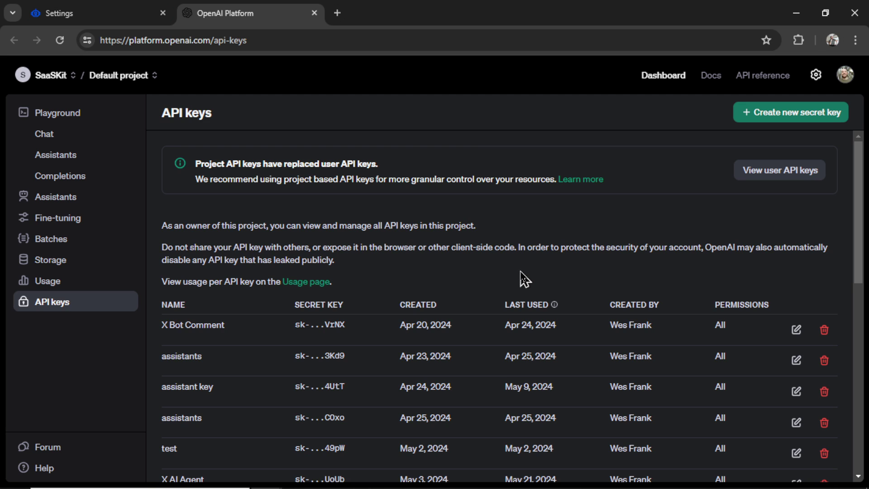
{"action": "mouse_move", "coordinate": [814, 74]}
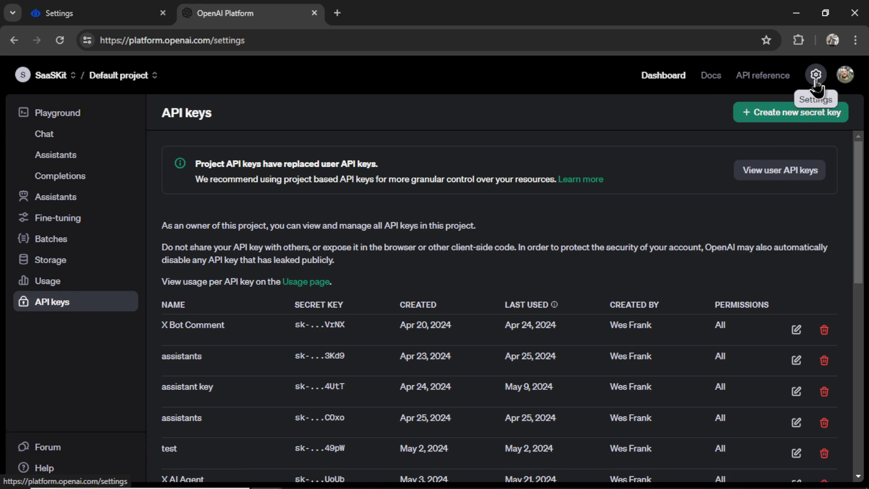
- Check the OpenAI billing overview showing a $6.61 credit balance
{"action": "left_click", "coordinate": [815, 74]}
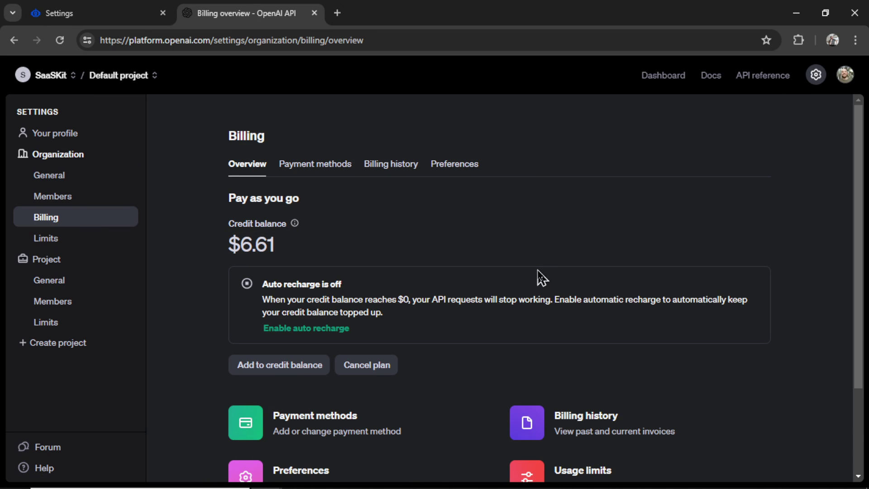
{"action": "mouse_move", "coordinate": [429, 438]}
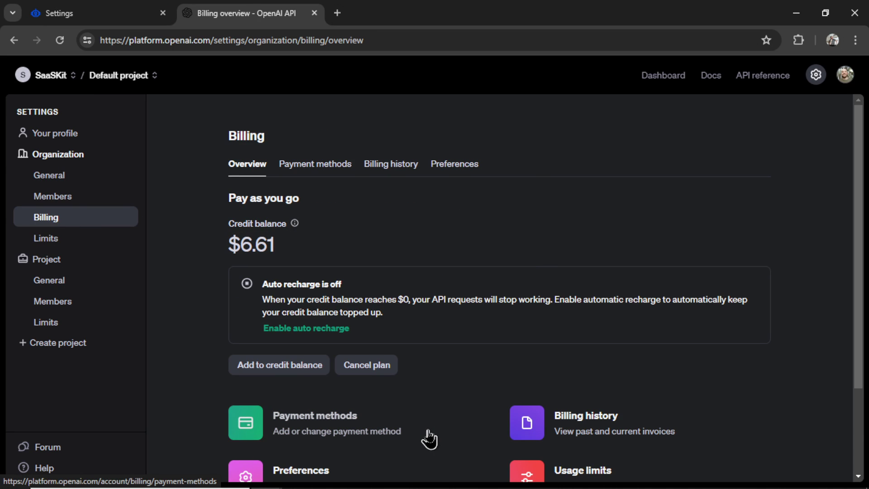
{"action": "mouse_move", "coordinate": [321, 263]}
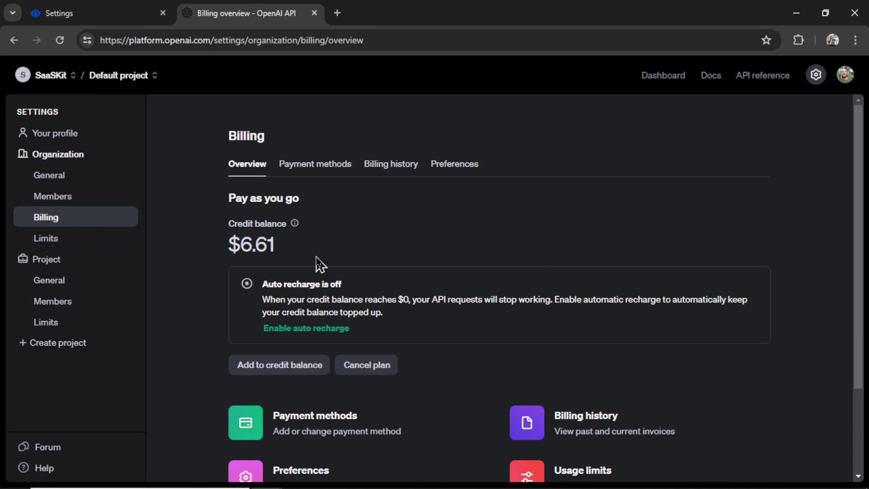
{"action": "mouse_move", "coordinate": [381, 266]}
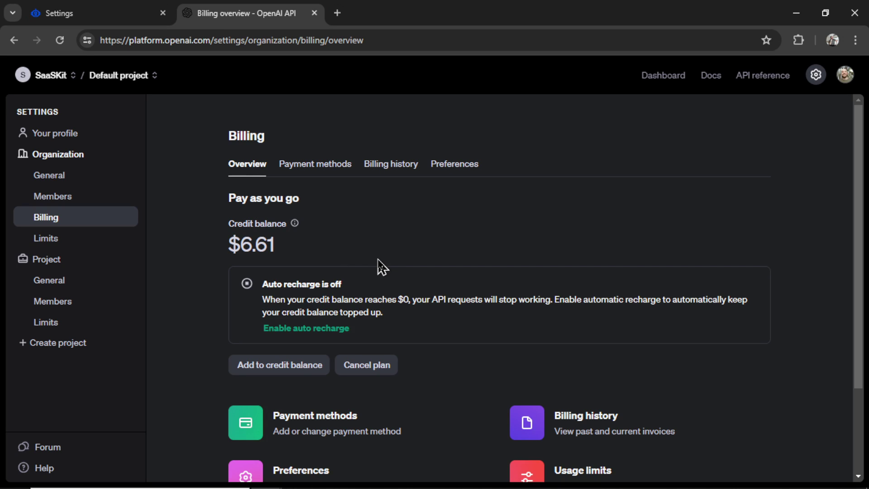
{"action": "mouse_move", "coordinate": [278, 365]}
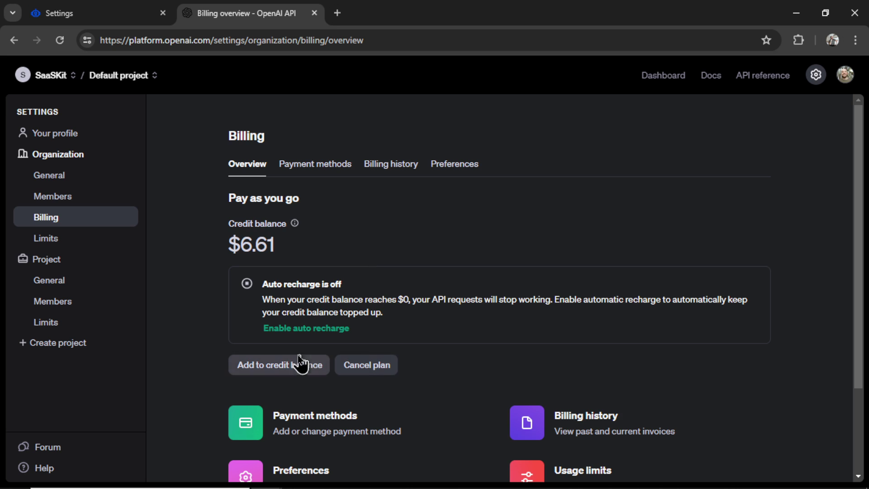
{"action": "mouse_move", "coordinate": [447, 273]}
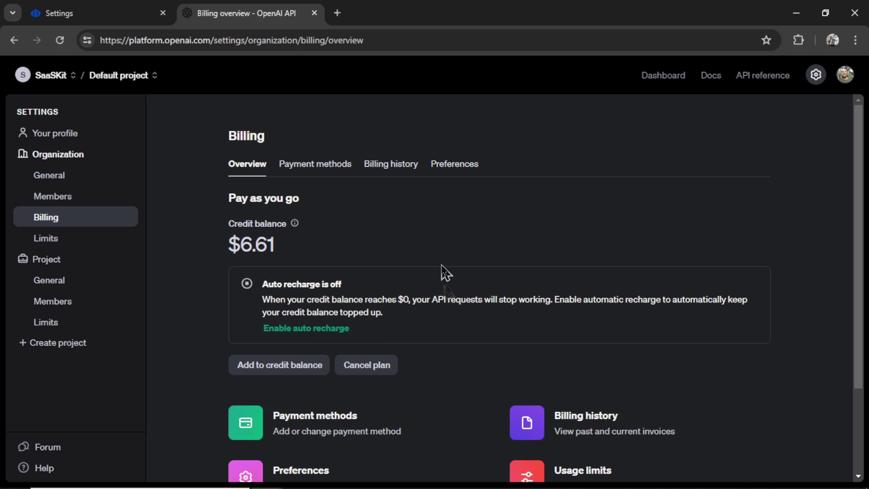
{"action": "mouse_move", "coordinate": [293, 255]}
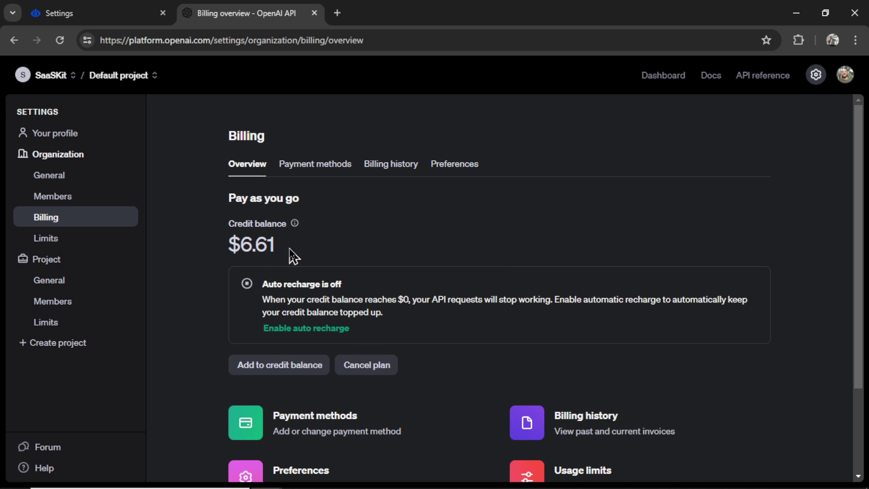
{"action": "mouse_move", "coordinate": [454, 432]}
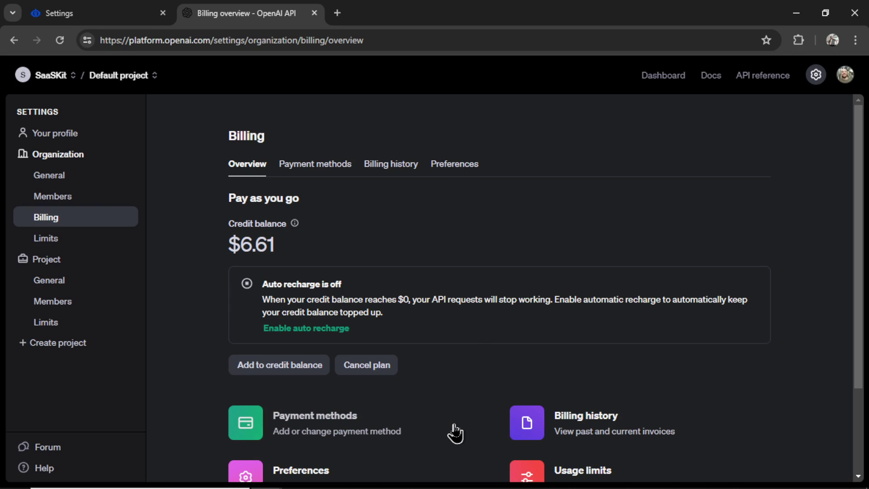
{"action": "mouse_move", "coordinate": [400, 255]}
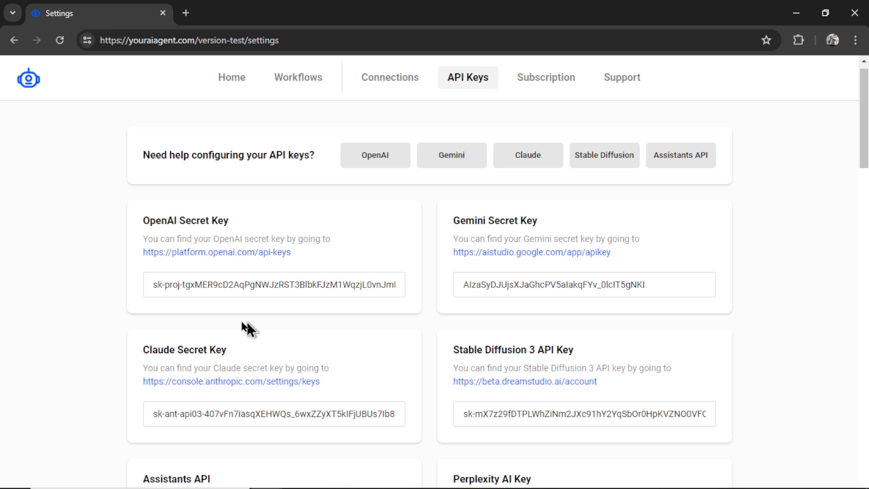
{"action": "mouse_move", "coordinate": [440, 331]}
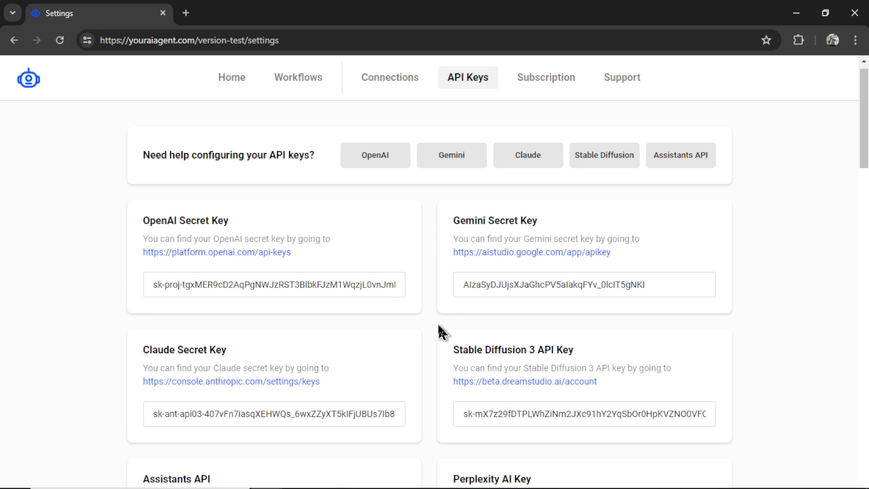
{"action": "mouse_move", "coordinate": [432, 333]}
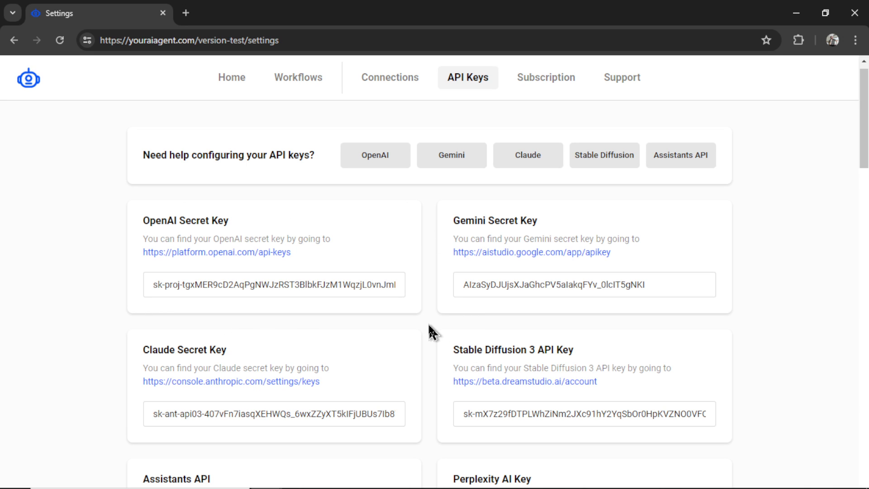
{"action": "scroll", "scroll_direction": "down", "scroll_amount": 3}
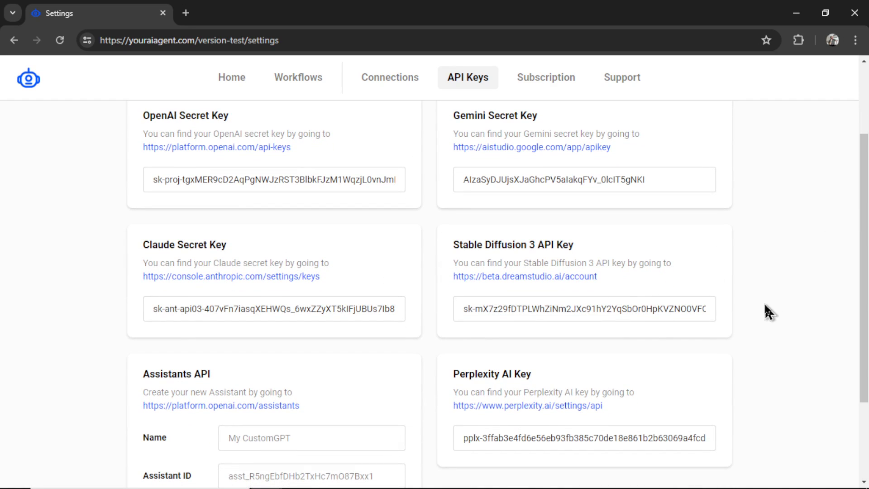
{"action": "mouse_move", "coordinate": [747, 312]}
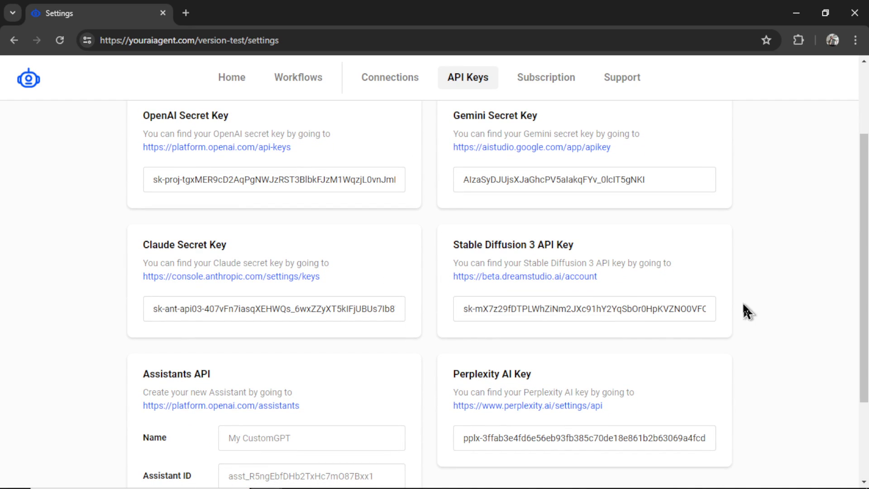
{"action": "mouse_move", "coordinate": [465, 246]}
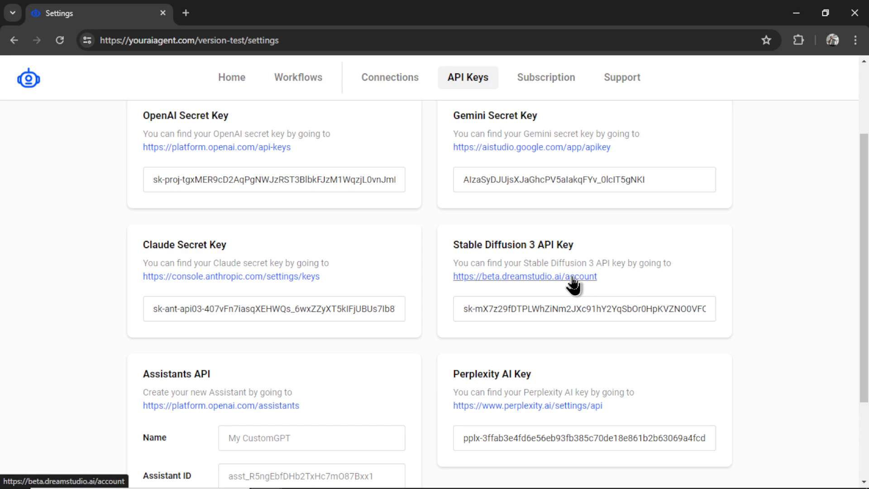
- Create a DreamStudio API key, accepting its API Terms of Service
{"action": "left_click", "coordinate": [525, 276]}
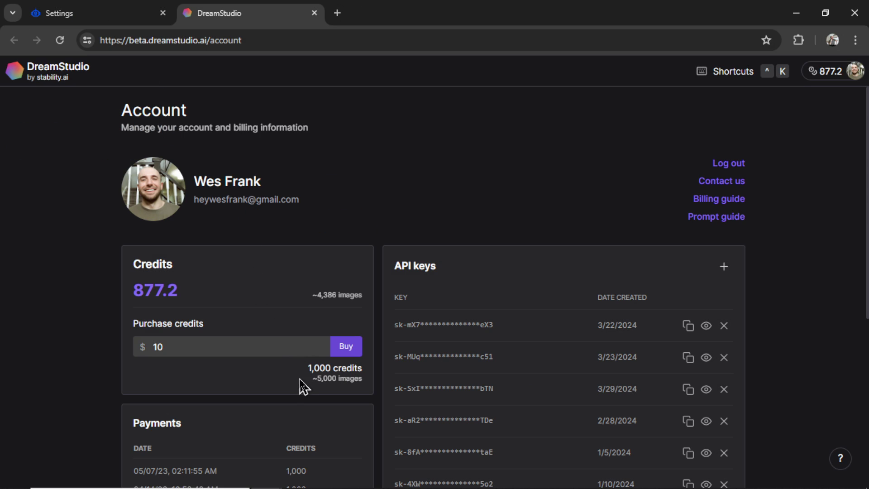
{"action": "mouse_move", "coordinate": [289, 386]}
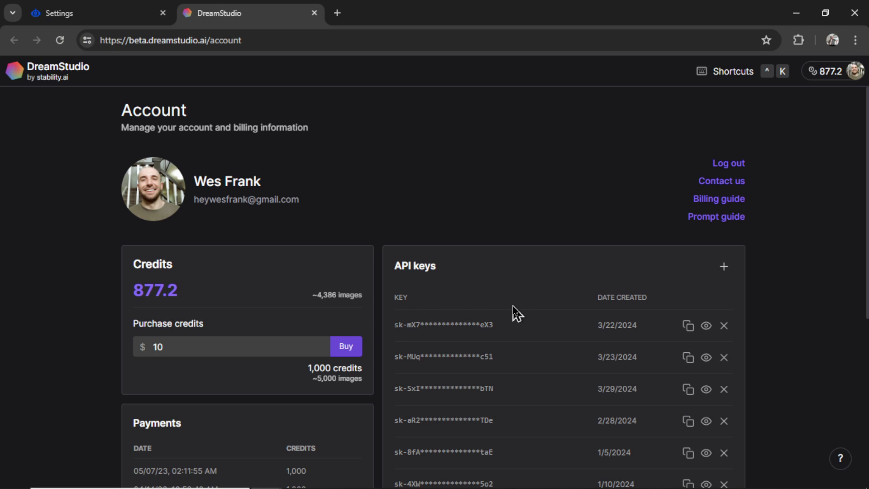
{"action": "mouse_move", "coordinate": [723, 267]}
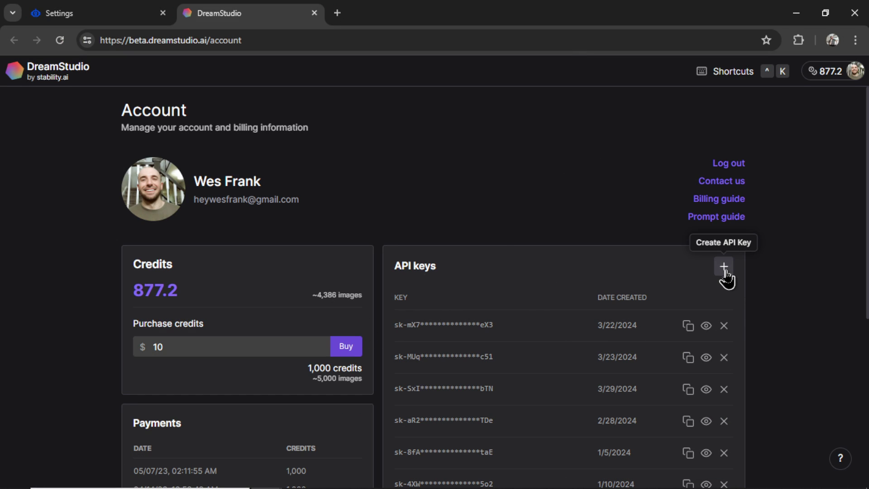
{"action": "mouse_move", "coordinate": [524, 316]}
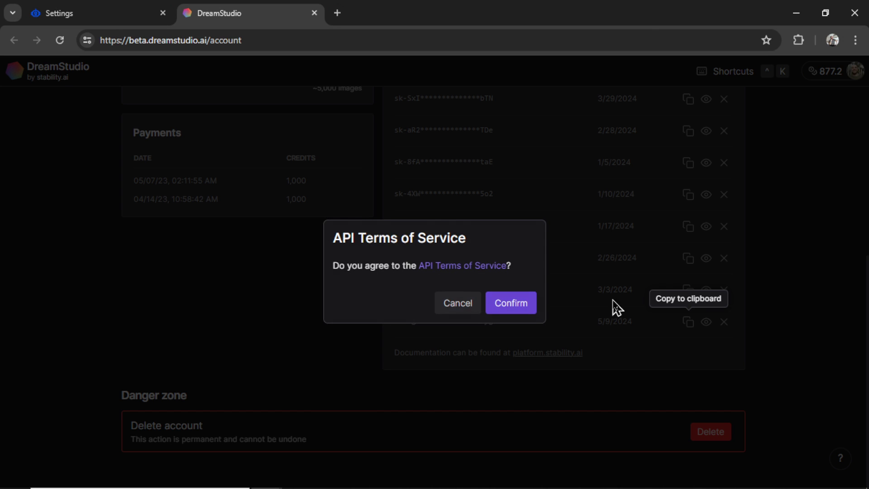
{"action": "left_click", "coordinate": [510, 302]}
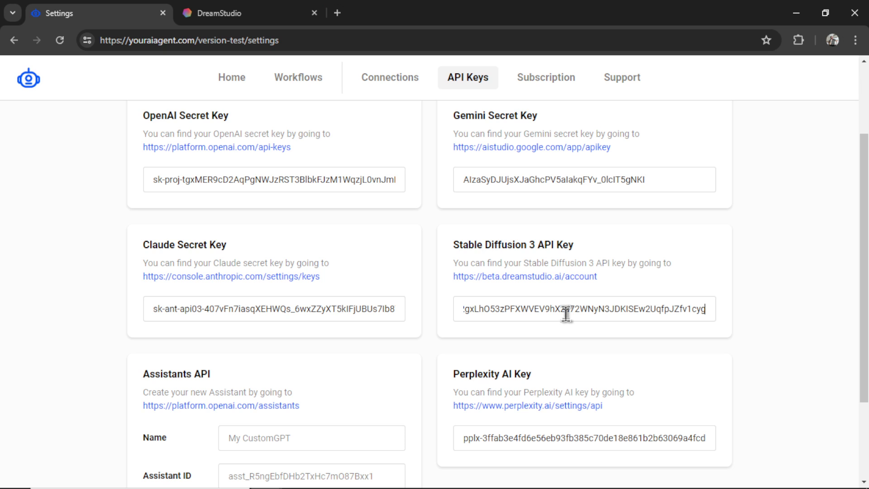
- Subscribe to the $9.00 monthly plan through Stripe checkout
{"action": "left_click", "coordinate": [551, 77]}
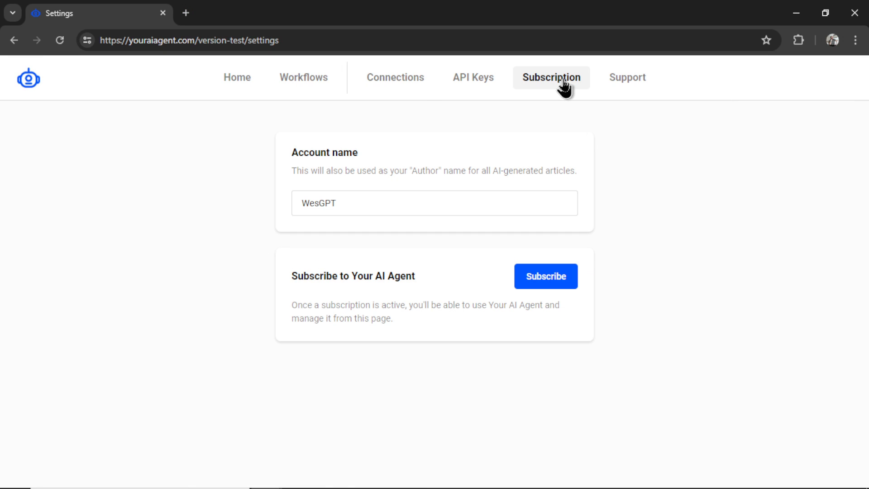
{"action": "mouse_move", "coordinate": [546, 276]}
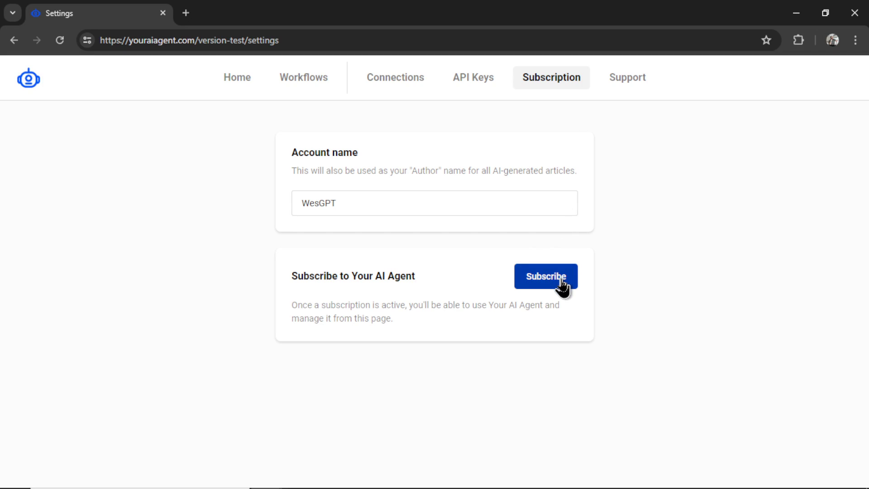
{"action": "left_click", "coordinate": [544, 276]}
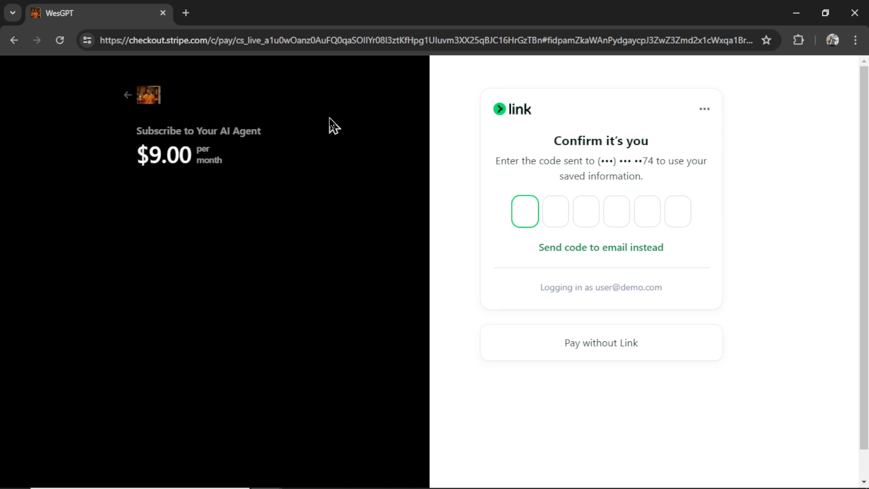
{"action": "left_click", "coordinate": [524, 212]}
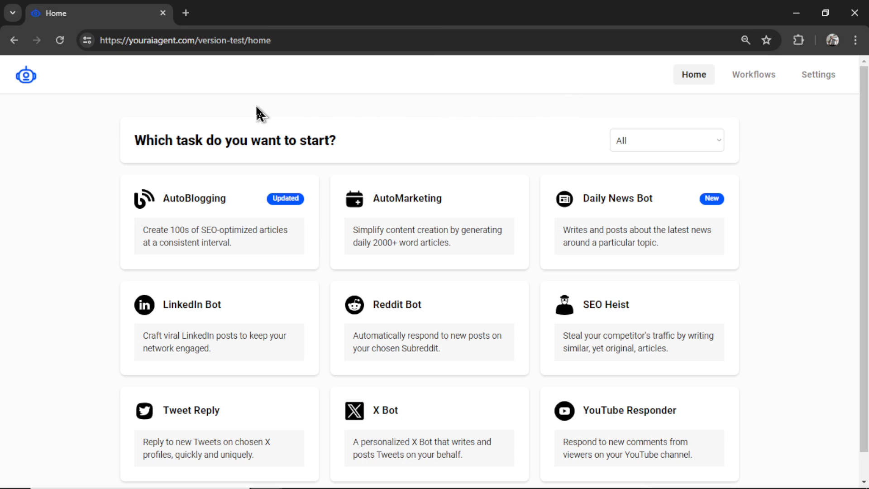
- Choose the AutoBlogging task card on the home page
{"action": "scroll", "scroll_direction": "down", "scroll_amount": 3}
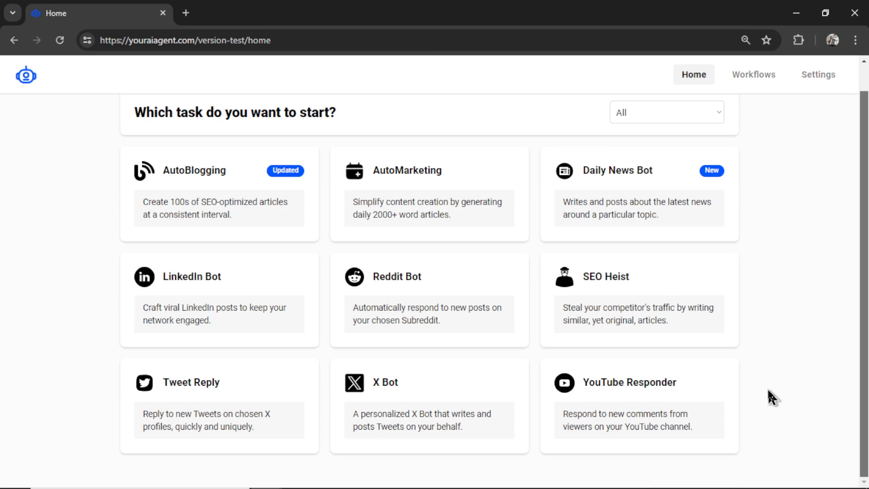
{"action": "mouse_move", "coordinate": [253, 244]}
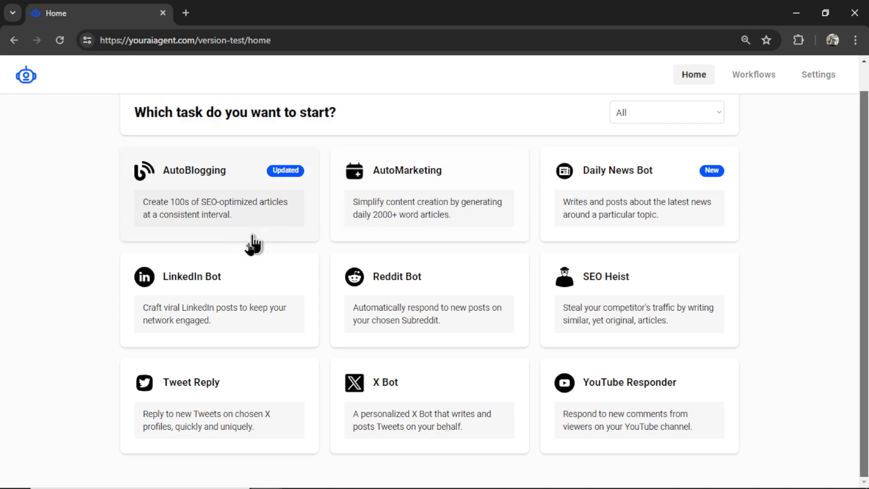
{"action": "mouse_move", "coordinate": [787, 261]}
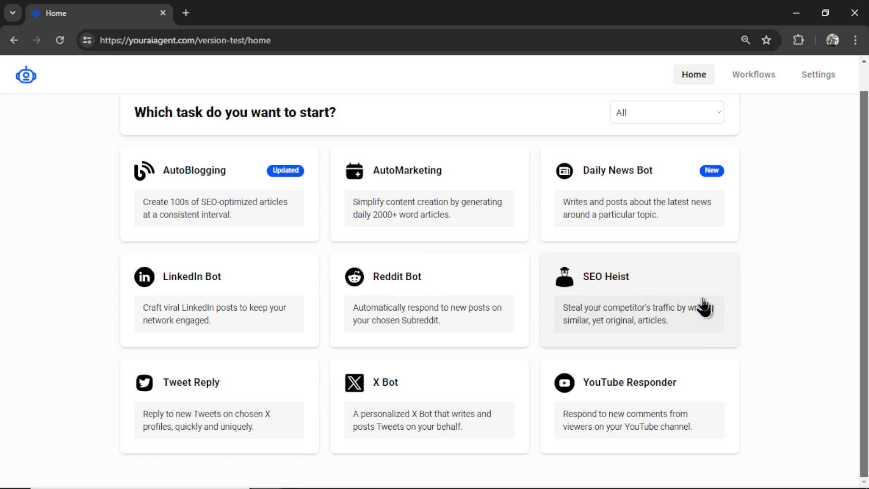
{"action": "mouse_move", "coordinate": [486, 289]}
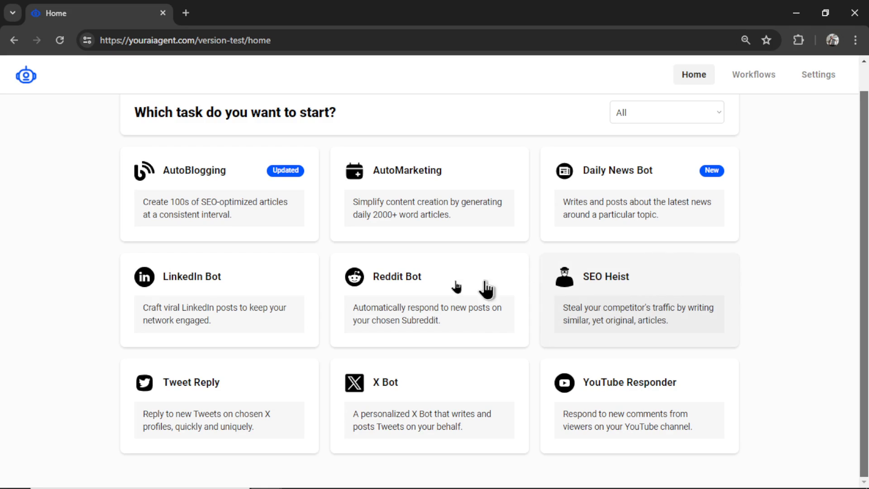
{"action": "mouse_move", "coordinate": [47, 230]}
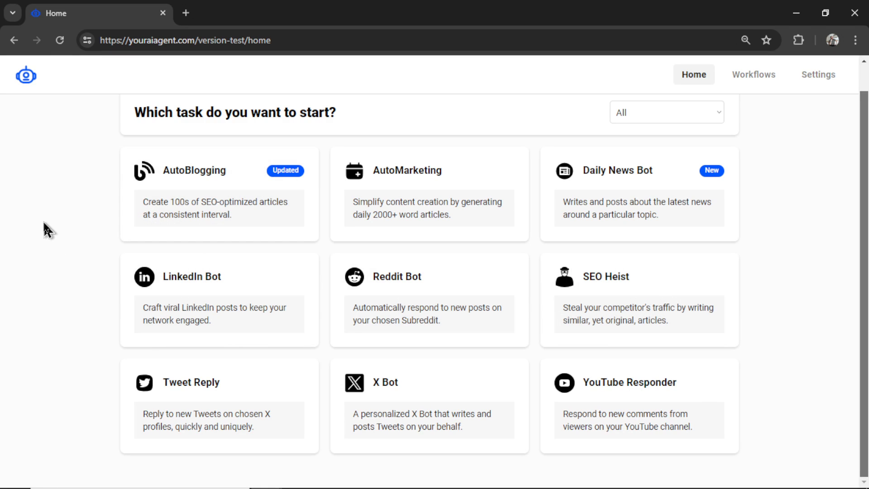
{"action": "mouse_move", "coordinate": [250, 215]}
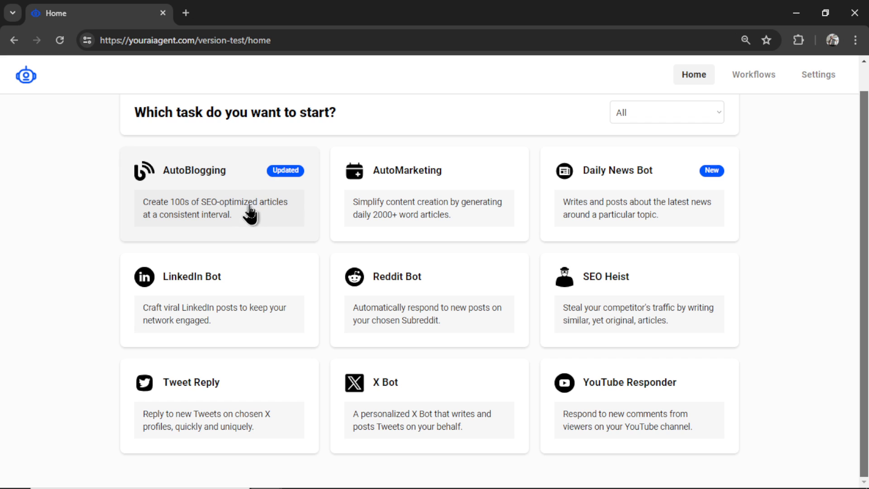
{"action": "mouse_move", "coordinate": [277, 205]}
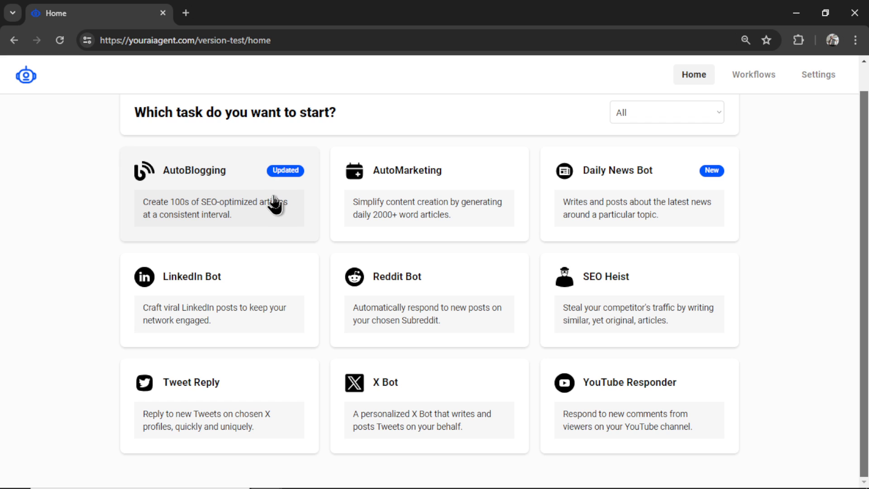
{"action": "left_click", "coordinate": [217, 195]}
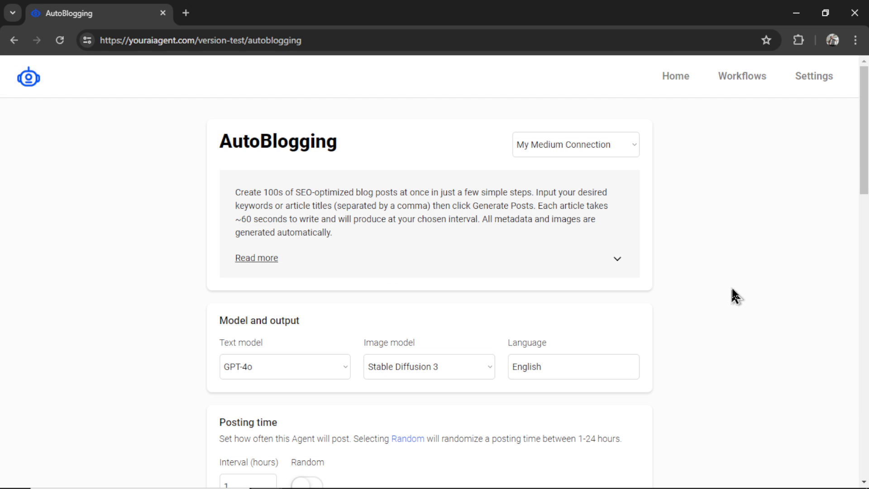
{"action": "mouse_move", "coordinate": [719, 310]}
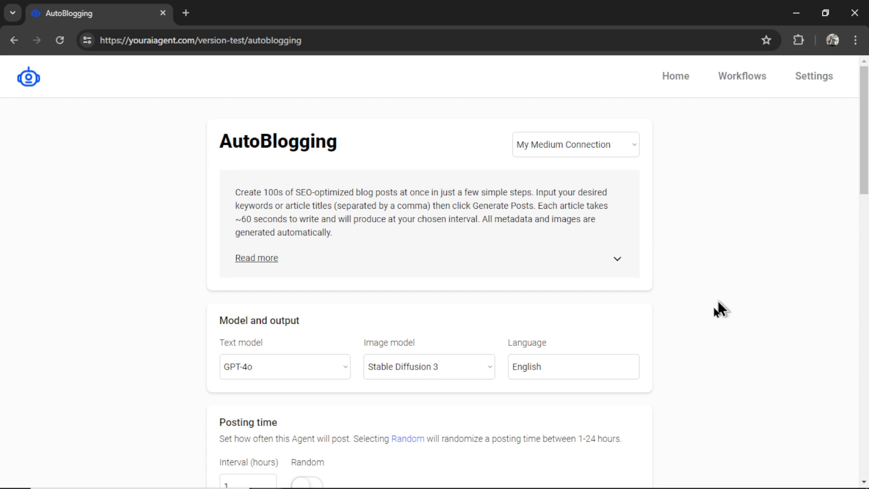
{"action": "mouse_move", "coordinate": [719, 277]}
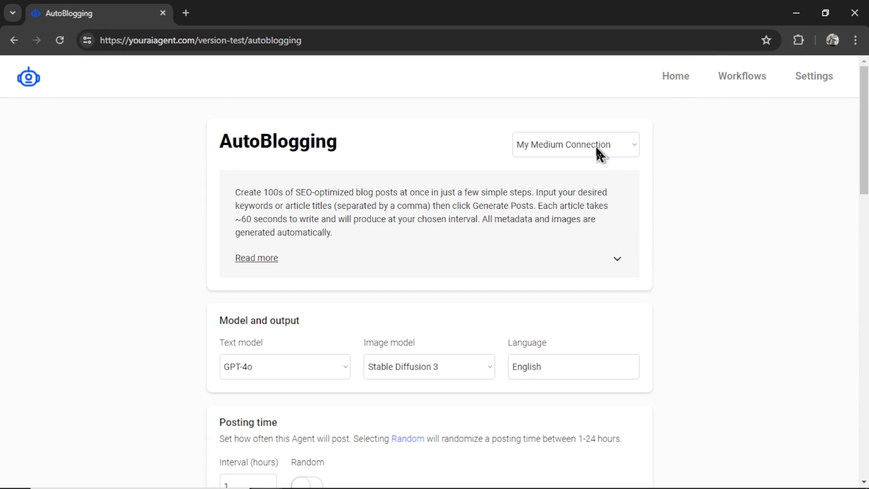
- Pick My Medium Connection from the AutoBlogging connection dropdown
{"action": "left_click", "coordinate": [575, 144]}
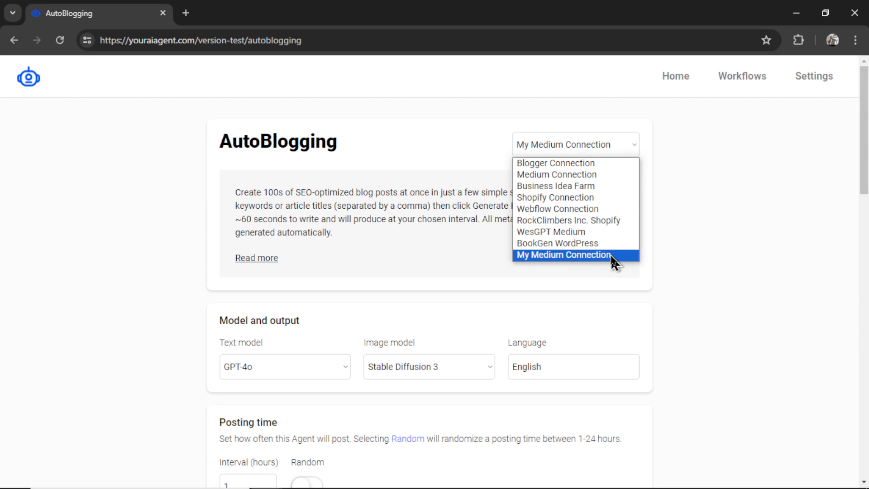
{"action": "left_click", "coordinate": [564, 254]}
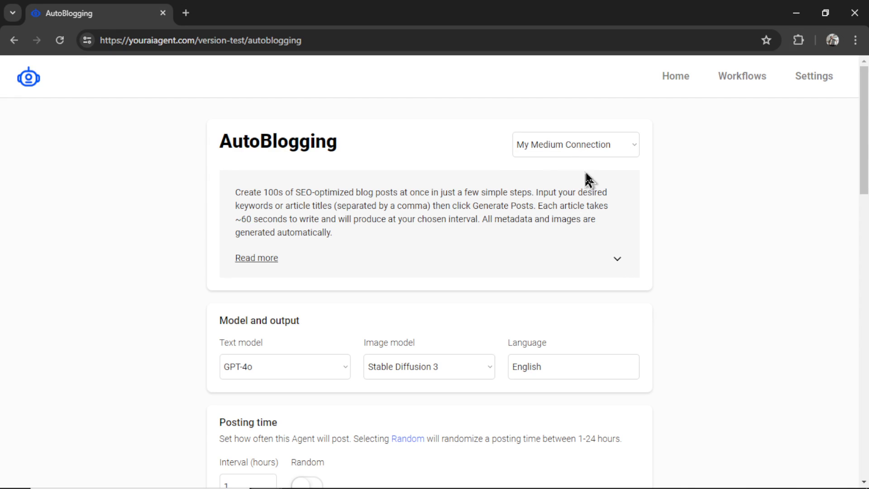
{"action": "mouse_move", "coordinate": [372, 217]}
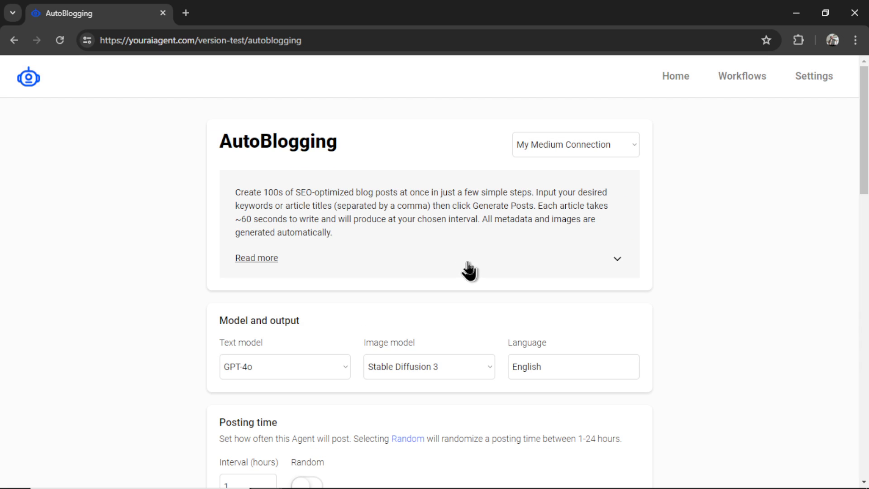
{"action": "left_click", "coordinate": [256, 257]}
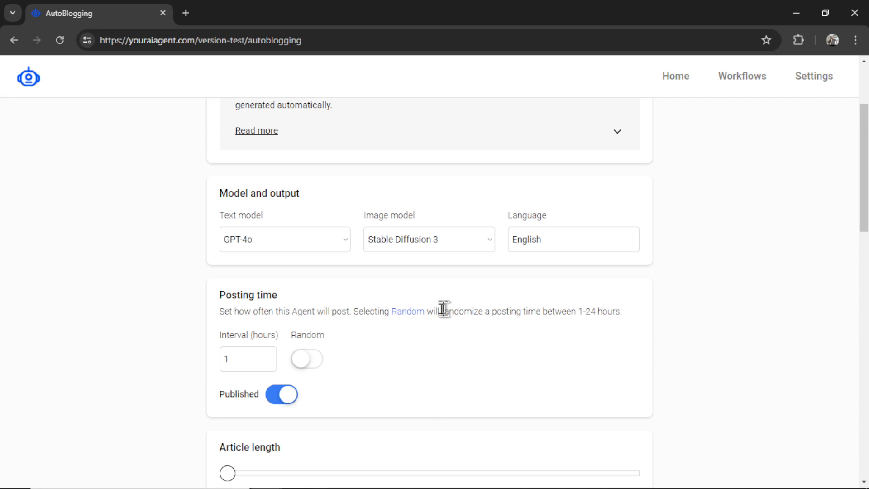
{"action": "left_click", "coordinate": [284, 239]}
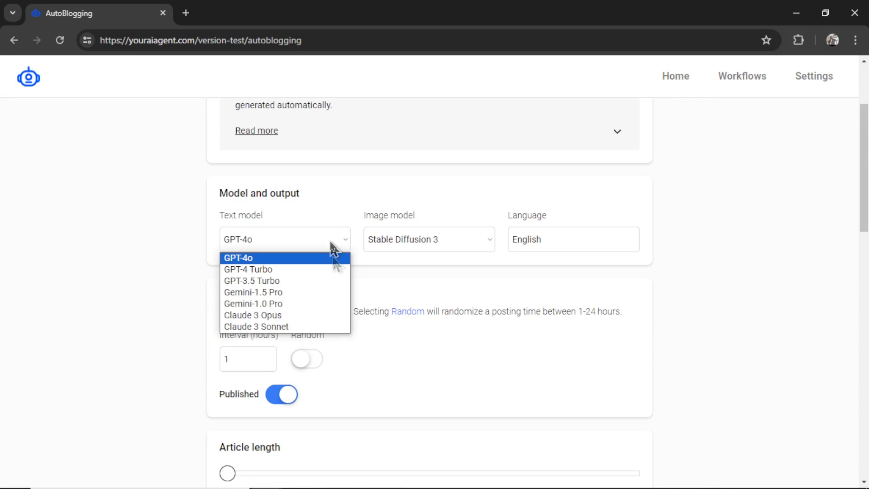
{"action": "mouse_move", "coordinate": [327, 292]}
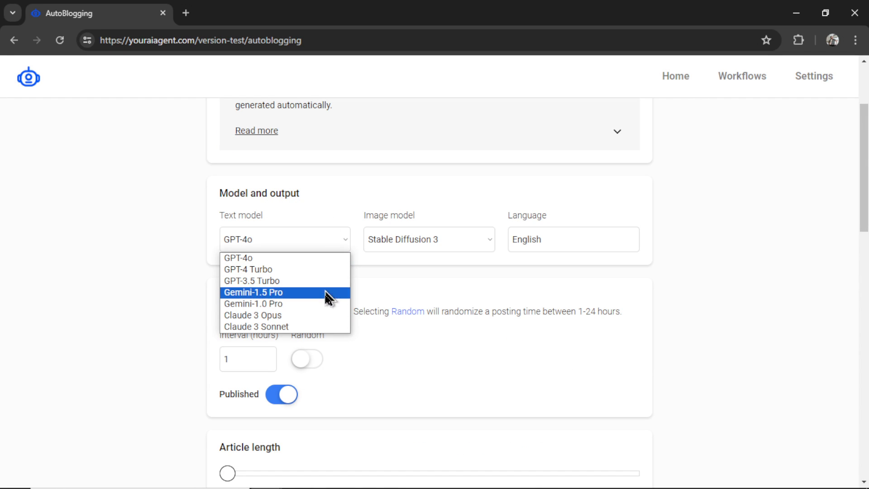
{"action": "mouse_move", "coordinate": [319, 298]}
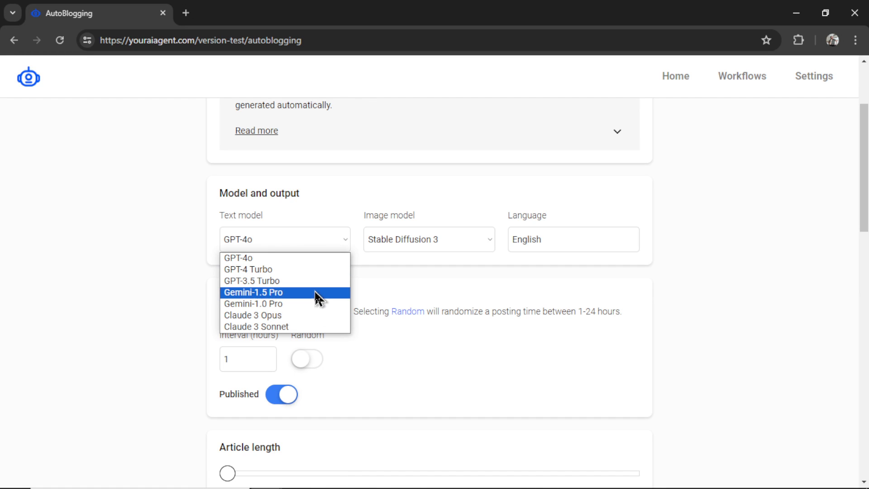
{"action": "mouse_move", "coordinate": [304, 282]}
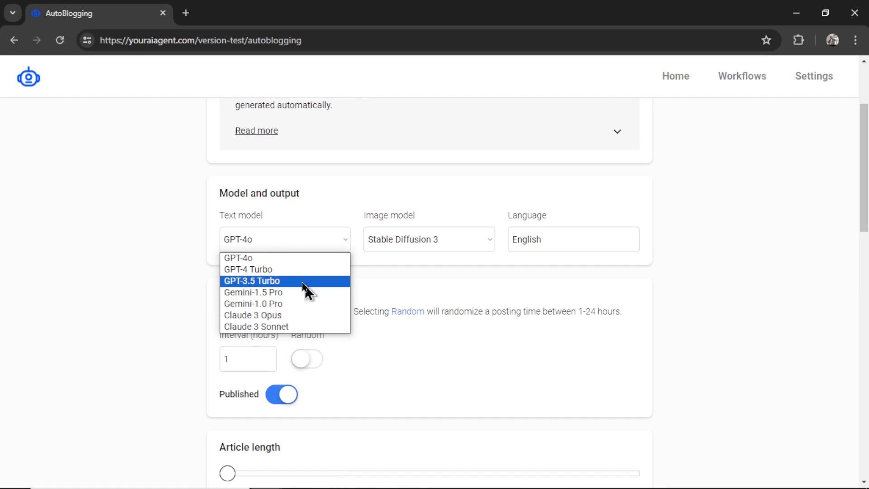
{"action": "mouse_move", "coordinate": [283, 258]}
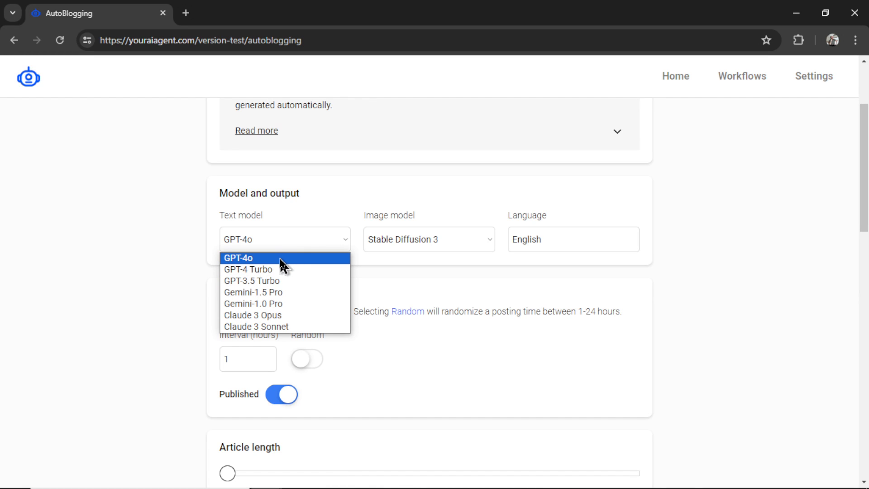
{"action": "left_click", "coordinate": [428, 239]}
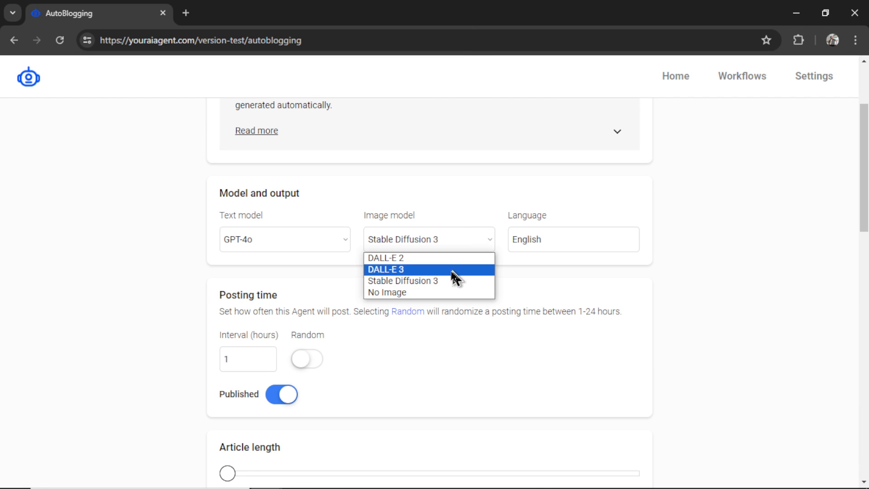
{"action": "left_click", "coordinate": [546, 286]}
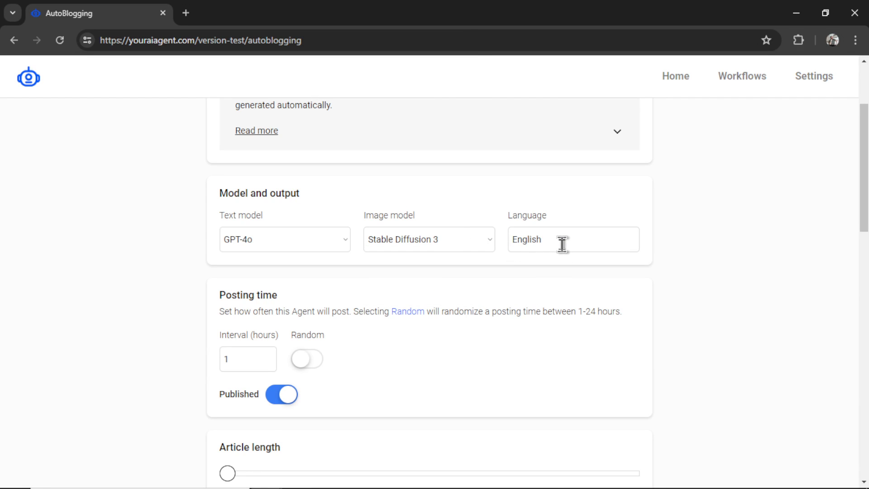
{"action": "type", "text": "UK"}
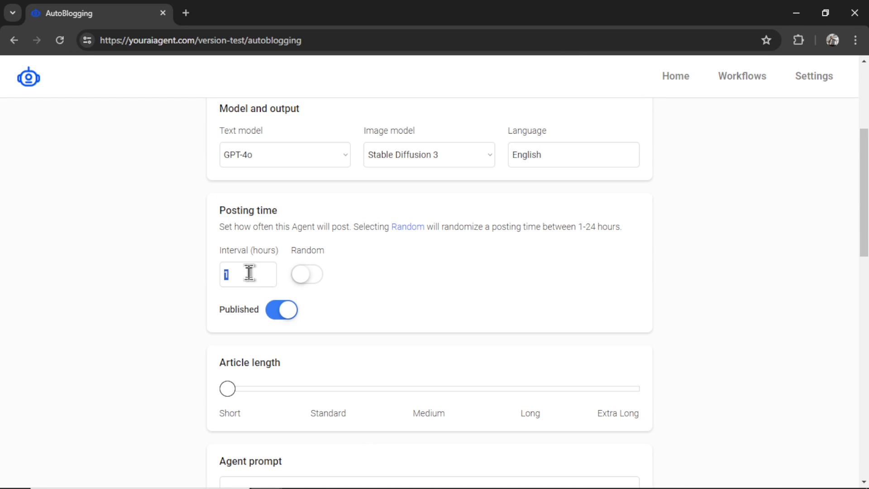
- Set the posting interval to 12 hours and keep Published switched on
{"action": "type", "text": "12"}
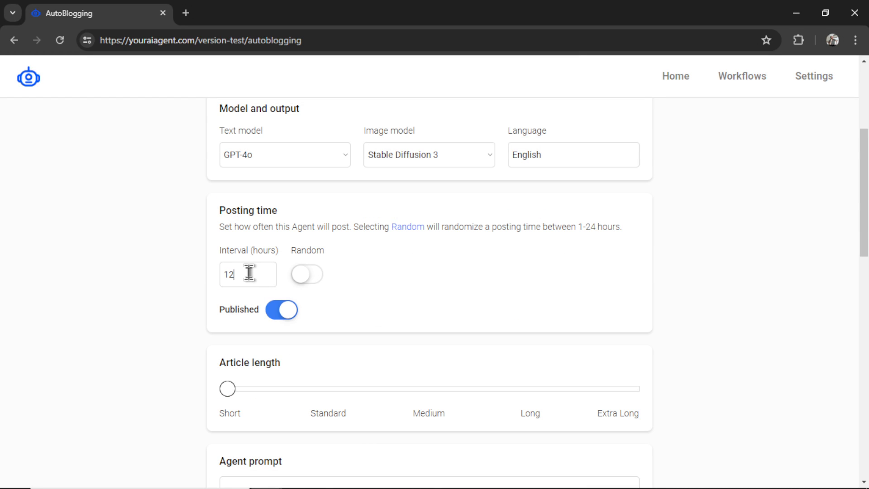
{"action": "mouse_move", "coordinate": [540, 269]}
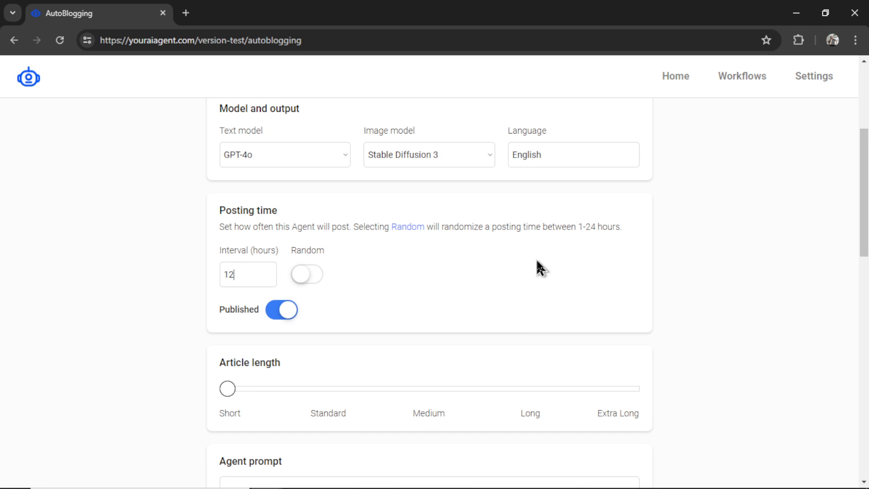
{"action": "mouse_move", "coordinate": [619, 259]}
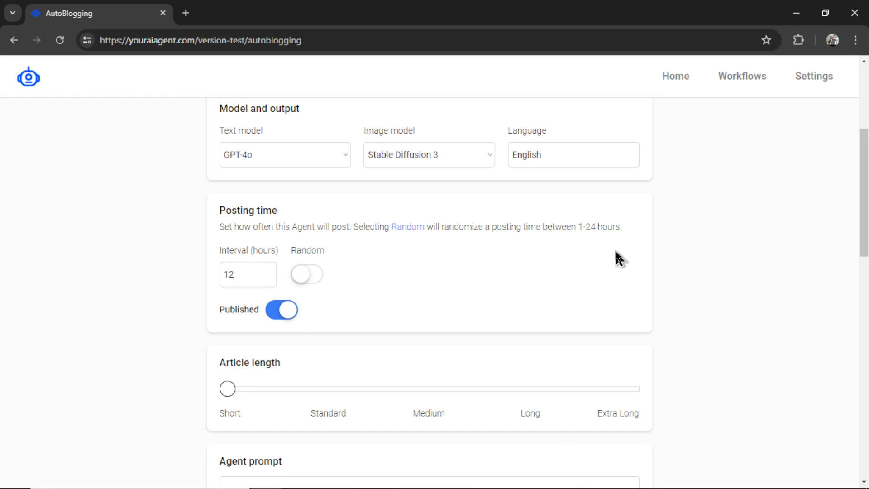
{"action": "mouse_move", "coordinate": [426, 271]}
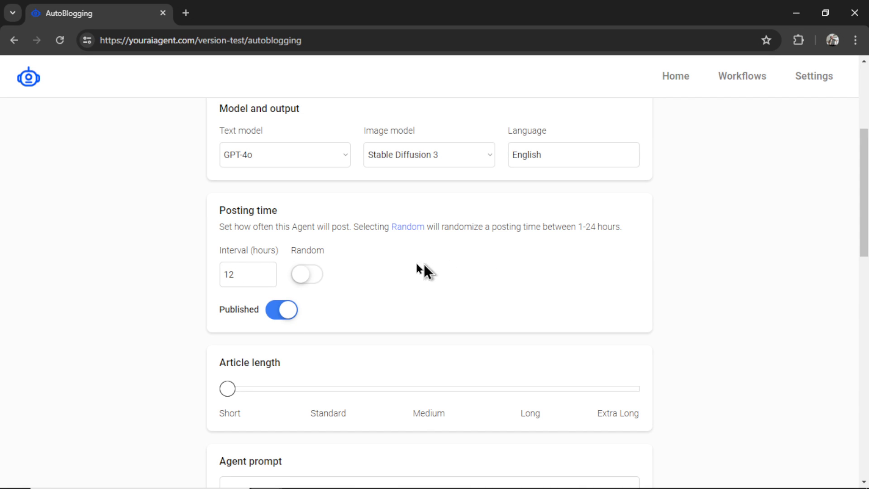
{"action": "mouse_move", "coordinate": [386, 330]}
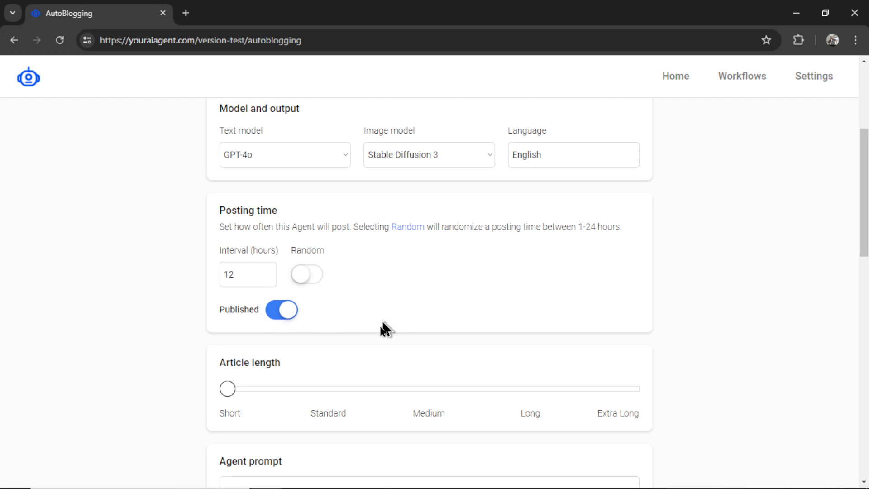
{"action": "mouse_move", "coordinate": [306, 326]}
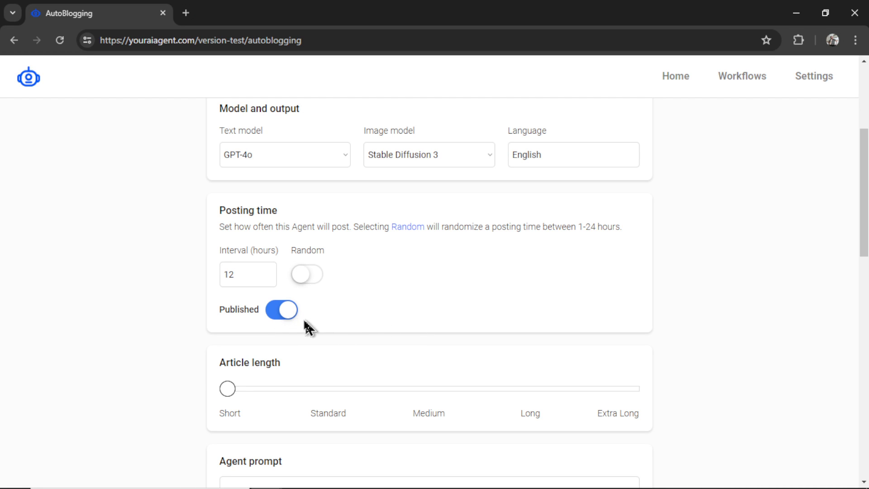
{"action": "left_click", "coordinate": [281, 309]}
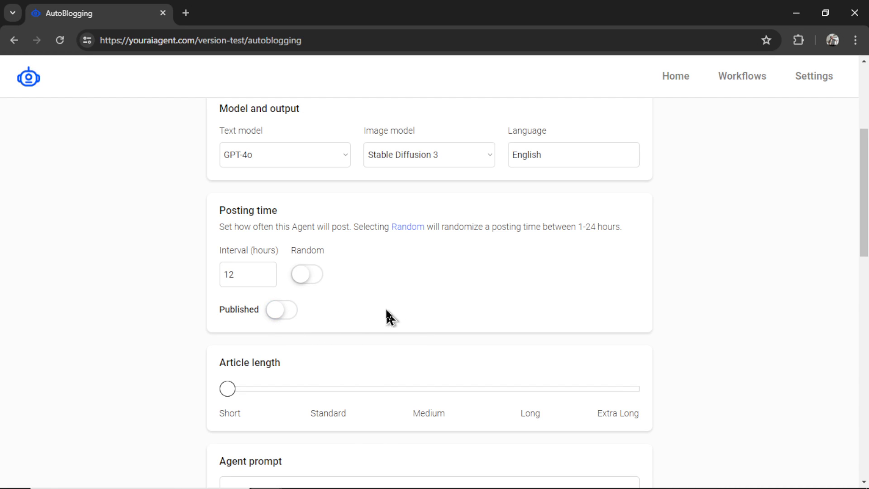
{"action": "left_click", "coordinate": [281, 309]}
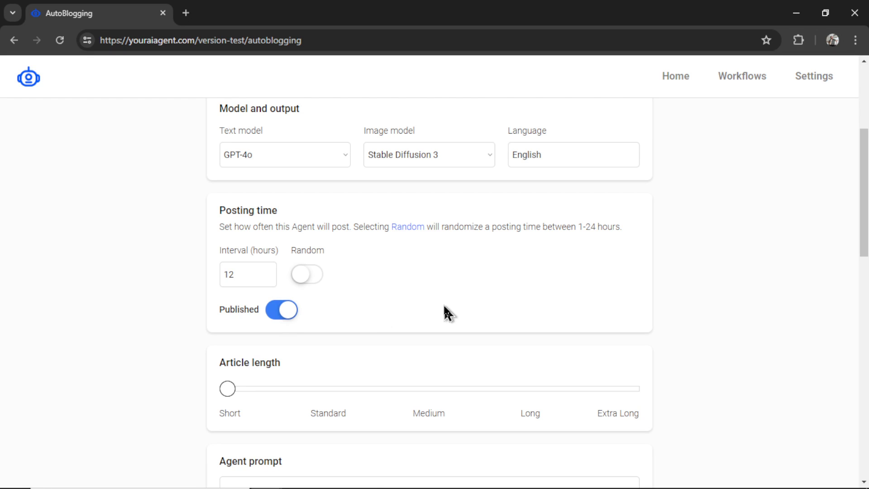
{"action": "scroll", "scroll_direction": "down", "scroll_amount": 3}
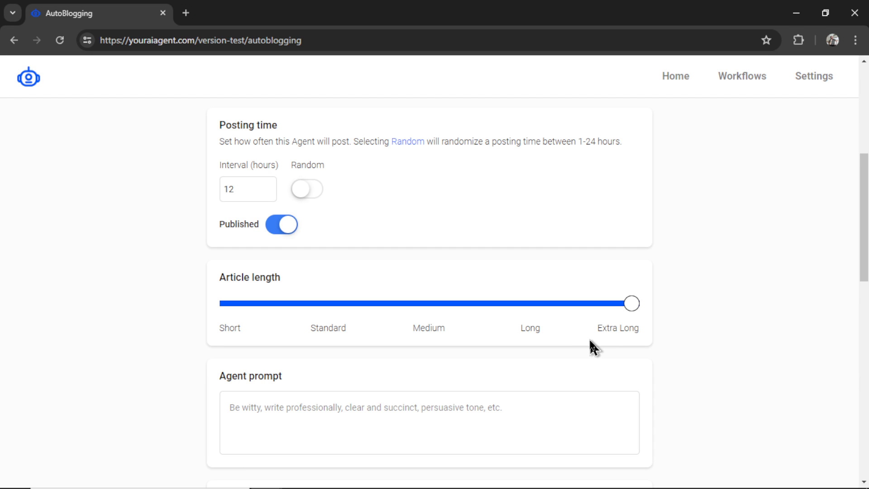
{"action": "mouse_move", "coordinate": [697, 296]}
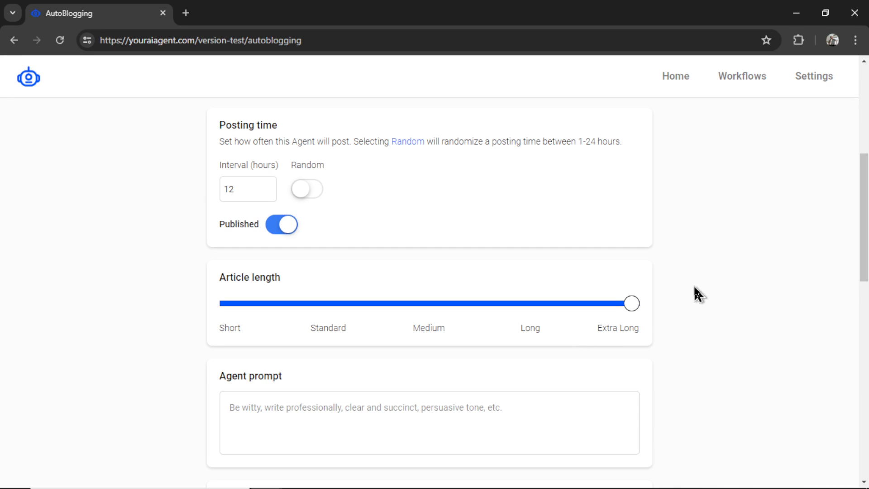
{"action": "mouse_move", "coordinate": [657, 298]}
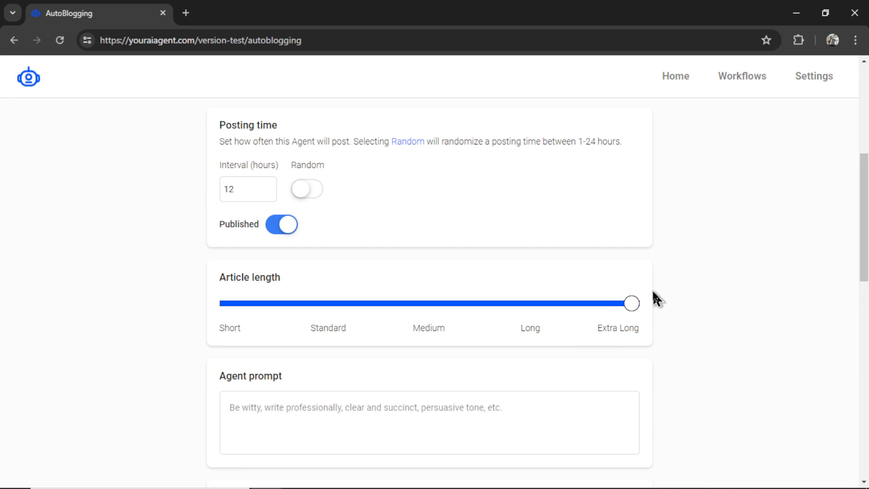
{"action": "mouse_move", "coordinate": [676, 306]}
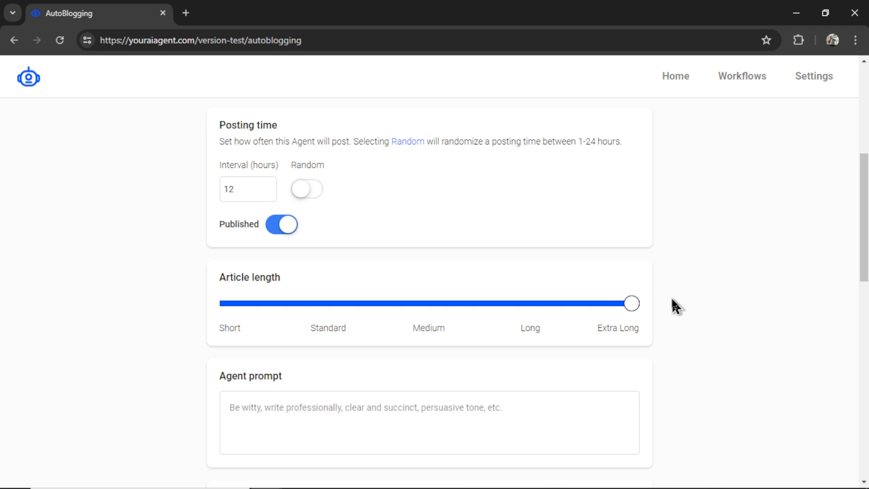
{"action": "mouse_move", "coordinate": [209, 358]}
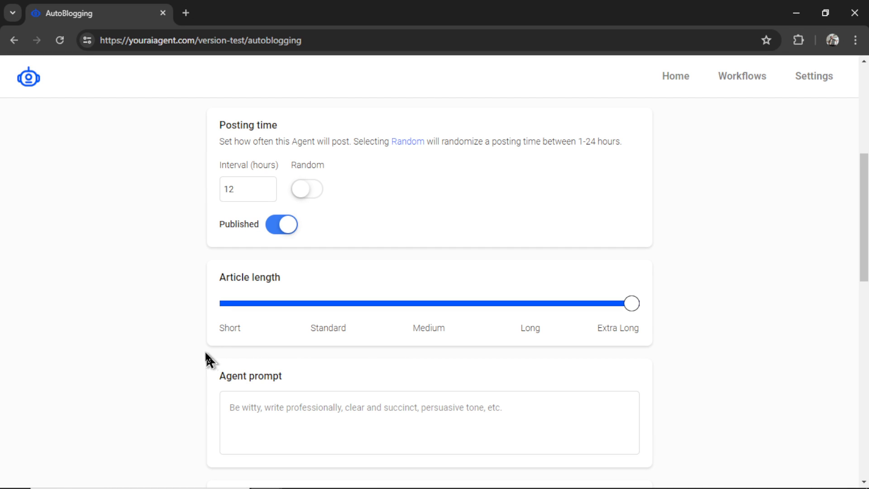
{"action": "mouse_move", "coordinate": [431, 349]}
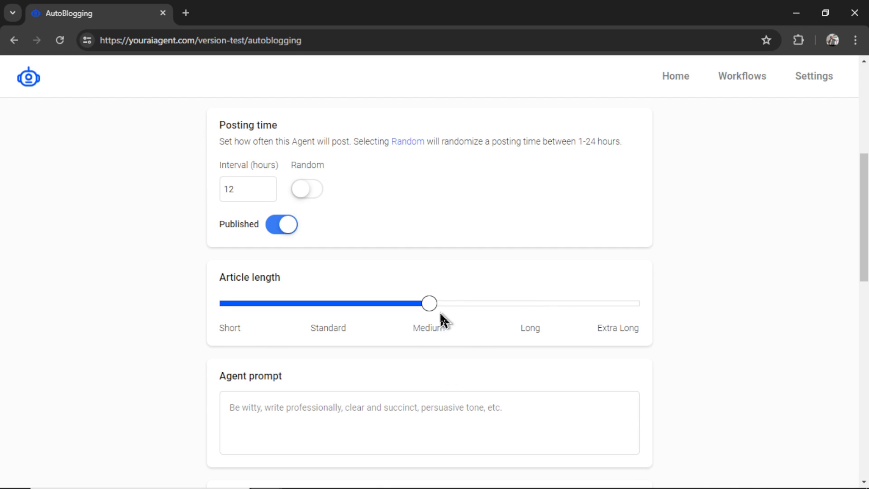
{"action": "mouse_move", "coordinate": [438, 360]}
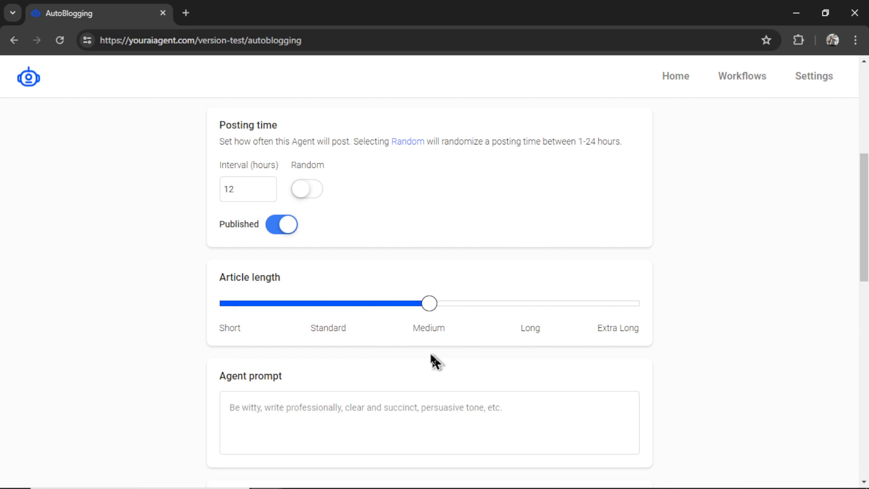
{"action": "mouse_move", "coordinate": [361, 351]}
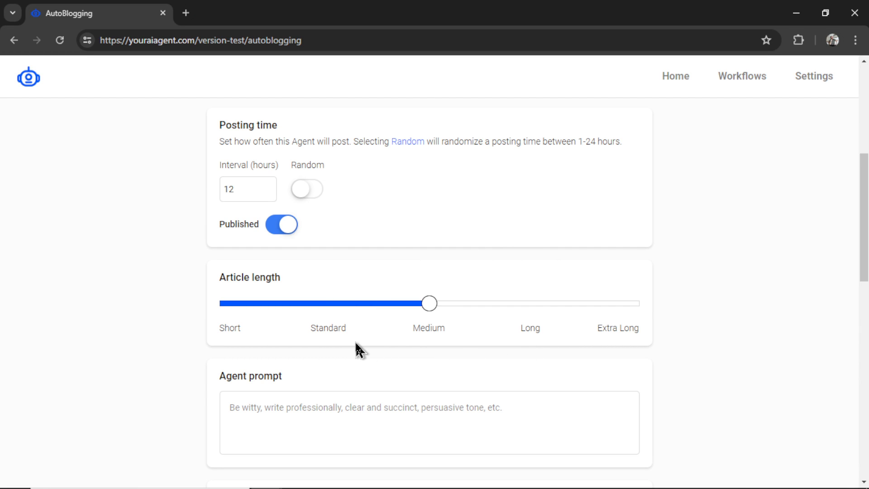
{"action": "mouse_move", "coordinate": [429, 303]}
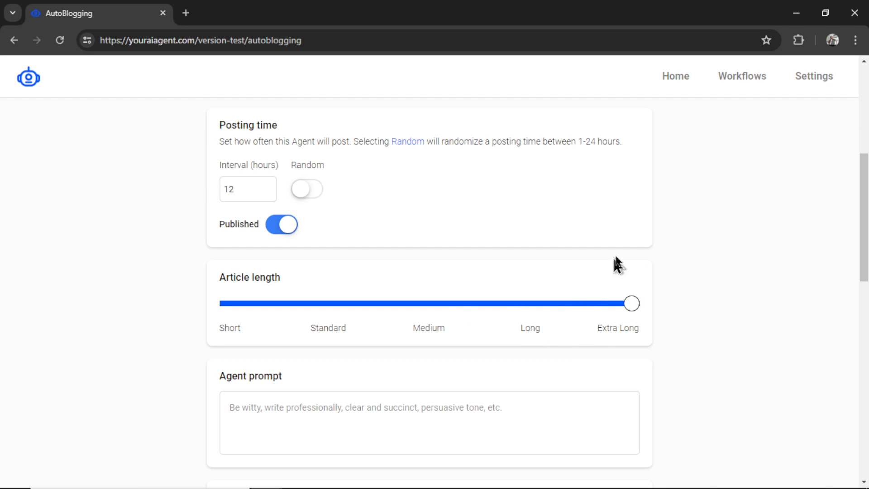
{"action": "mouse_move", "coordinate": [641, 331]}
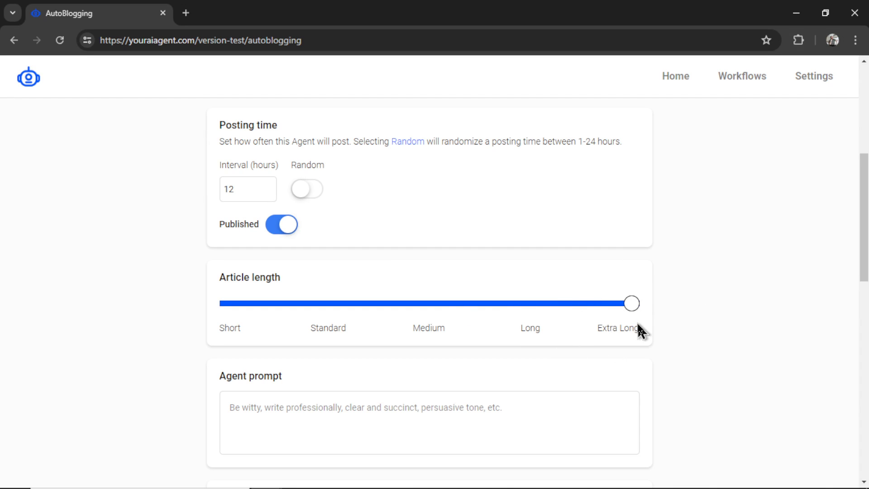
- Scroll down past the Article length slider, left at Extra Long
{"action": "scroll", "scroll_direction": "down", "scroll_amount": 3}
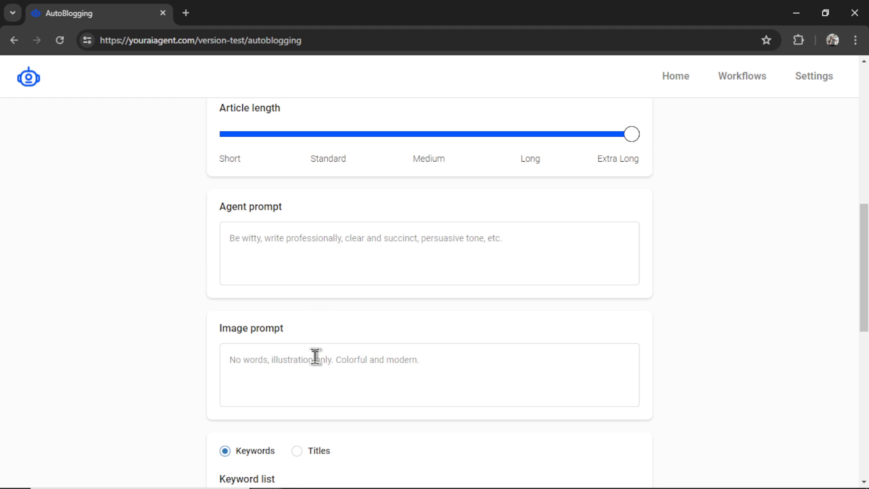
{"action": "mouse_move", "coordinate": [398, 197]}
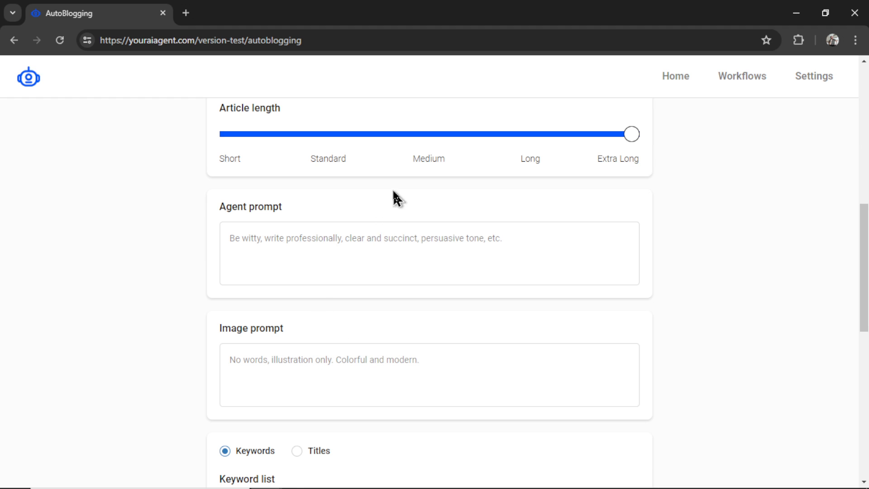
{"action": "mouse_move", "coordinate": [460, 277]}
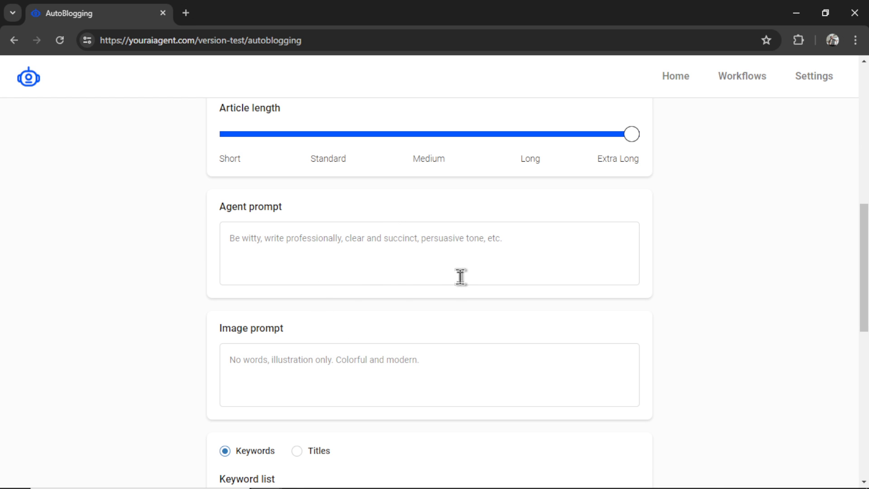
- Enter agent prompt 'Be witty, be very funny' and image prompt 'Digital illustration'
{"action": "type", "text": "Be"}
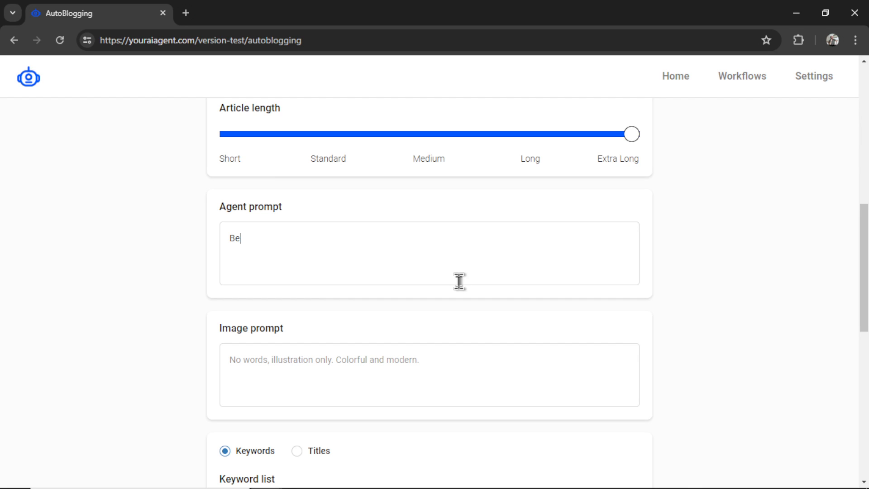
{"action": "type", "text": "witty, be v"}
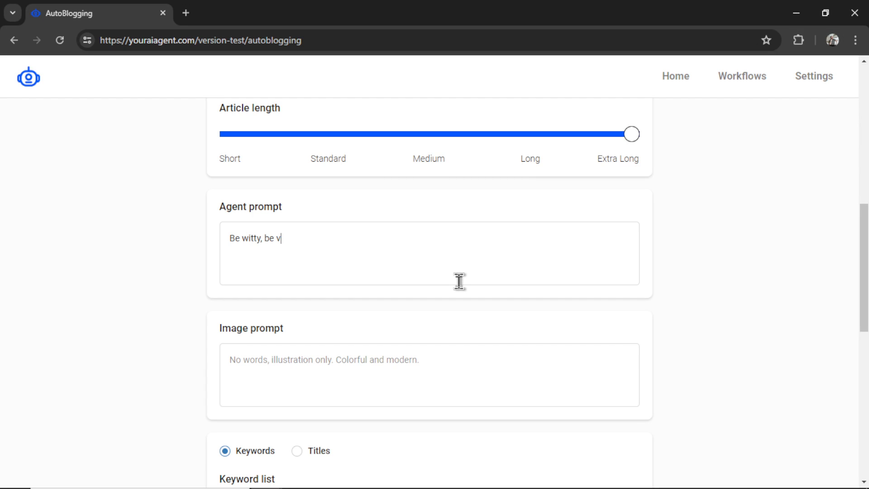
{"action": "type", "text": "ery funny"}
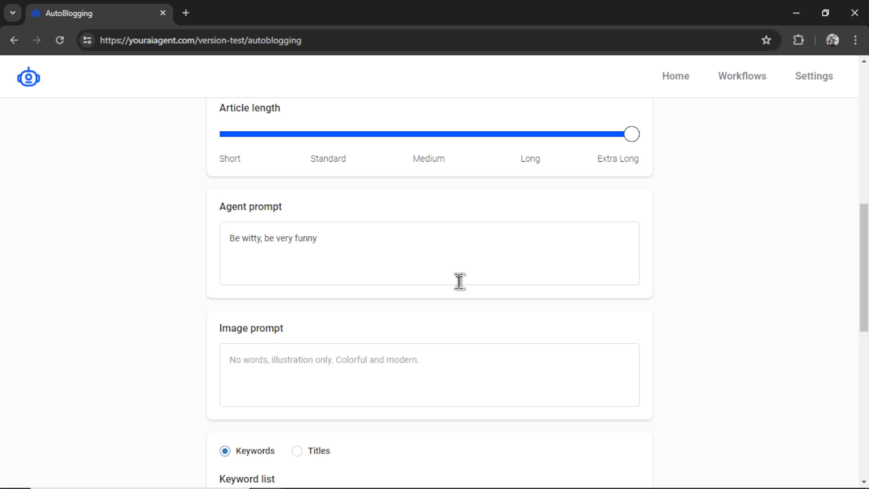
{"action": "scroll", "scroll_direction": "down", "scroll_amount": 3}
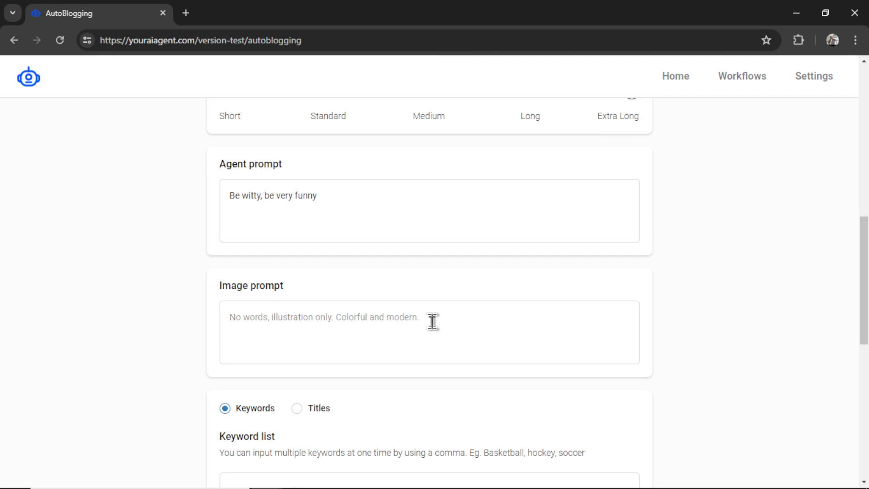
{"action": "type", "text": "Digital illustration"}
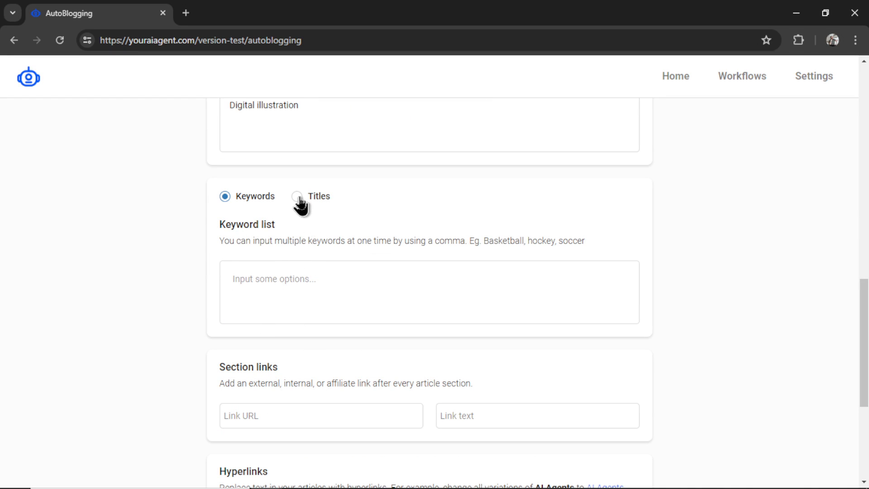
- Switch the content source from Keywords to Titles
{"action": "left_click", "coordinate": [296, 196]}
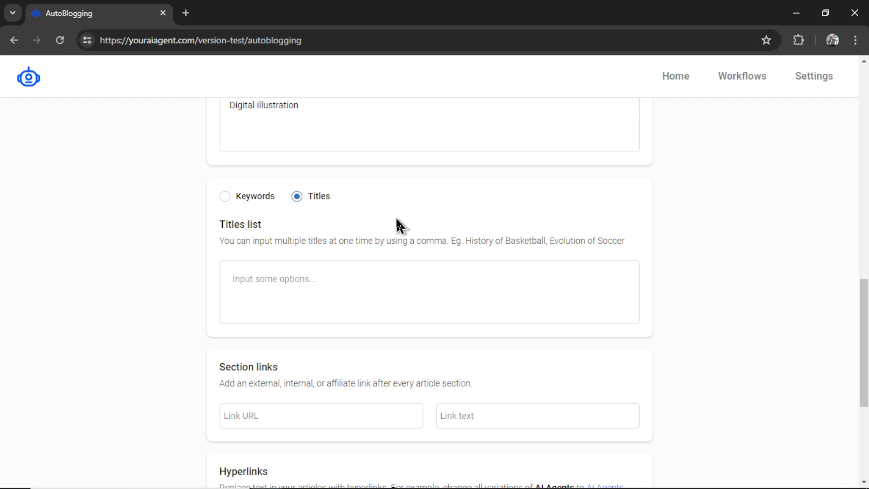
{"action": "mouse_move", "coordinate": [326, 297]}
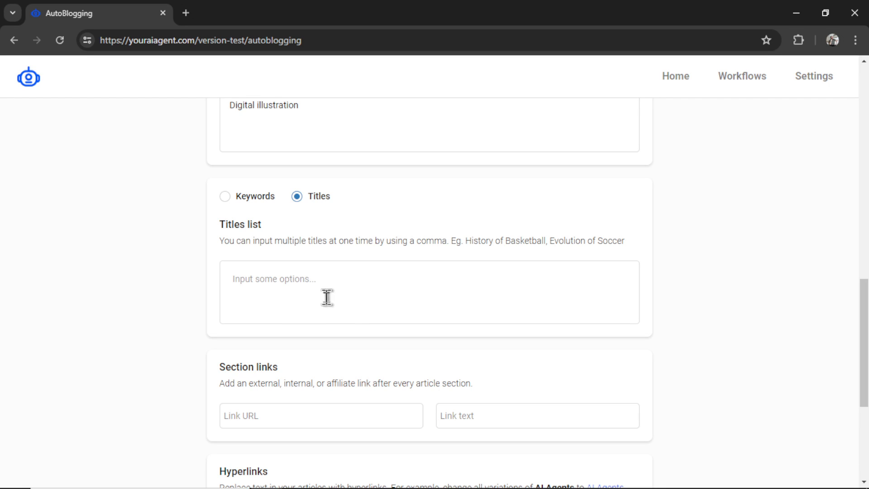
{"action": "mouse_move", "coordinate": [331, 289]}
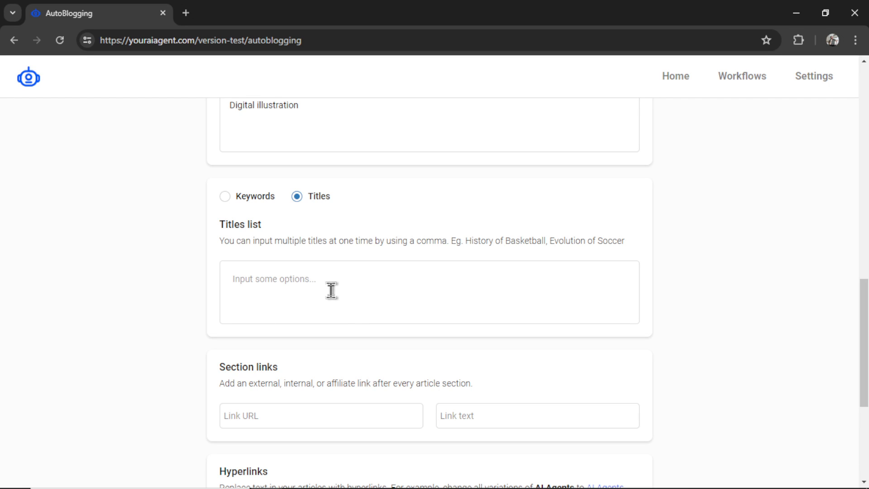
{"action": "mouse_move", "coordinate": [387, 272]}
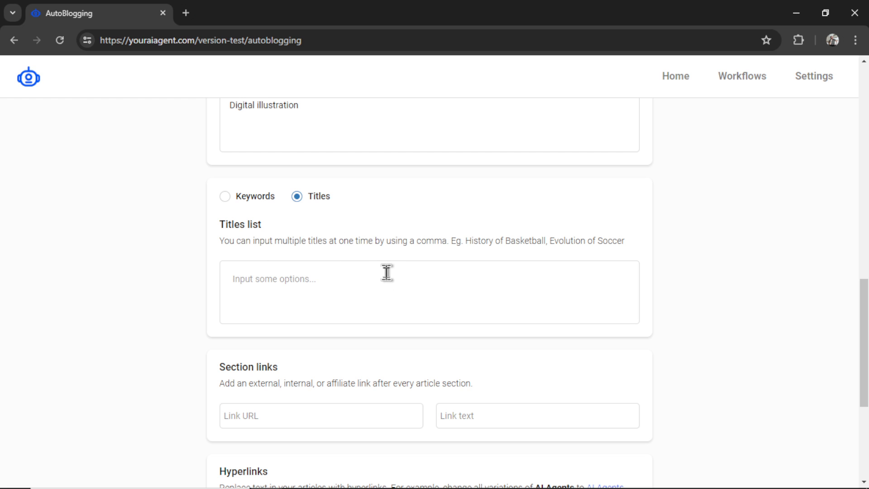
{"action": "mouse_move", "coordinate": [321, 241]}
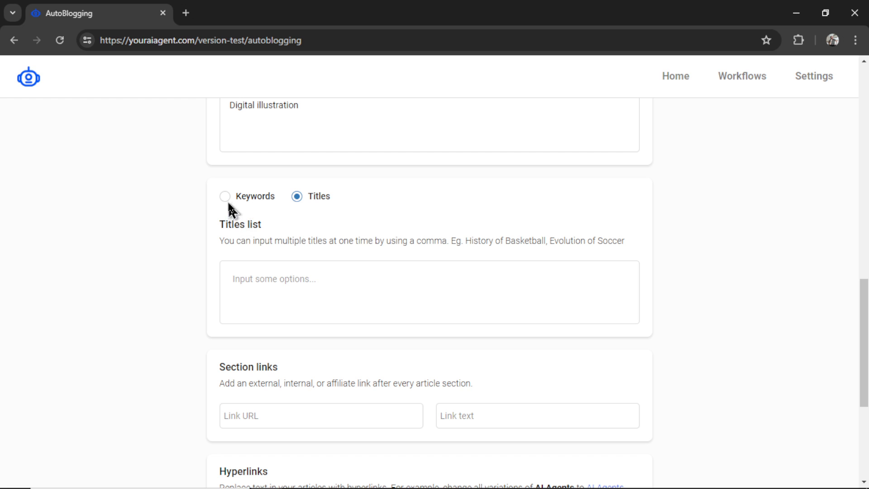
- Return to Keywords and add Norse, Egyptian and Ancient Greek Mythology
{"action": "left_click", "coordinate": [225, 196]}
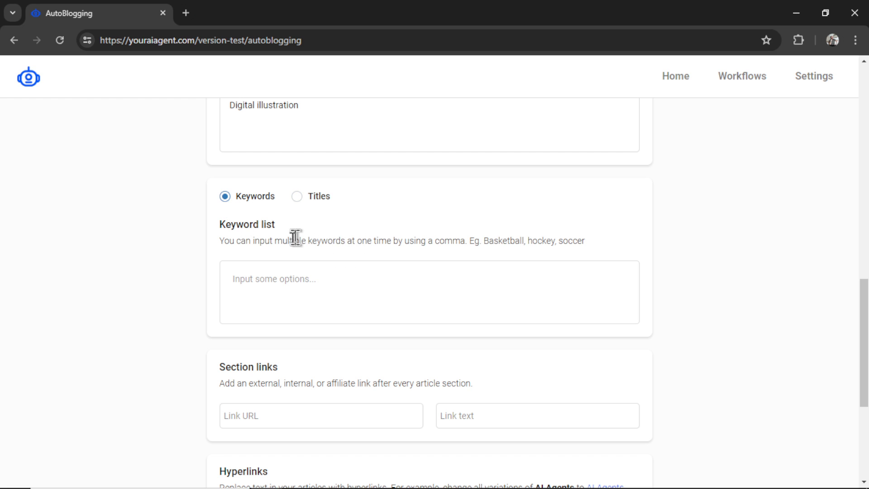
{"action": "mouse_move", "coordinate": [309, 279]}
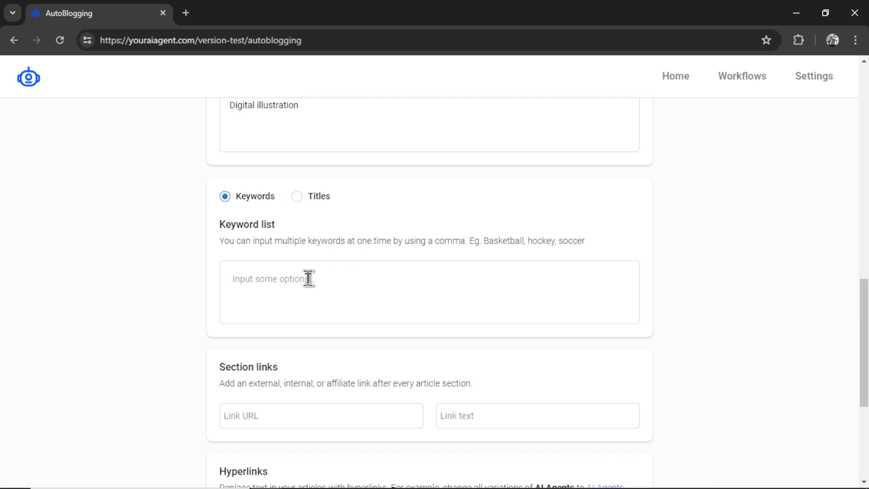
{"action": "type", "text": "Norse Mythology"}
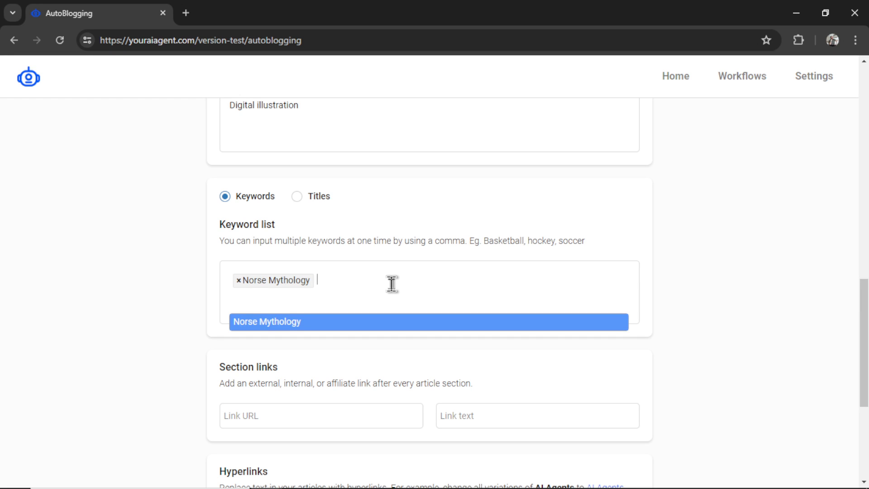
{"action": "type", "text": "Egyptian Mythology Ancient Greek Mythology"}
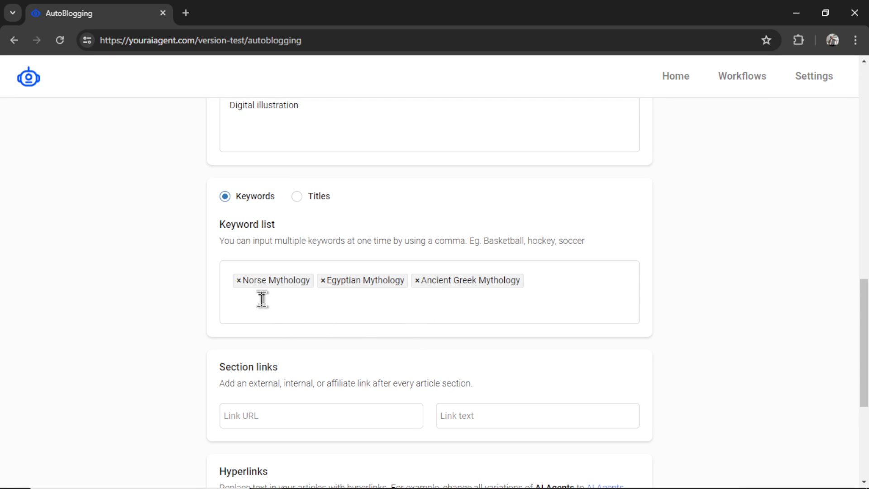
{"action": "mouse_move", "coordinate": [370, 325]}
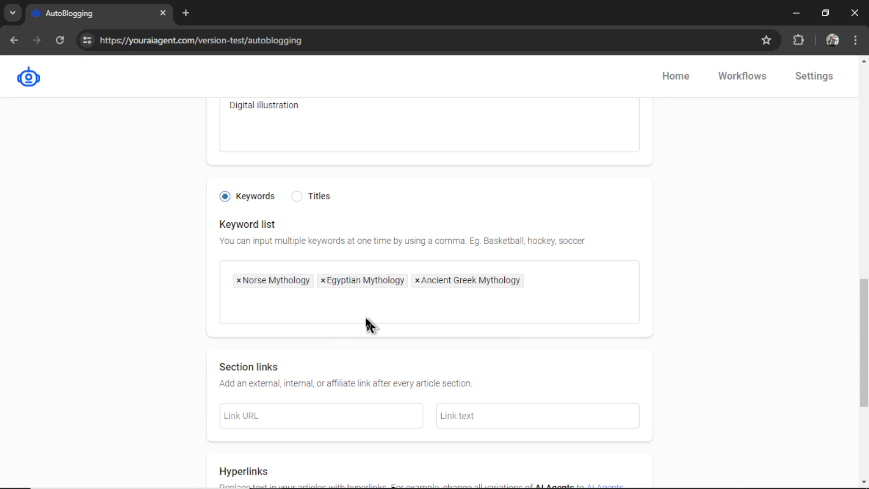
{"action": "scroll", "scroll_direction": "down", "scroll_amount": 3}
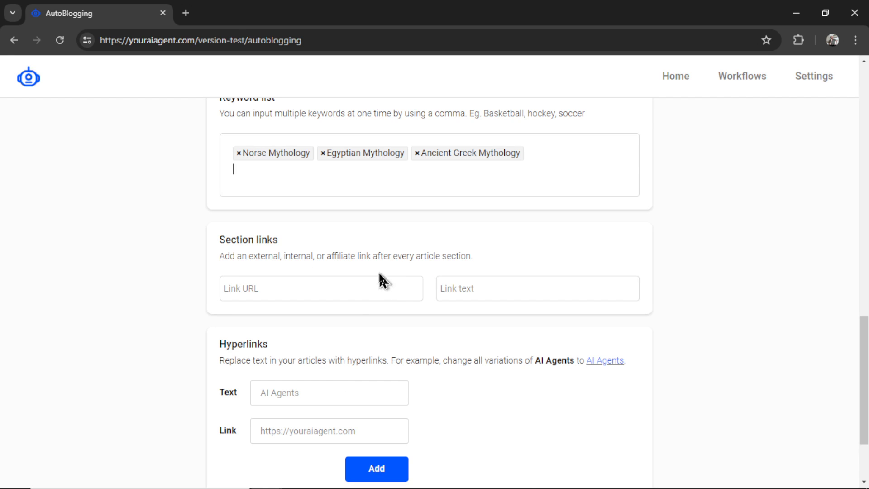
{"action": "mouse_move", "coordinate": [504, 257]}
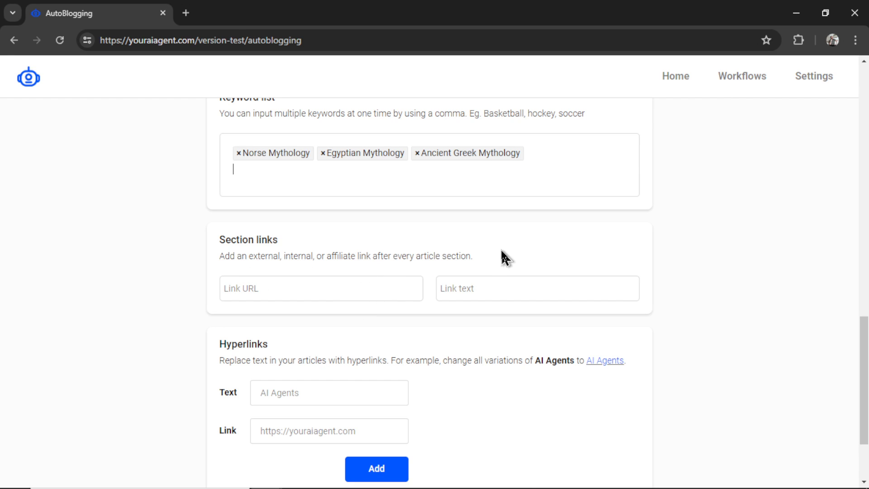
{"action": "mouse_move", "coordinate": [466, 255]}
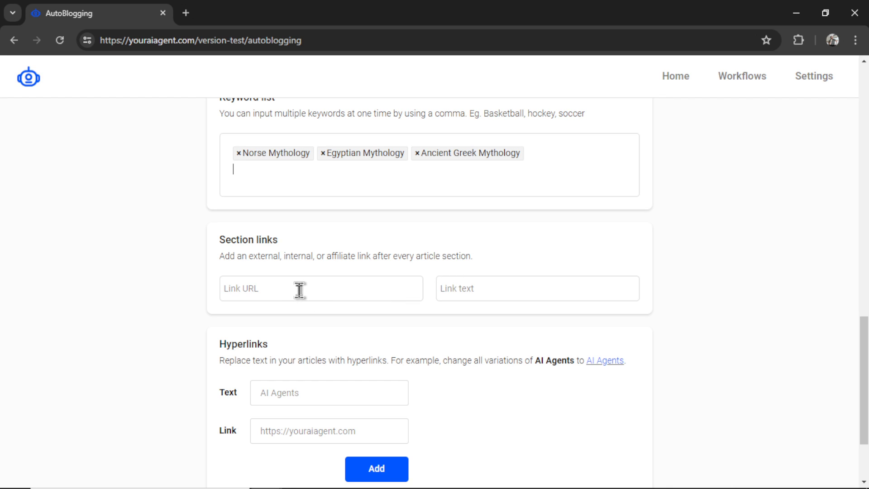
{"action": "mouse_move", "coordinate": [309, 293]}
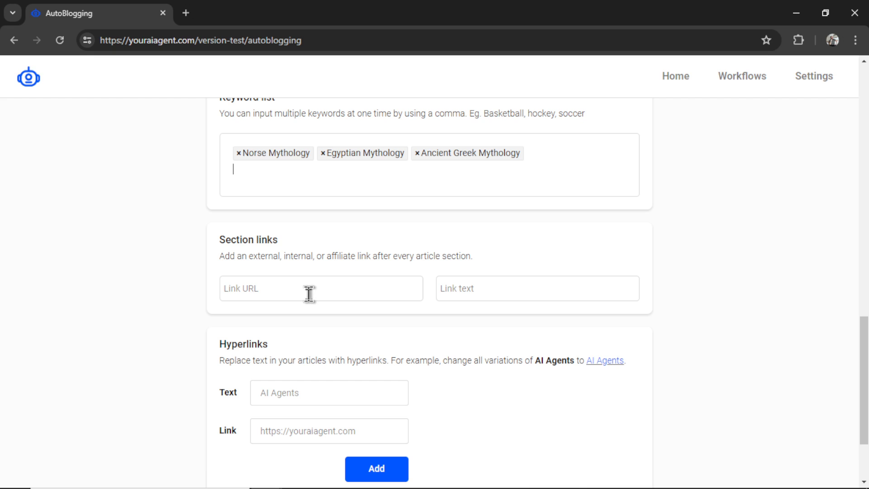
{"action": "mouse_move", "coordinate": [645, 323]}
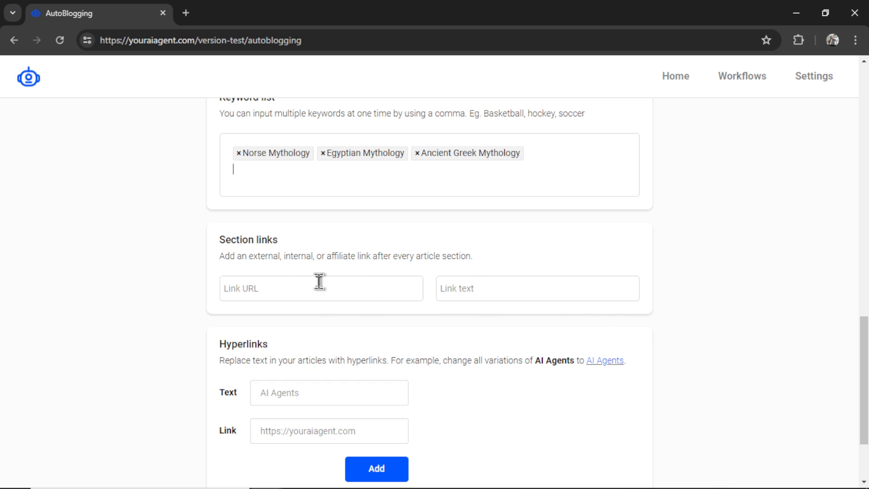
{"action": "mouse_move", "coordinate": [335, 277]}
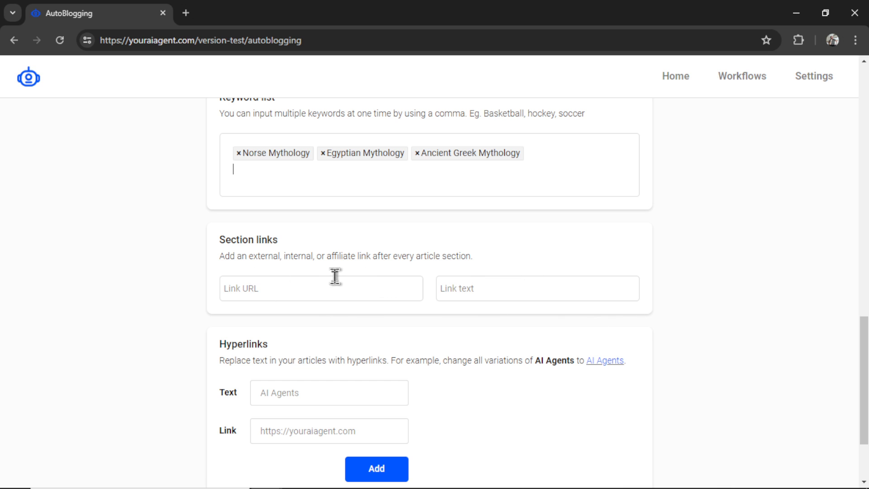
{"action": "mouse_move", "coordinate": [325, 288]}
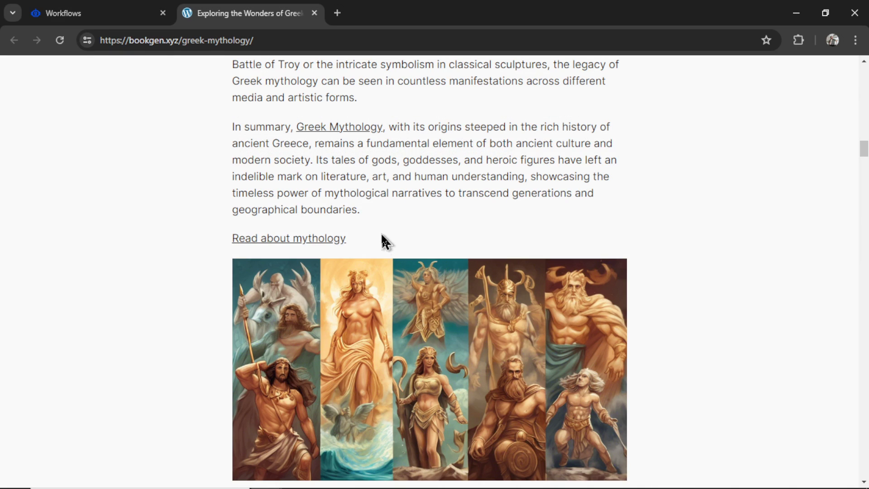
{"action": "mouse_move", "coordinate": [241, 111]}
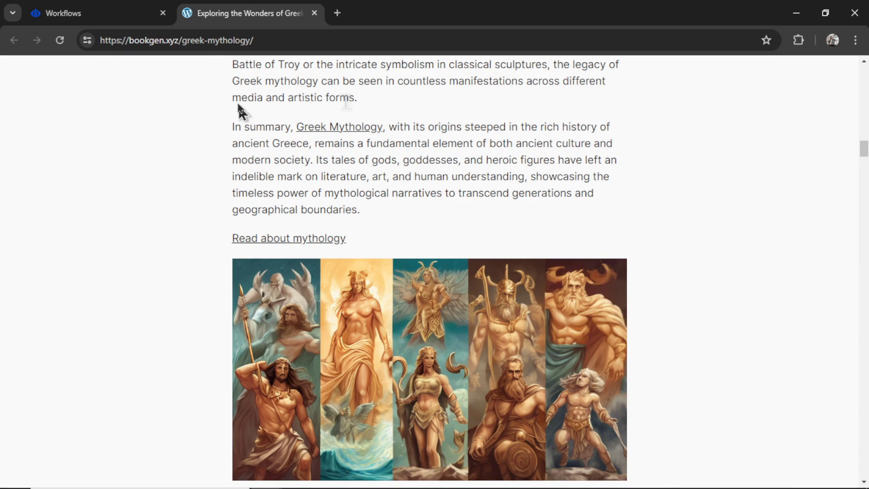
{"action": "mouse_move", "coordinate": [388, 254]}
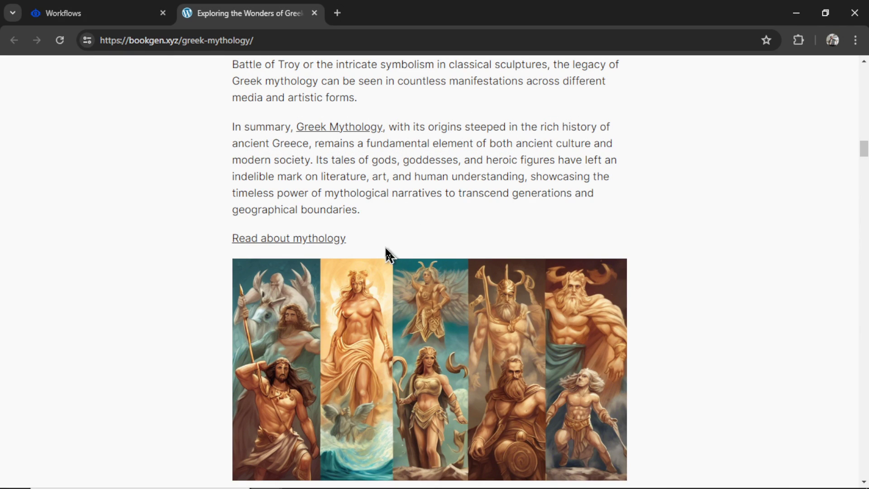
{"action": "mouse_move", "coordinate": [291, 262]}
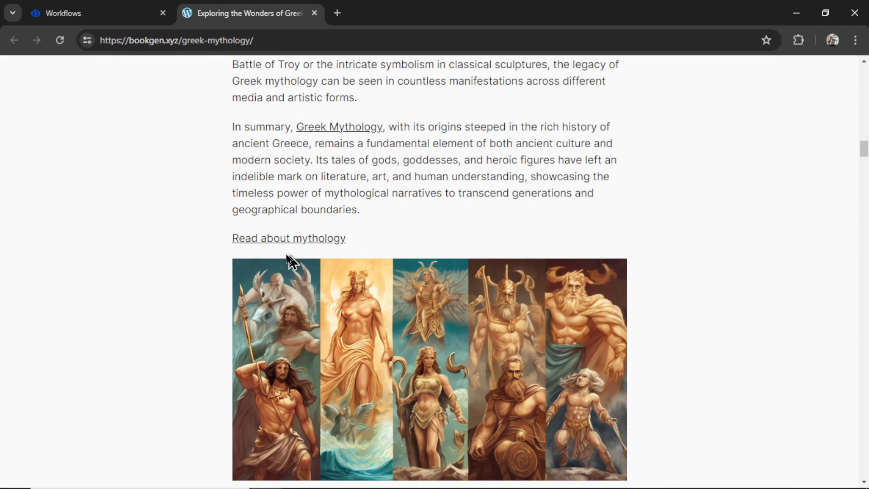
{"action": "mouse_move", "coordinate": [340, 264]}
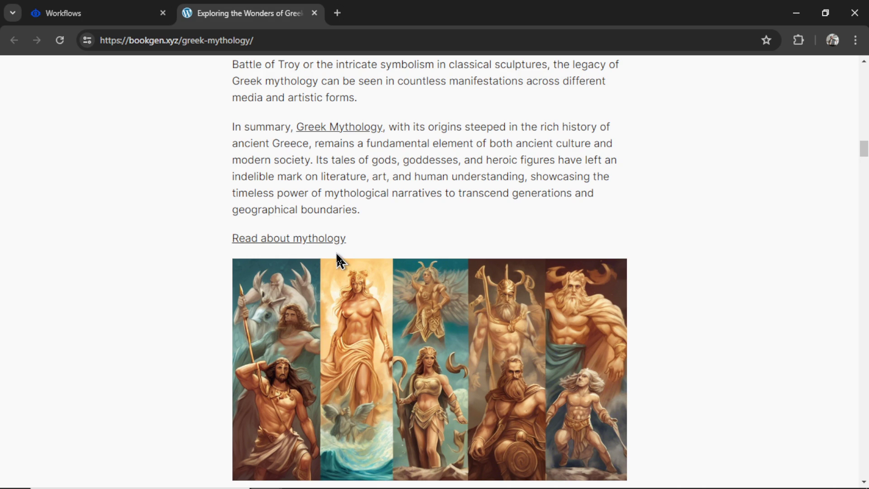
{"action": "mouse_move", "coordinate": [524, 238]}
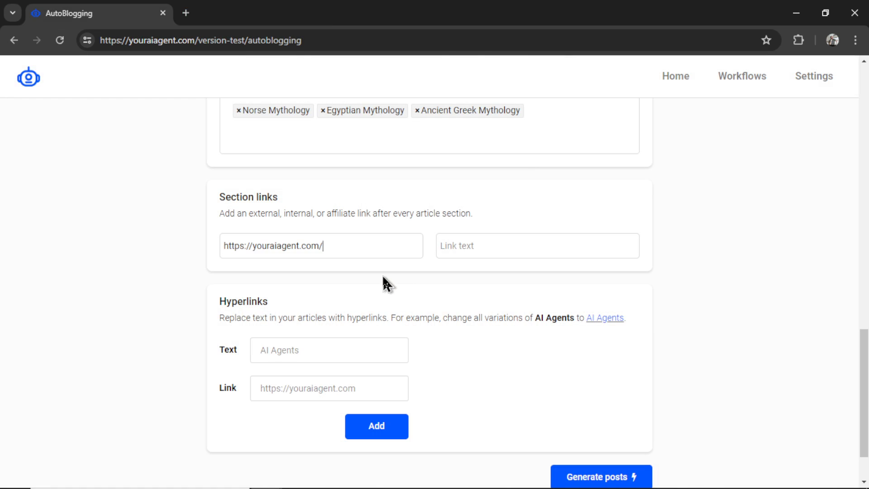
{"action": "mouse_move", "coordinate": [293, 272]}
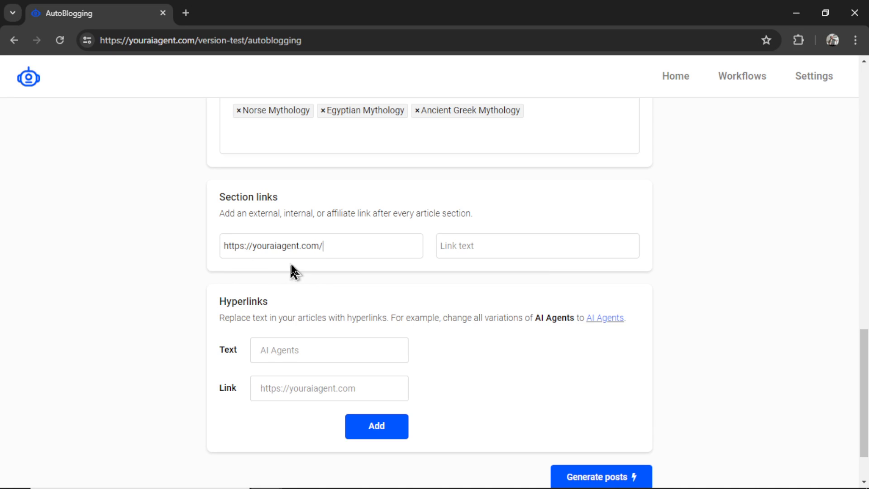
{"action": "mouse_move", "coordinate": [602, 271]}
{"action": "type", "text": "The BEST AI Agents on the NET"}
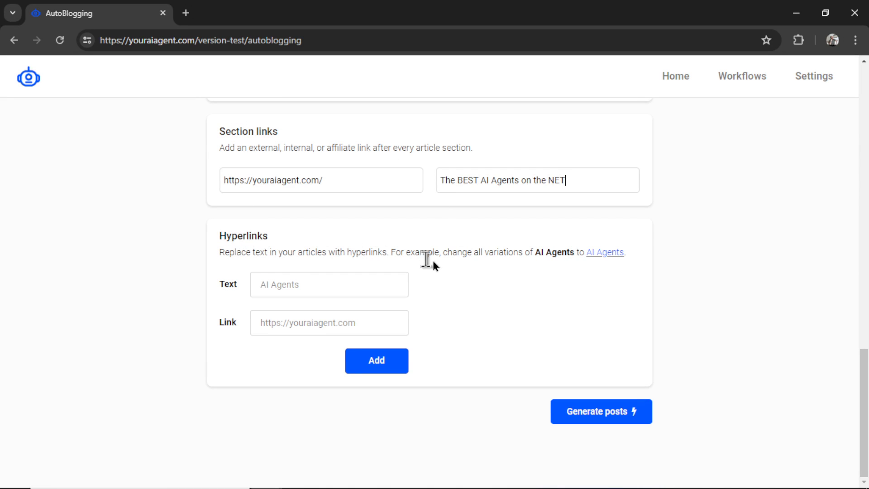
{"action": "mouse_move", "coordinate": [483, 291]}
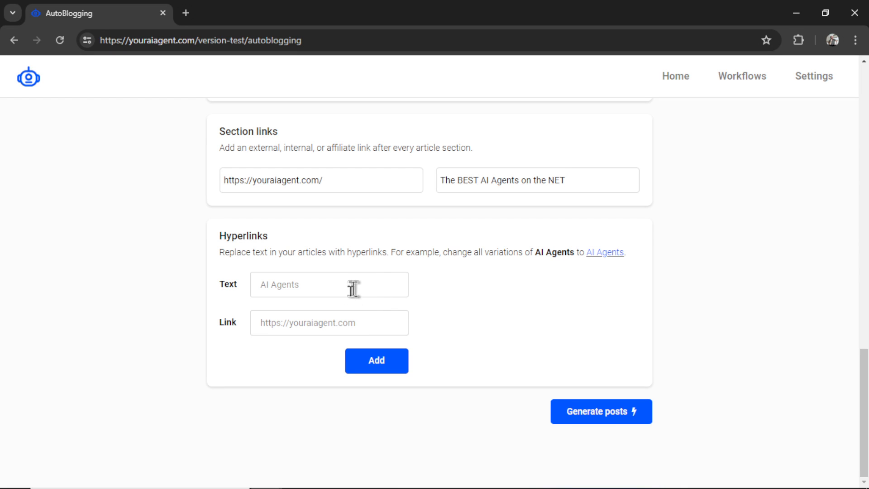
{"action": "mouse_move", "coordinate": [506, 276]}
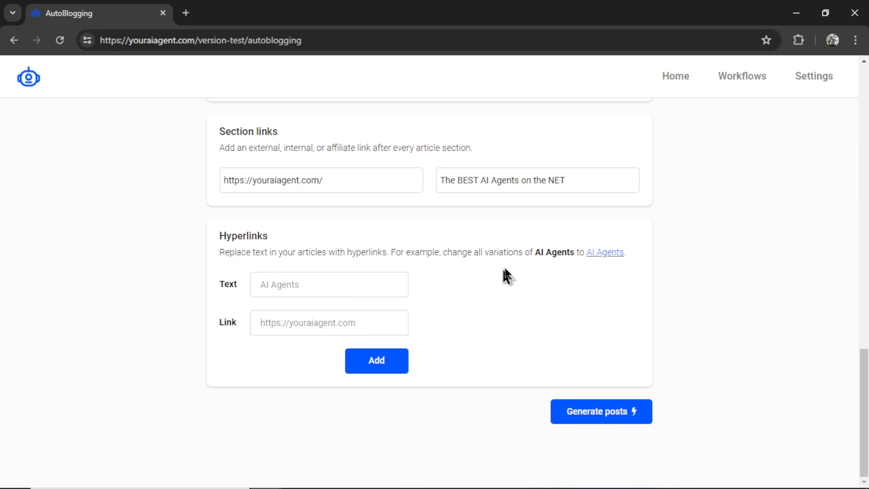
{"action": "mouse_move", "coordinate": [470, 293]}
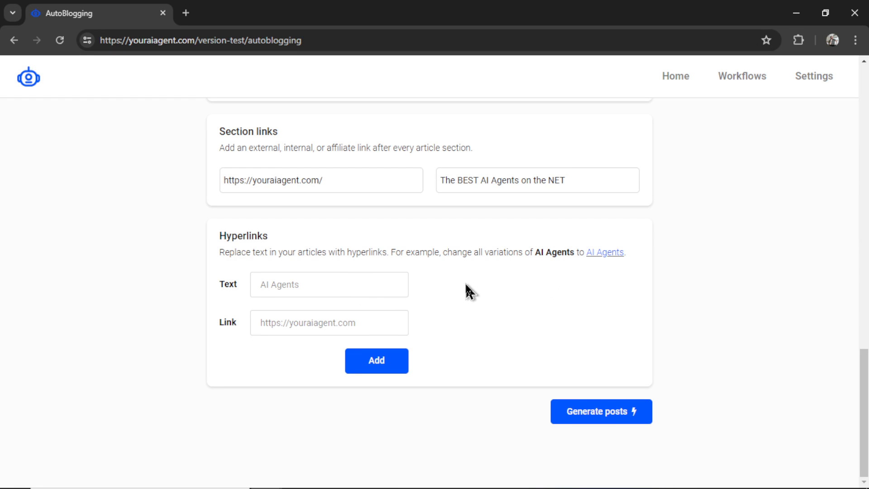
{"action": "left_click", "coordinate": [329, 323]}
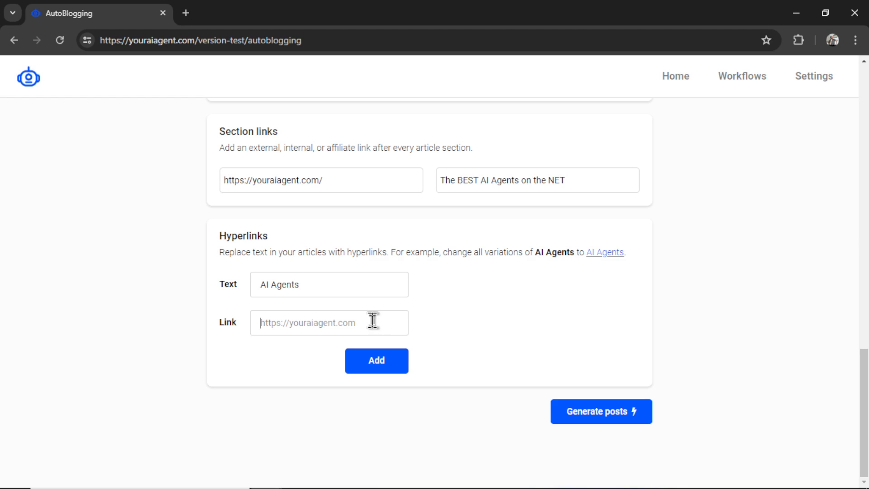
{"action": "type", "text": "https://youraiagent.com/"}
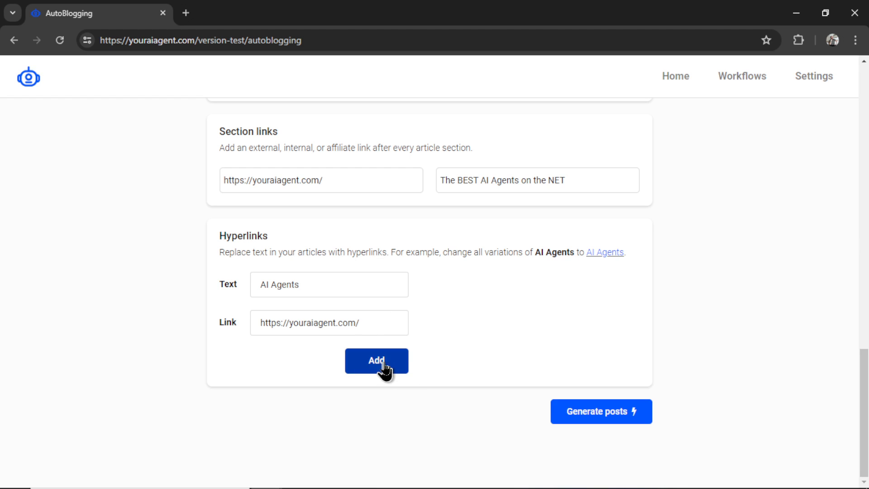
{"action": "left_click", "coordinate": [376, 361]}
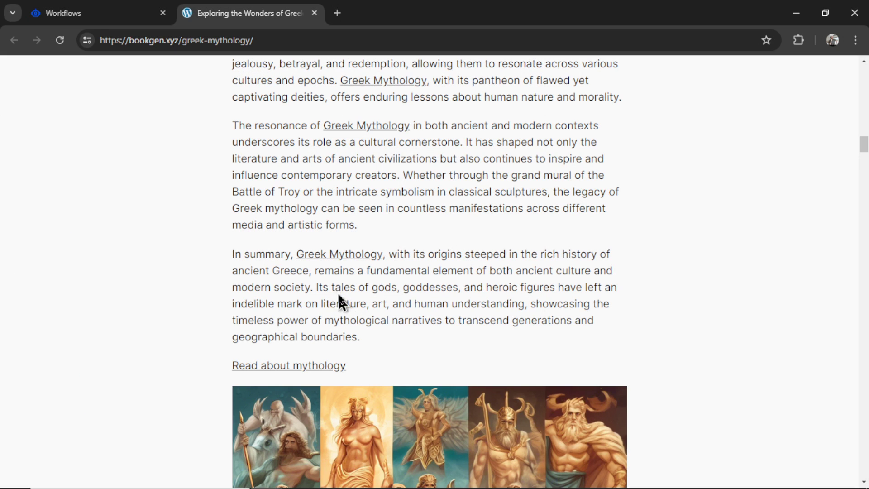
{"action": "mouse_move", "coordinate": [346, 272]}
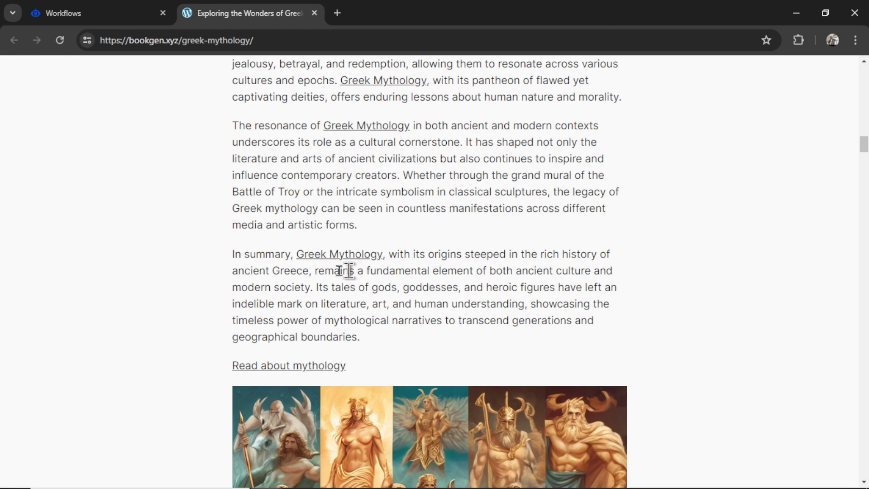
{"action": "mouse_move", "coordinate": [369, 276]}
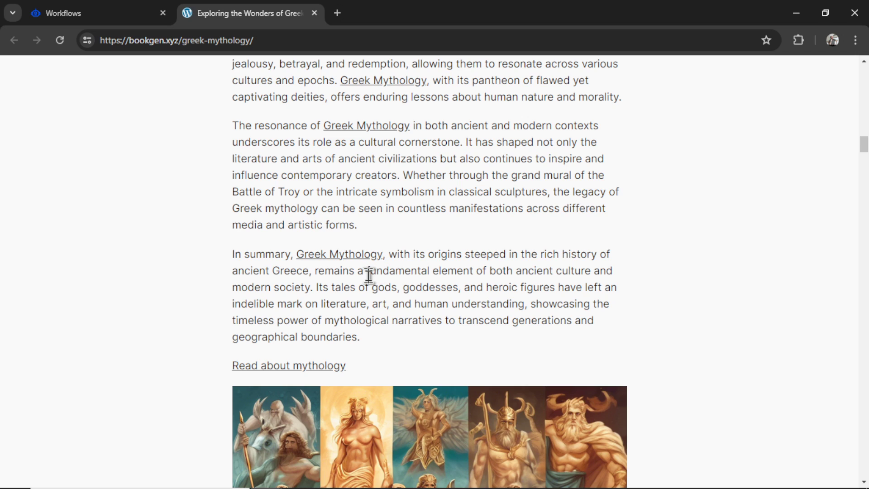
{"action": "mouse_move", "coordinate": [380, 282]}
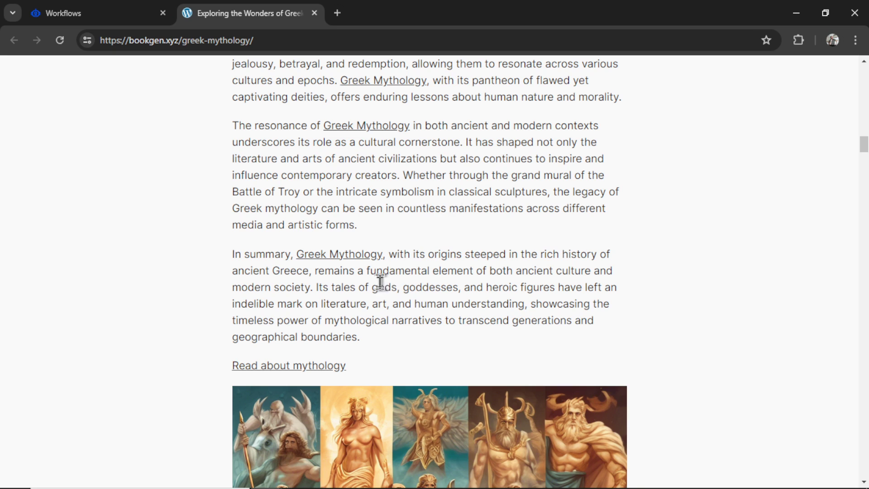
{"action": "mouse_move", "coordinate": [414, 125]}
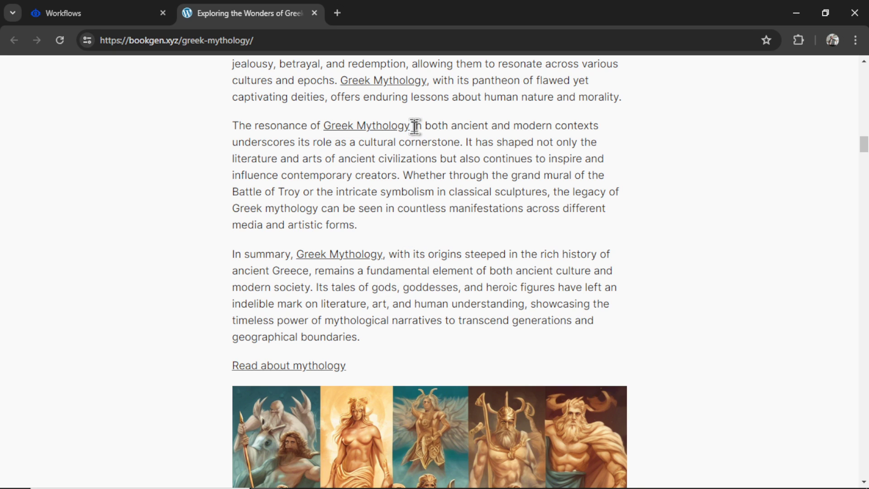
- Back on the AutoBlogging form, enter 'ai agents' as the new hyperlink text
{"action": "left_click", "coordinate": [84, 13]}
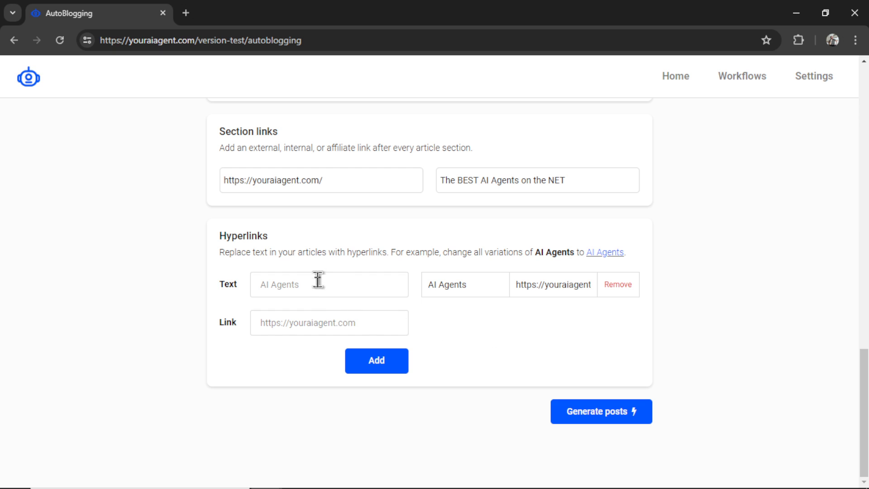
{"action": "mouse_move", "coordinate": [337, 289]}
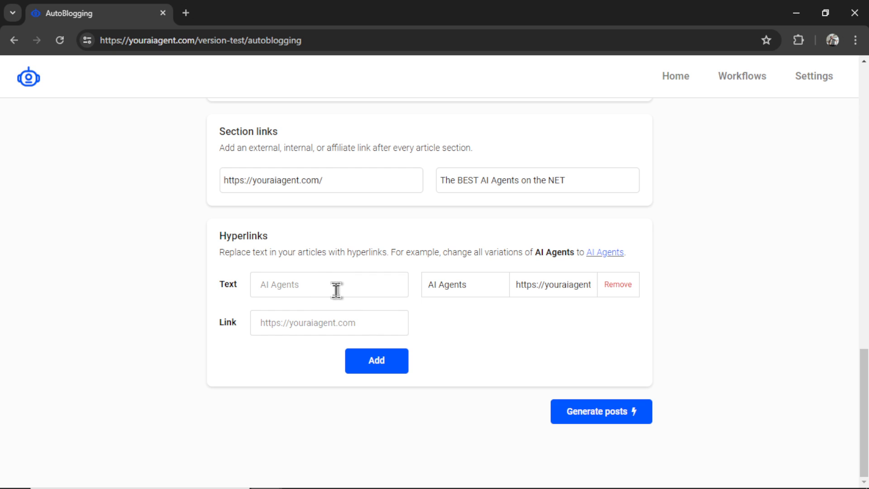
{"action": "mouse_move", "coordinate": [432, 309]}
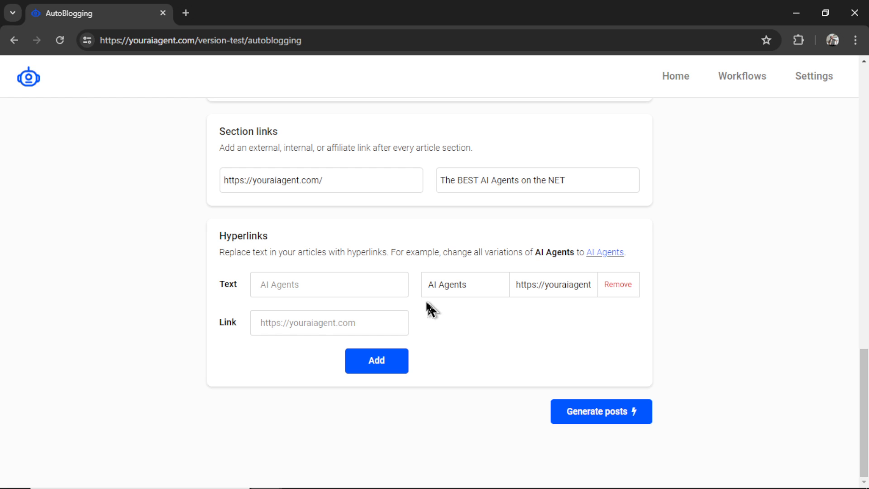
{"action": "mouse_move", "coordinate": [446, 310]}
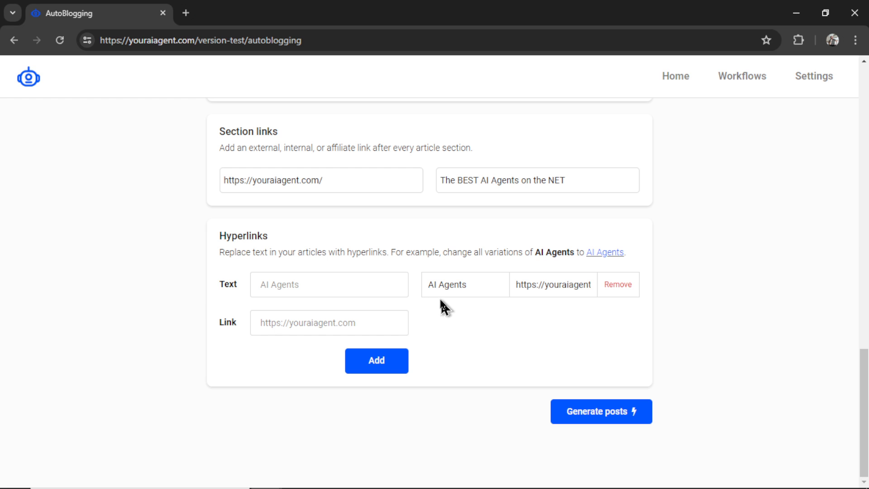
{"action": "left_click", "coordinate": [328, 284]}
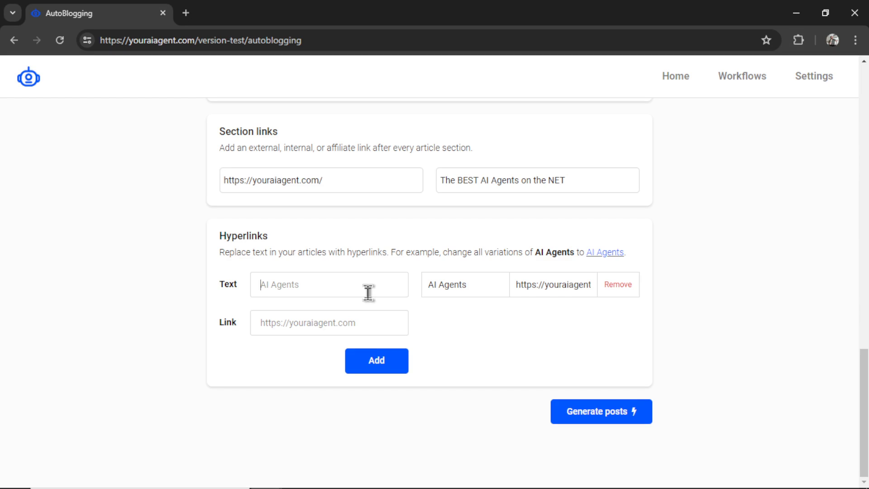
{"action": "type", "text": "ai agent"}
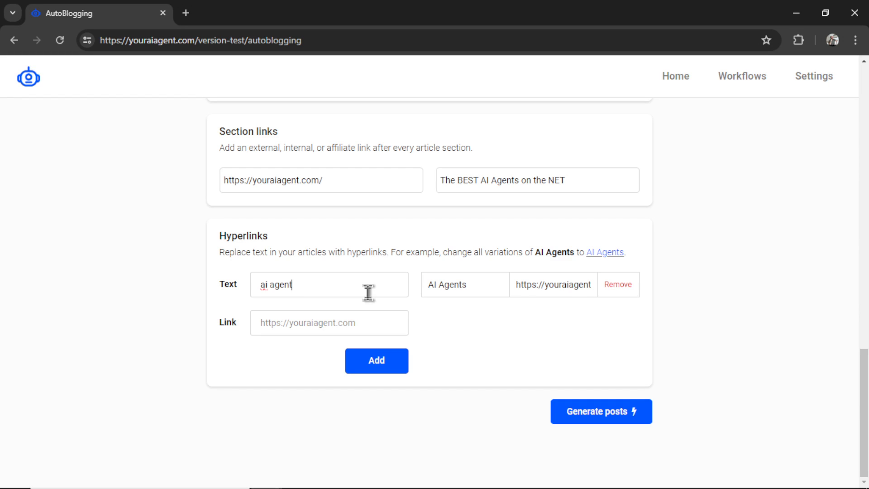
{"action": "type", "text": "s"}
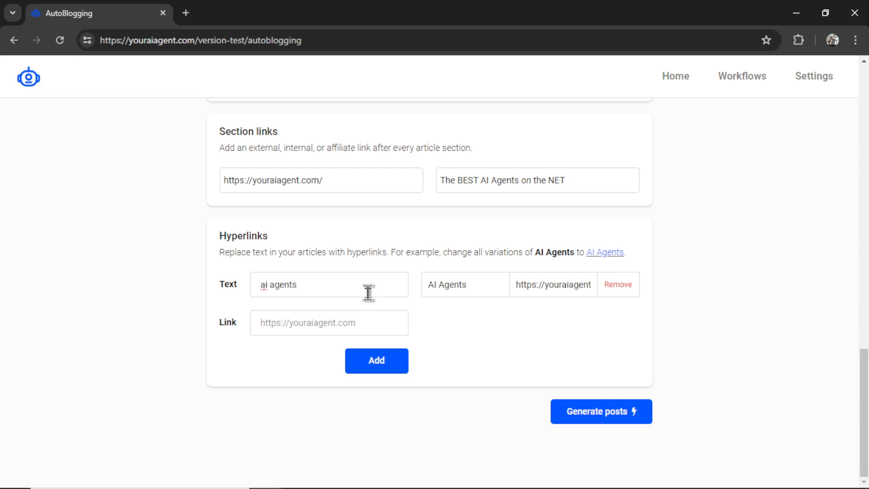
{"action": "mouse_move", "coordinate": [473, 292]}
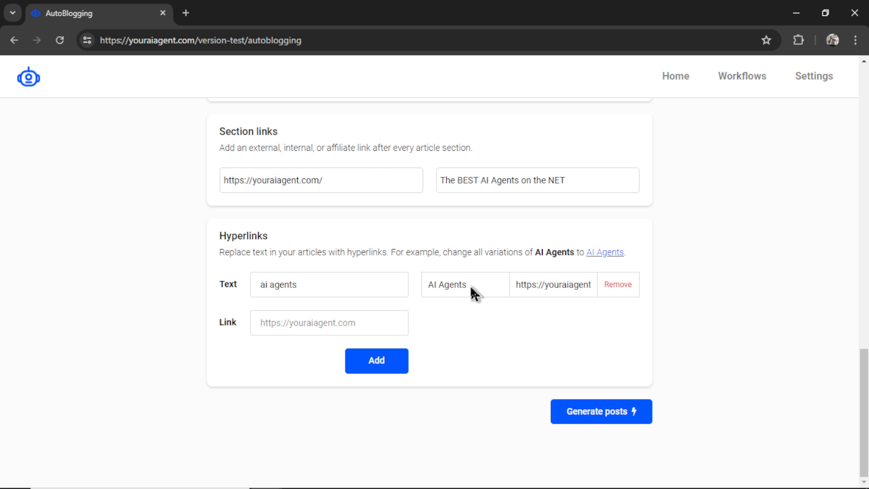
{"action": "mouse_move", "coordinate": [309, 436]}
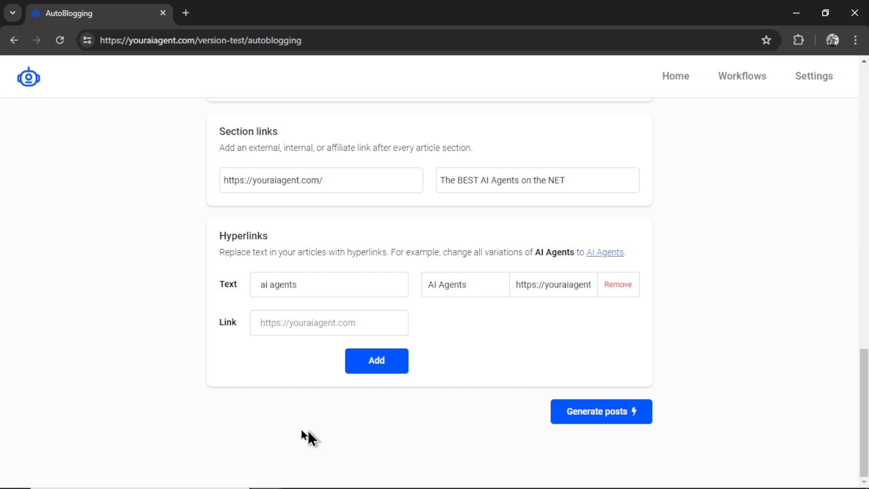
{"action": "mouse_move", "coordinate": [801, 464]}
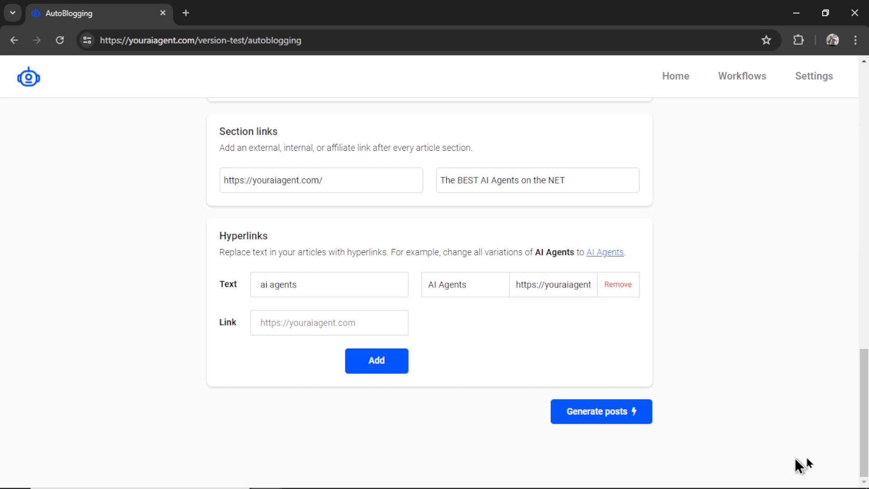
{"action": "scroll", "scroll_direction": "up", "scroll_amount": 3}
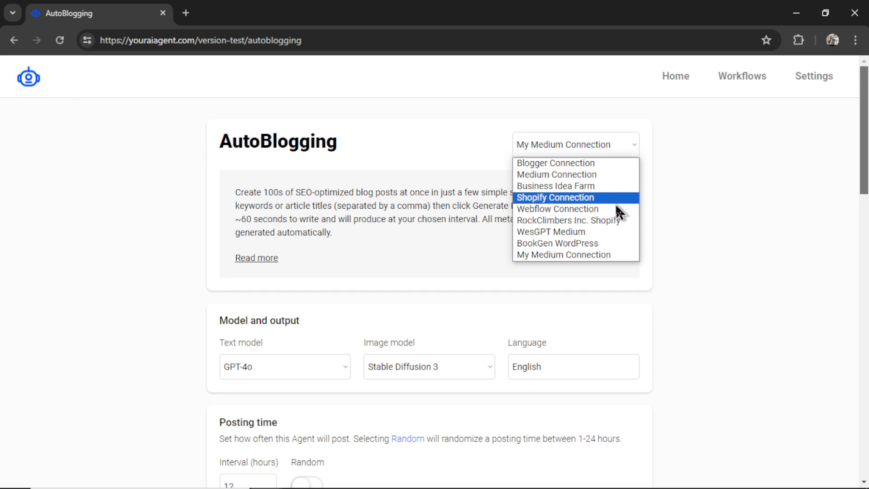
{"action": "mouse_move", "coordinate": [556, 243]}
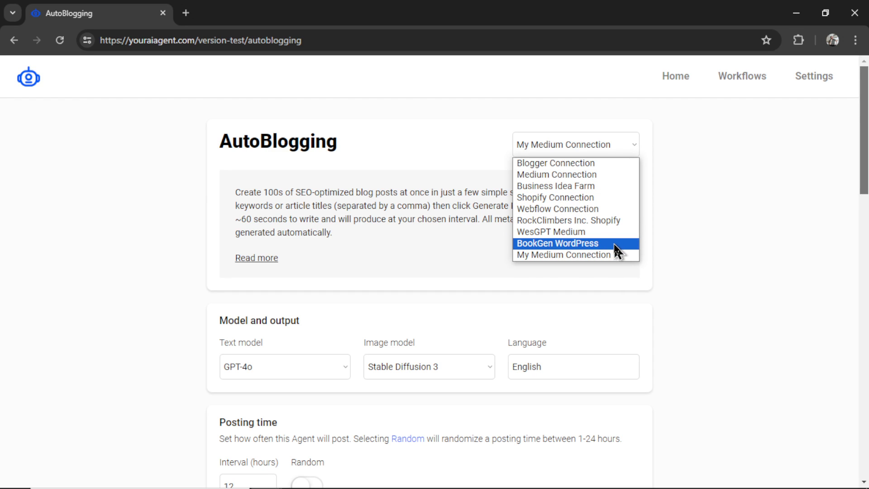
- Add the foodie and love categories, then revisit the publishing connection choice
{"action": "scroll", "scroll_direction": "down", "scroll_amount": 3}
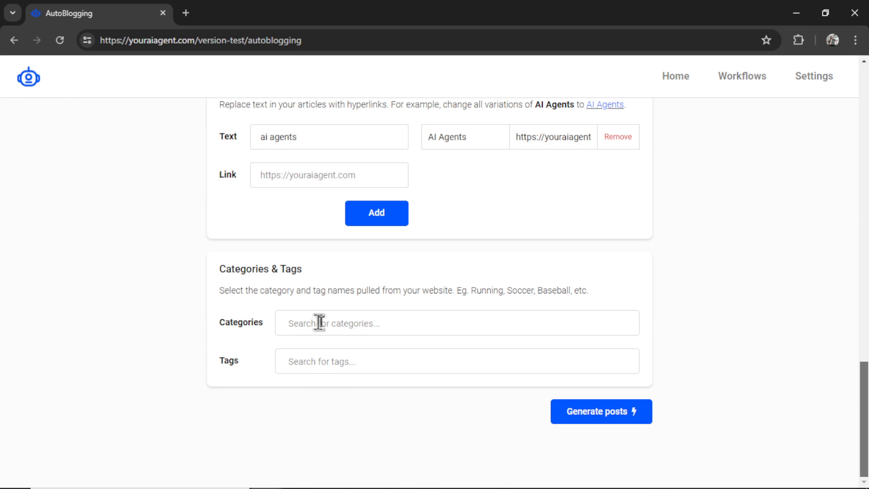
{"action": "mouse_move", "coordinate": [354, 329]}
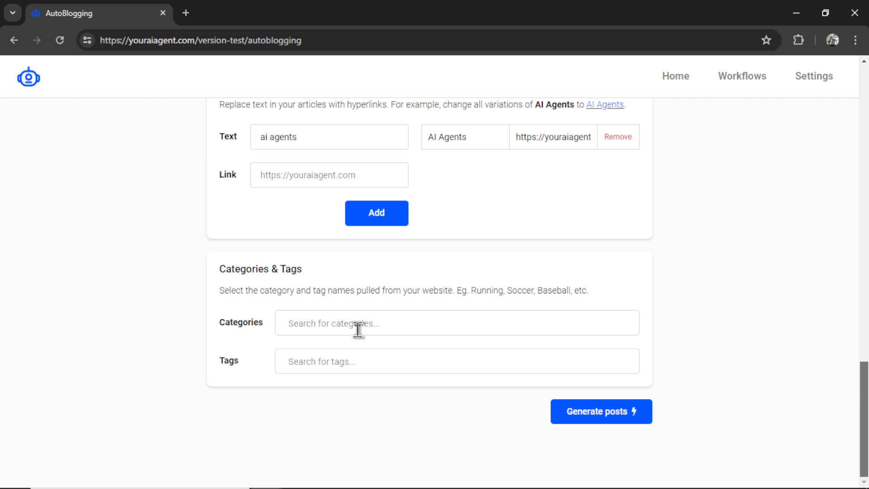
{"action": "left_click", "coordinate": [456, 322]}
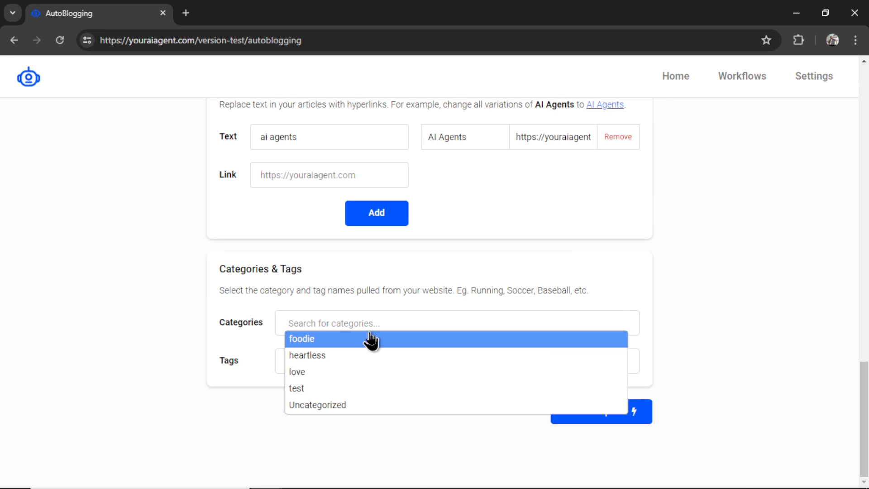
{"action": "left_click", "coordinate": [297, 371]}
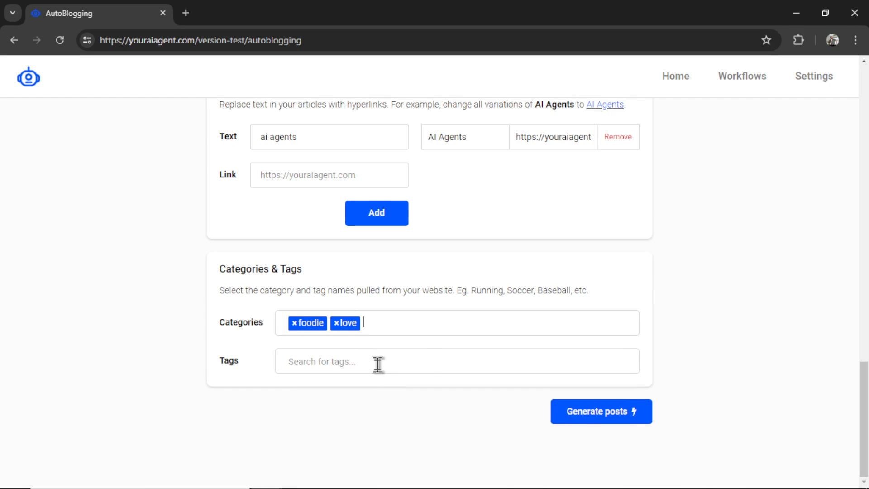
{"action": "left_click", "coordinate": [575, 144]}
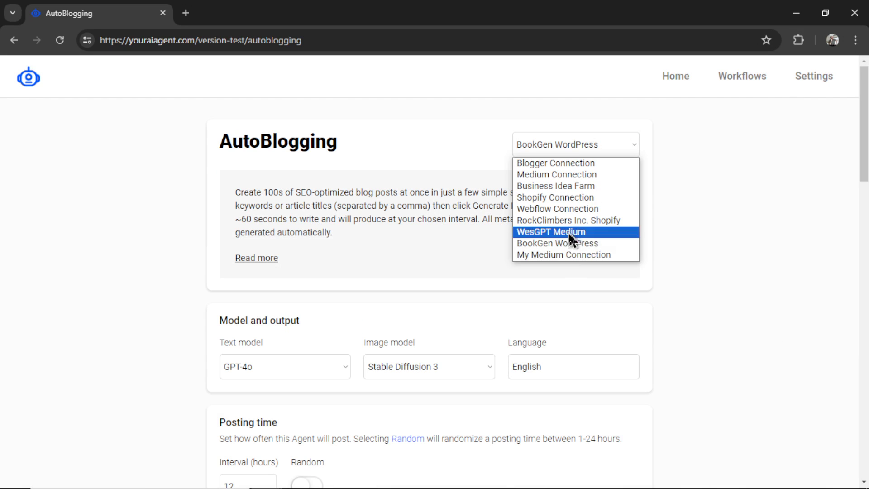
{"action": "scroll", "scroll_direction": "down", "scroll_amount": 3}
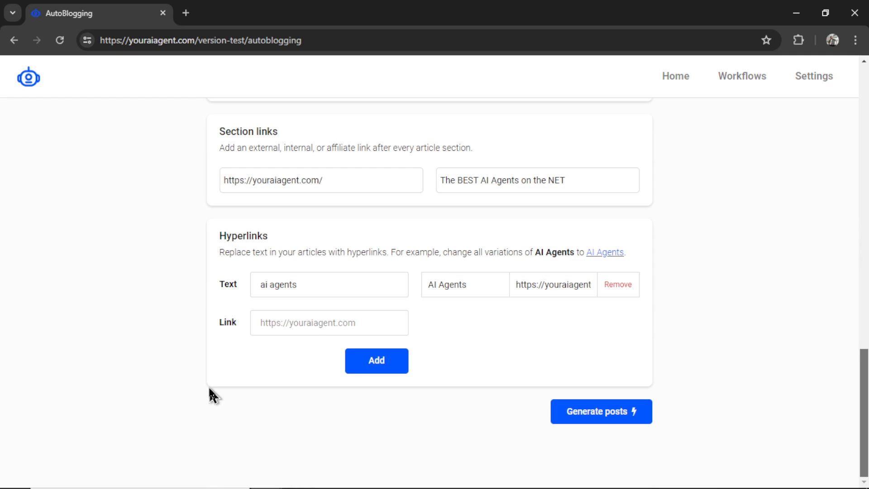
{"action": "mouse_move", "coordinate": [400, 435]}
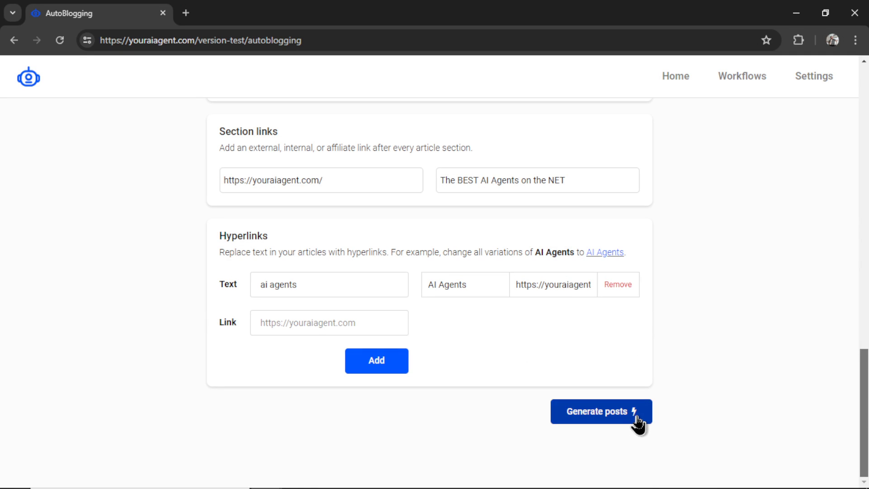
- Generate posts to create the June 27 AutoBlogger workflow
{"action": "left_click", "coordinate": [741, 76]}
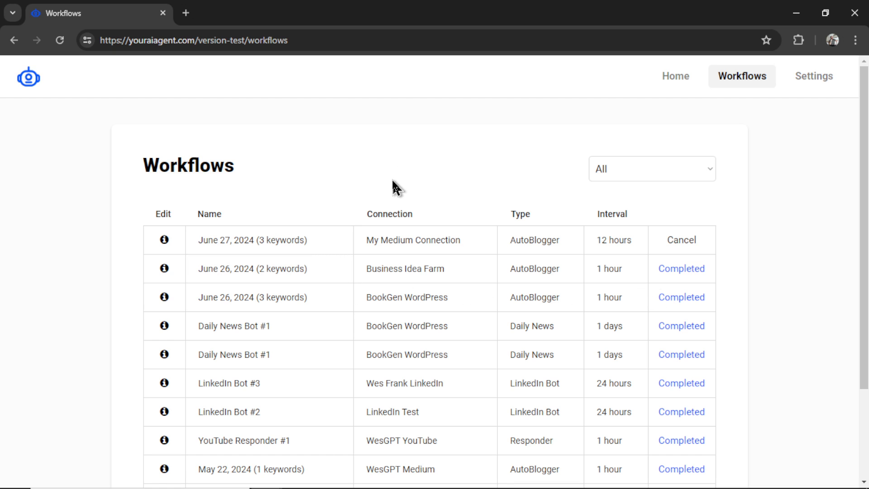
{"action": "mouse_move", "coordinate": [573, 251]}
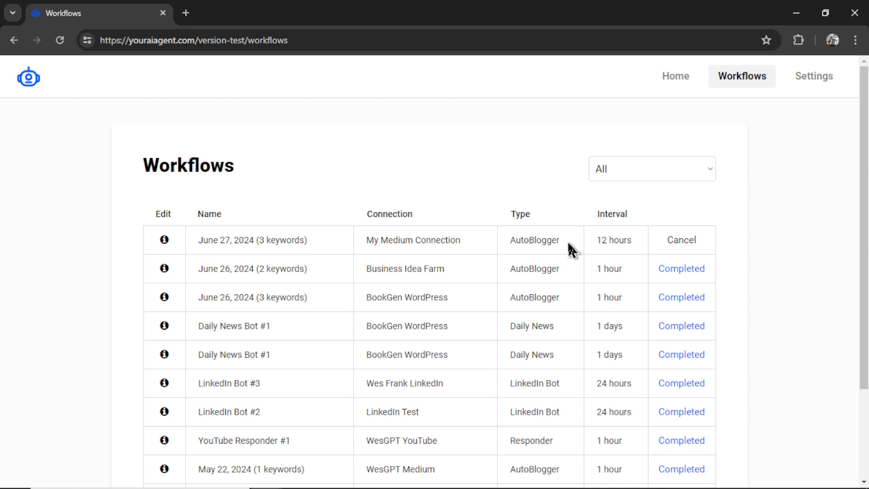
{"action": "mouse_move", "coordinate": [639, 249]}
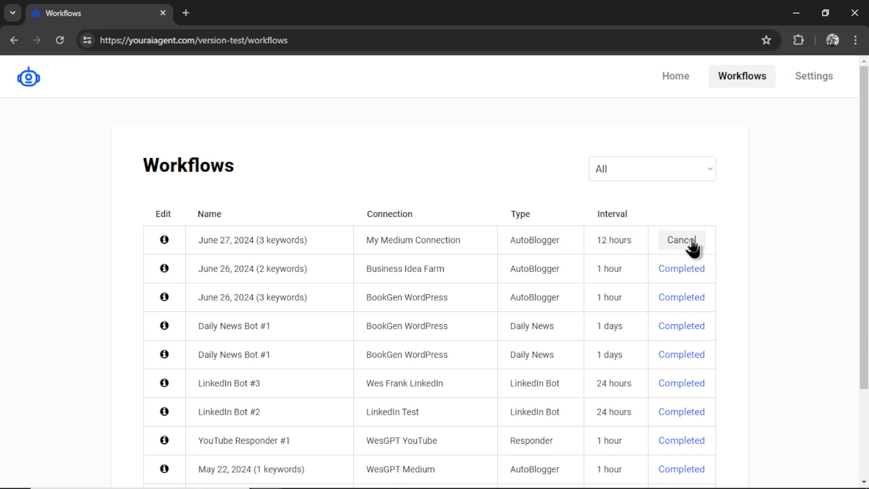
{"action": "mouse_move", "coordinate": [173, 247]}
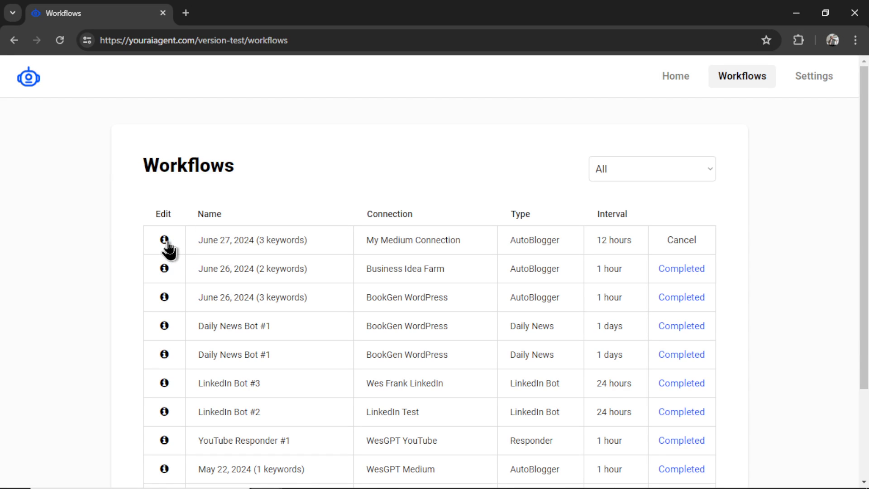
- Copy the Norse, Egyptian and Ancient Greek Mythology keywords from the workflow's details
{"action": "left_click", "coordinate": [164, 240]}
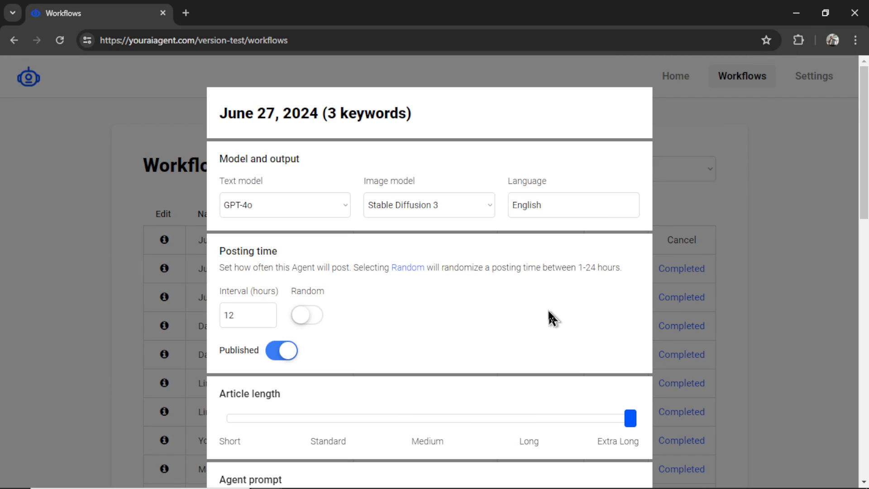
{"action": "scroll", "scroll_direction": "down", "scroll_amount": 3}
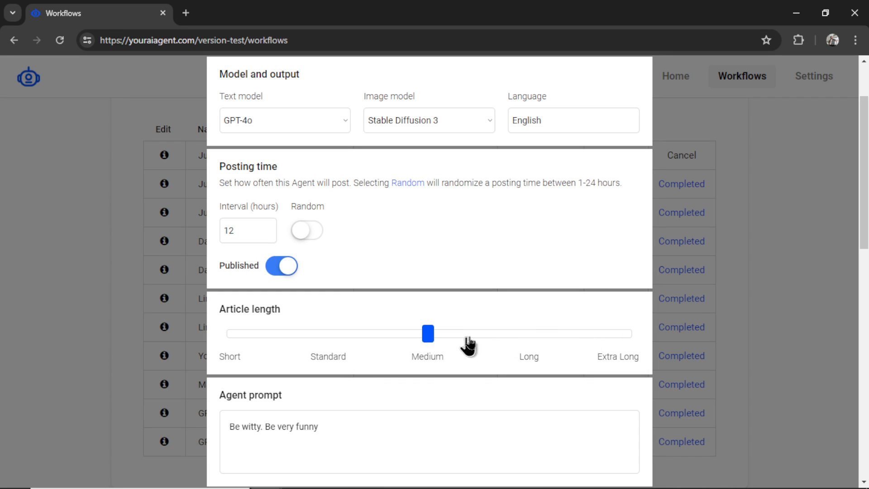
{"action": "scroll", "scroll_direction": "down", "scroll_amount": 3}
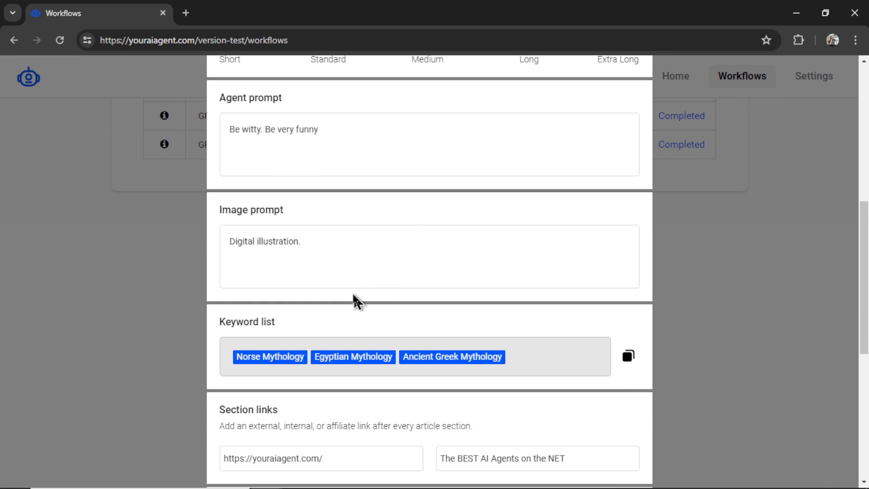
{"action": "scroll", "scroll_direction": "down", "scroll_amount": 3}
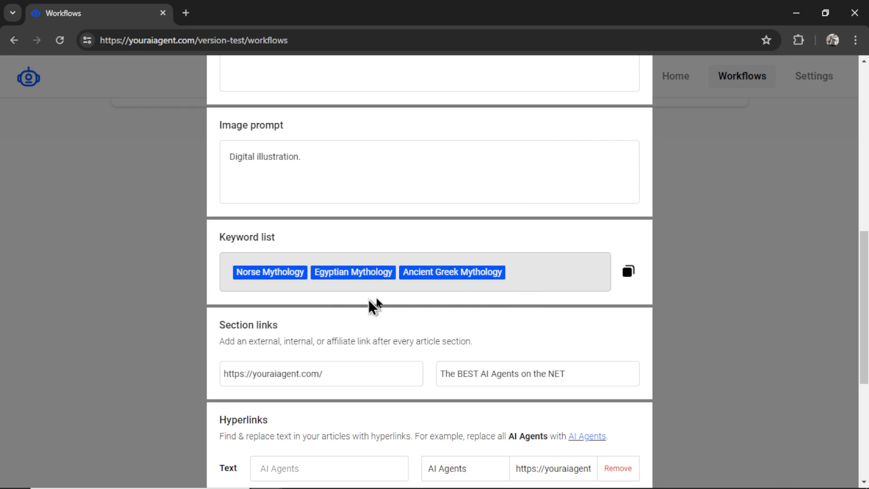
{"action": "mouse_move", "coordinate": [628, 271]}
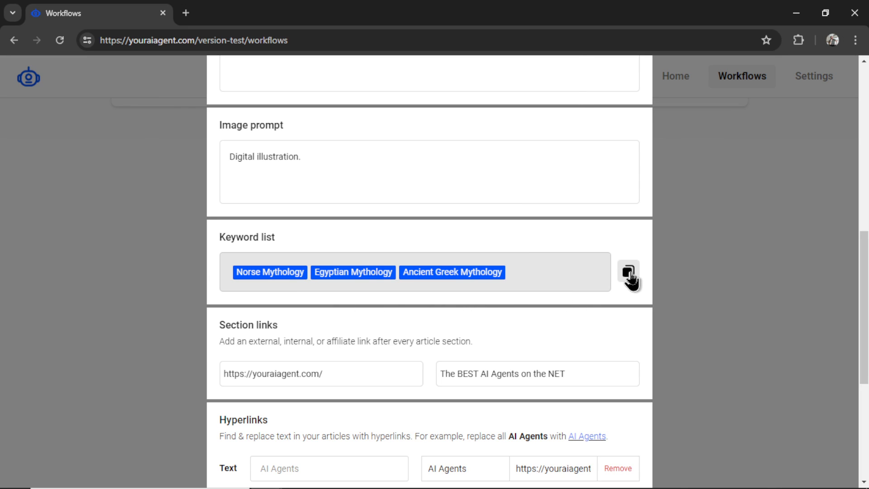
{"action": "left_click", "coordinate": [628, 271]}
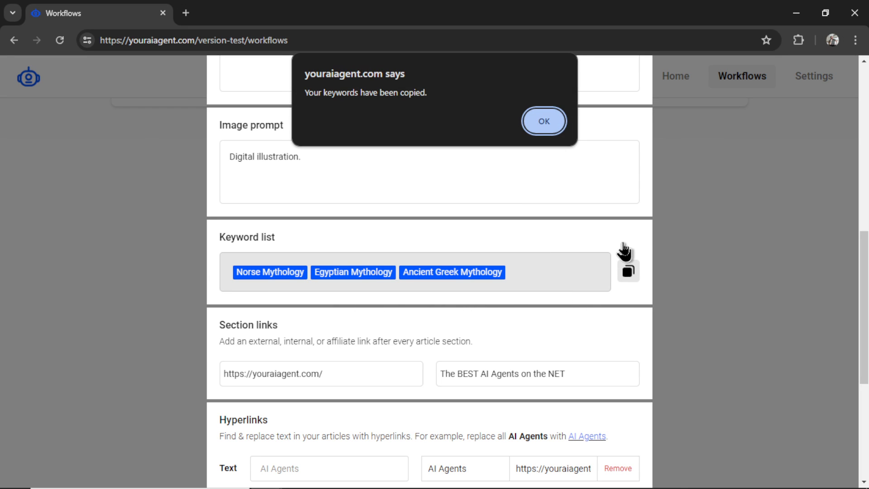
{"action": "left_click", "coordinate": [543, 121]}
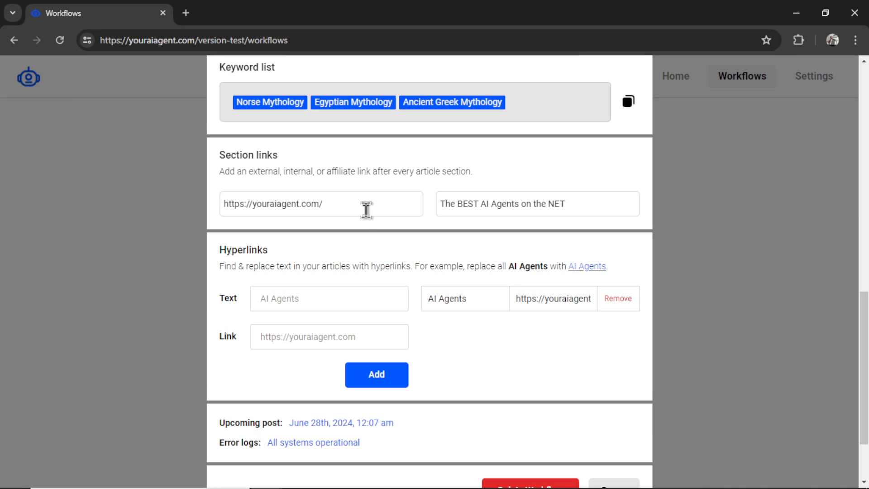
{"action": "mouse_move", "coordinate": [604, 333]}
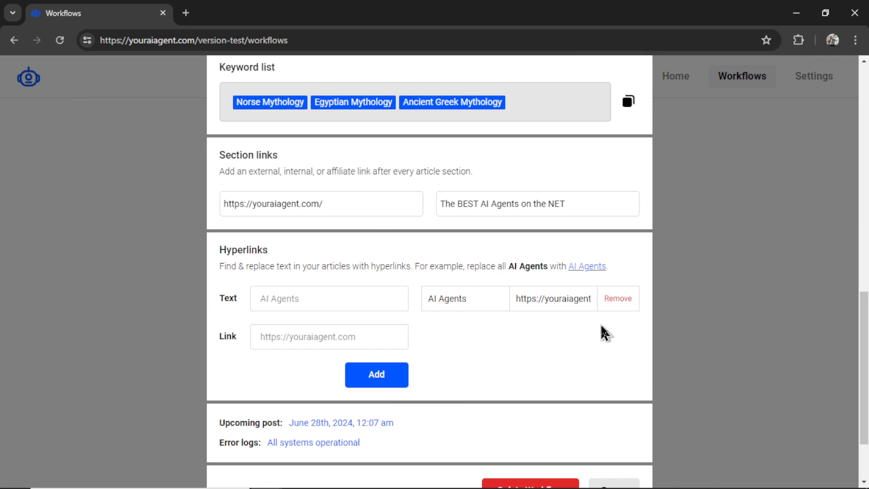
{"action": "scroll", "scroll_direction": "down", "scroll_amount": 3}
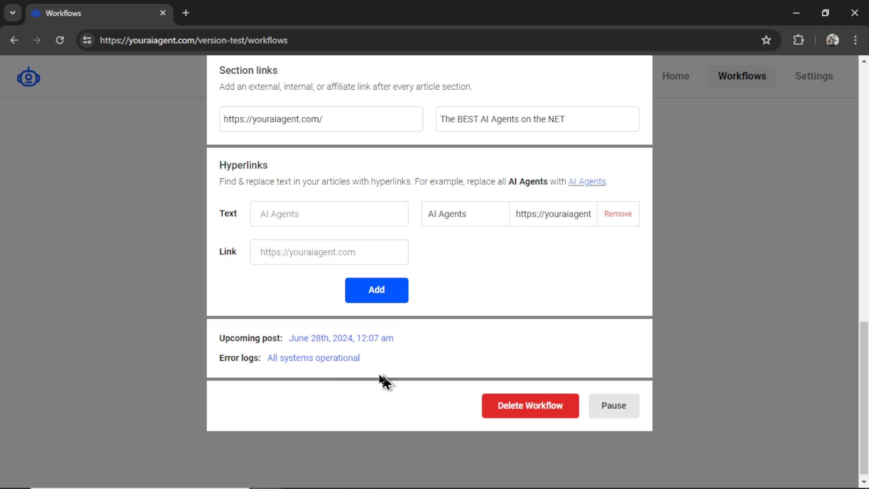
{"action": "mouse_move", "coordinate": [410, 349]}
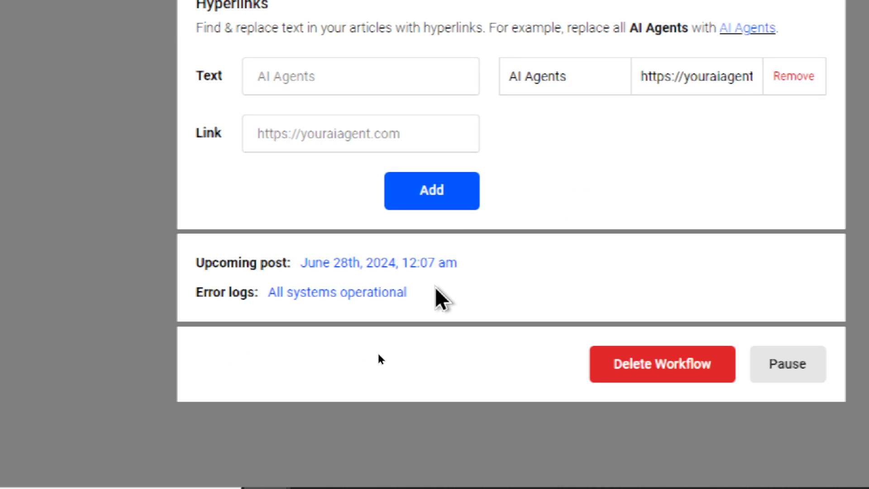
{"action": "scroll", "scroll_direction": "up", "scroll_amount": 3}
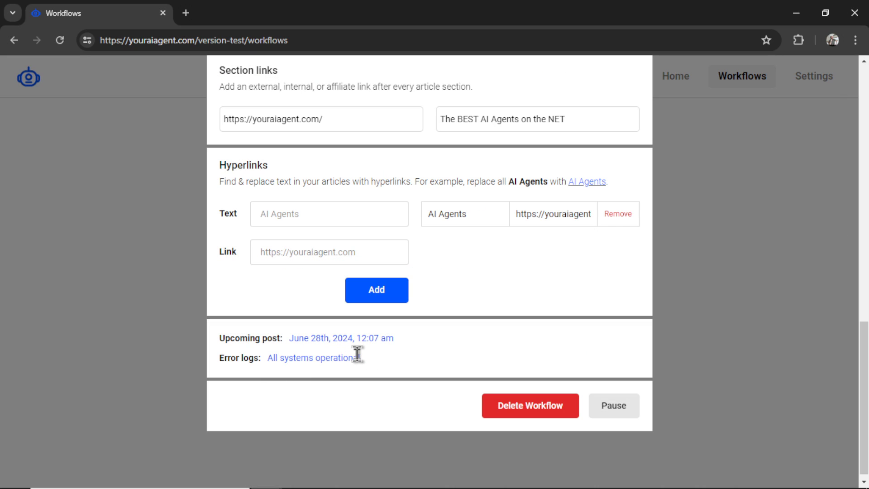
{"action": "mouse_move", "coordinate": [398, 371]}
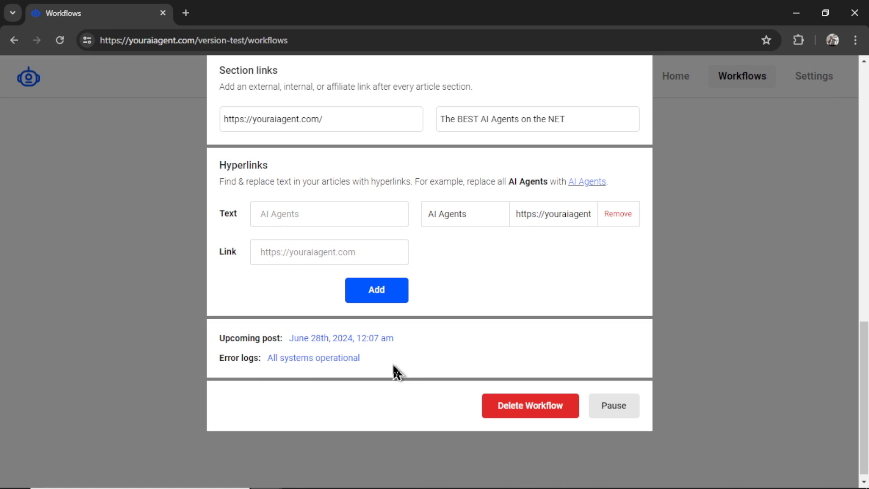
{"action": "mouse_move", "coordinate": [341, 394]}
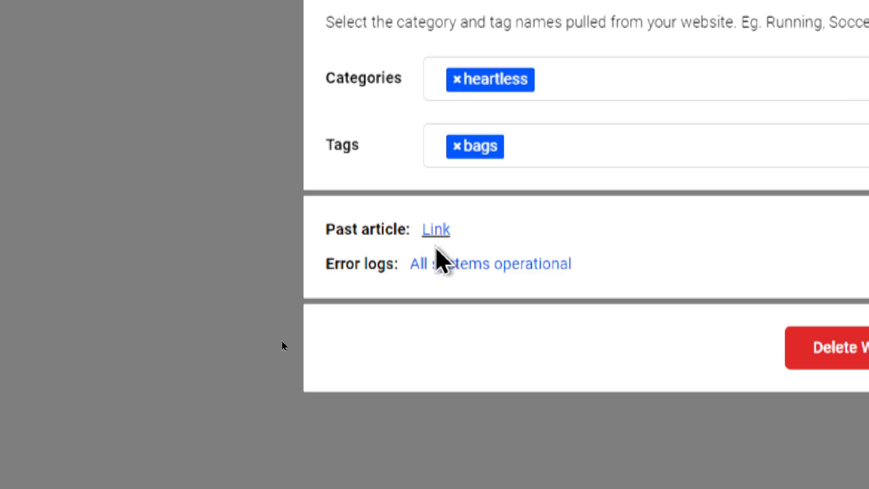
- Scroll up through the completed workflow's details to reach the past article link
{"action": "scroll", "scroll_direction": "up", "scroll_amount": 3}
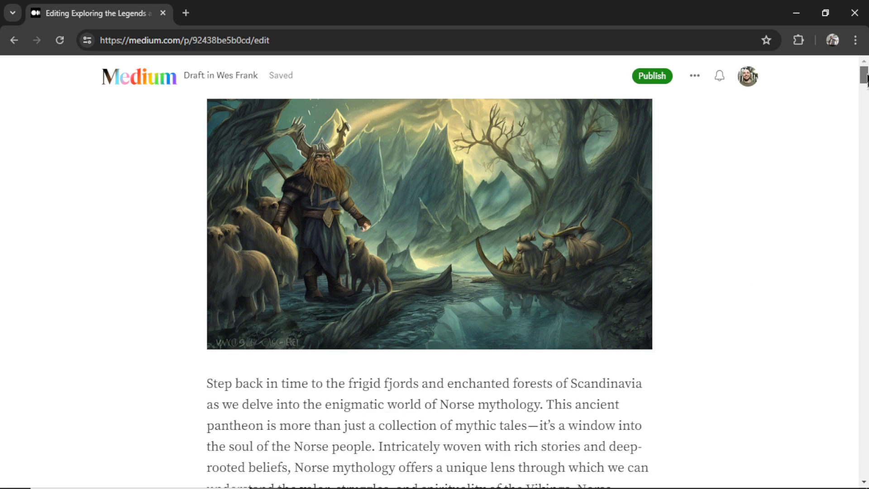
{"action": "left_click", "coordinate": [544, 239]}
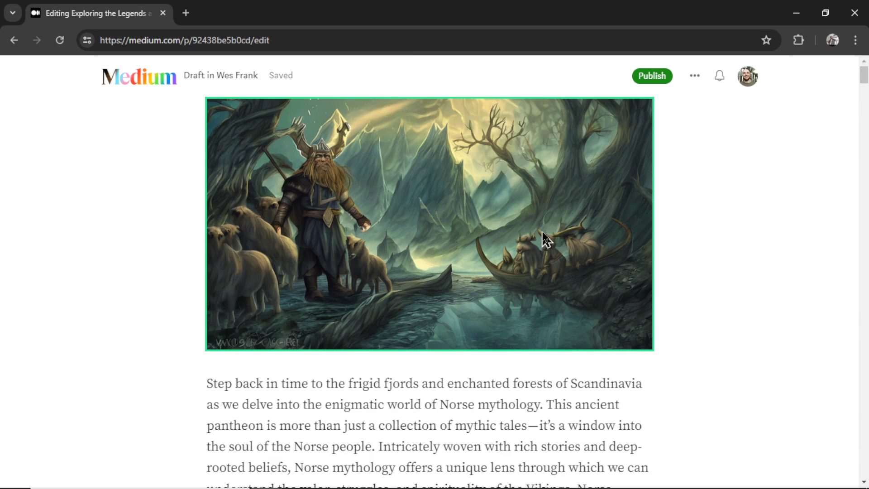
{"action": "scroll", "scroll_direction": "down", "scroll_amount": 3}
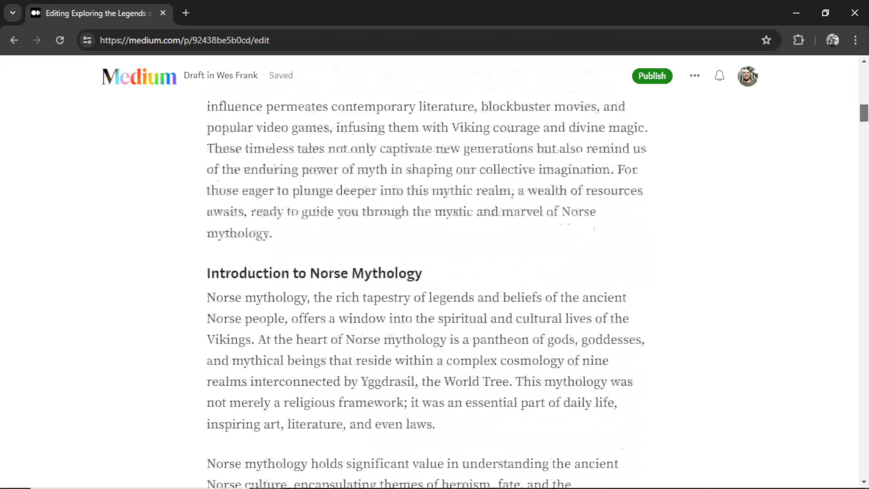
{"action": "scroll", "scroll_direction": "down", "scroll_amount": 3}
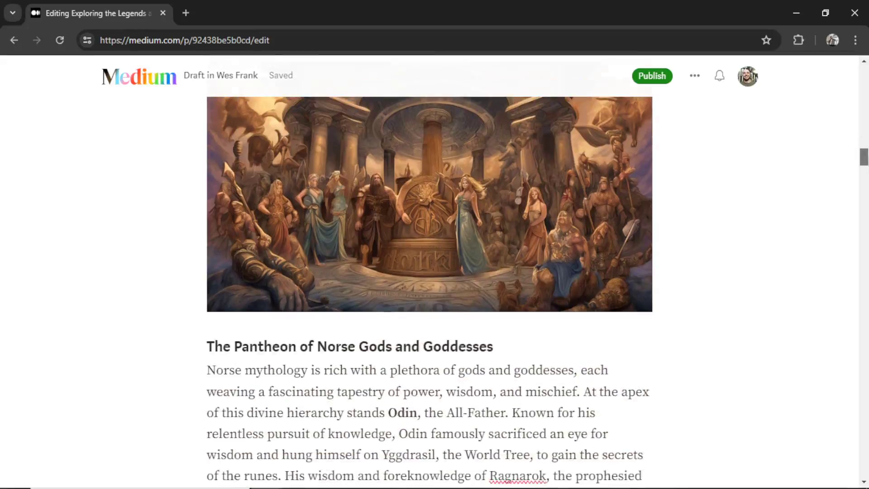
{"action": "scroll", "scroll_direction": "down", "scroll_amount": 3}
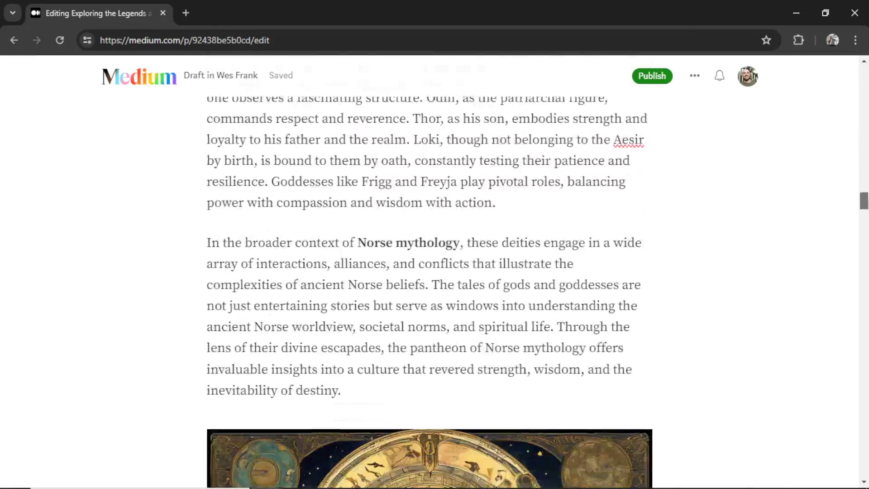
{"action": "scroll", "scroll_direction": "down", "scroll_amount": 3}
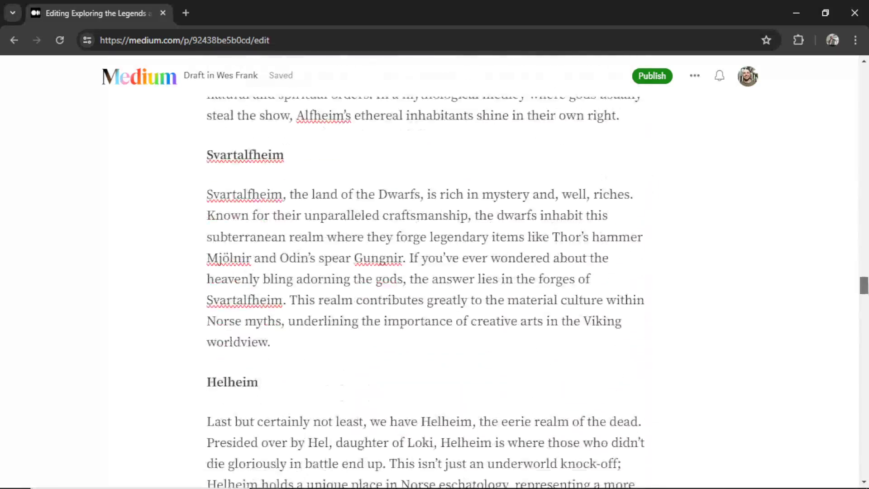
{"action": "scroll", "scroll_direction": "up", "scroll_amount": 3}
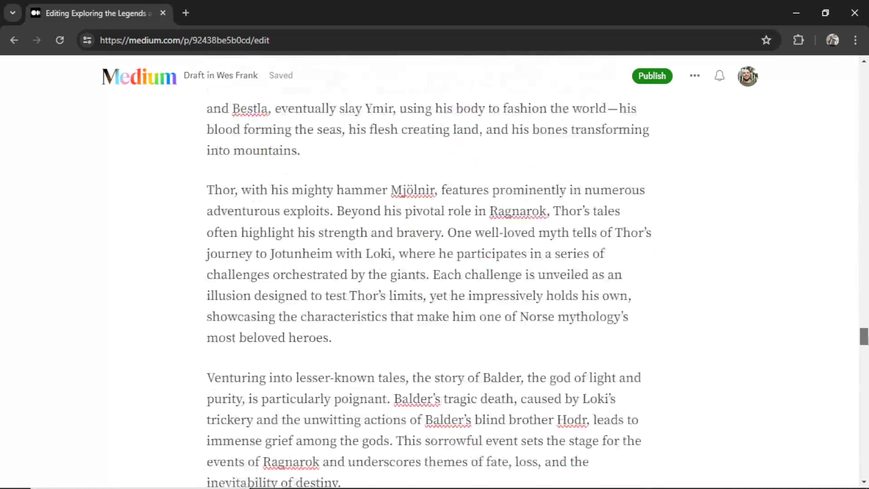
{"action": "scroll", "scroll_direction": "down", "scroll_amount": 3}
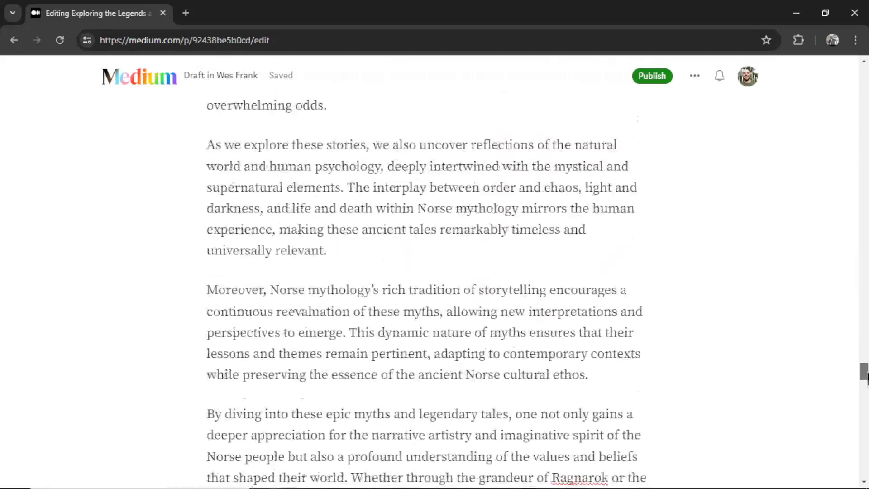
{"action": "scroll", "scroll_direction": "down", "scroll_amount": 3}
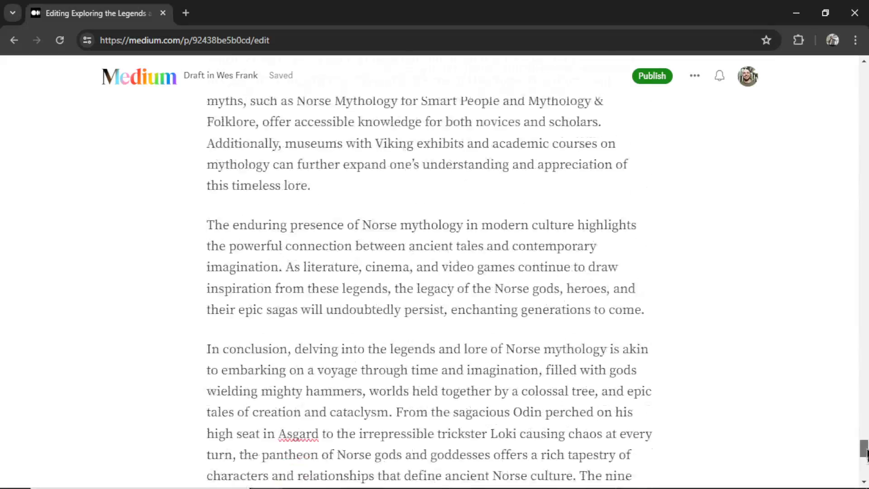
{"action": "scroll", "scroll_direction": "down", "scroll_amount": 3}
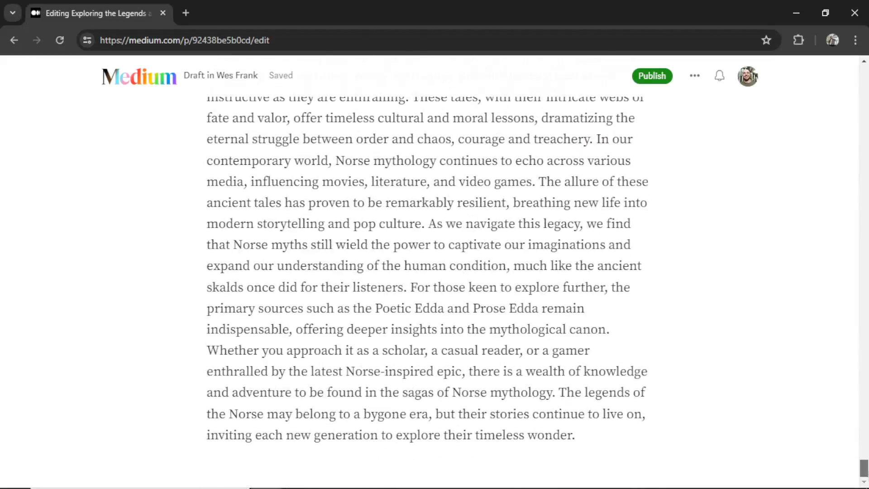
{"action": "mouse_move", "coordinate": [686, 380]}
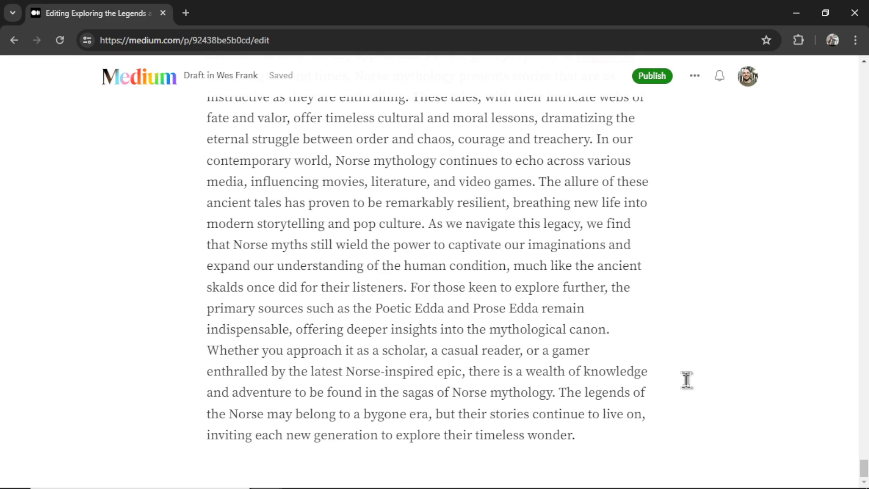
{"action": "left_click", "coordinate": [651, 76]}
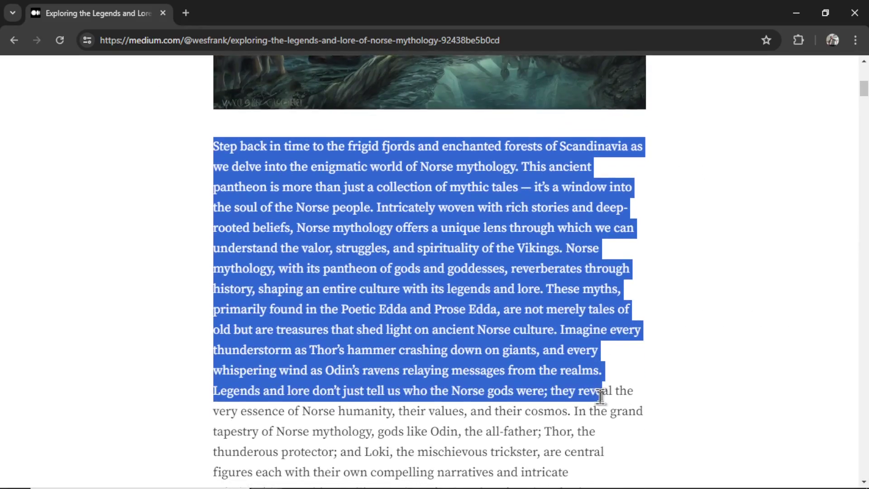
- Scroll past the 3,934-word count and switch to Medium's drafts list with their word counts
{"action": "scroll", "scroll_direction": "down", "scroll_amount": 3}
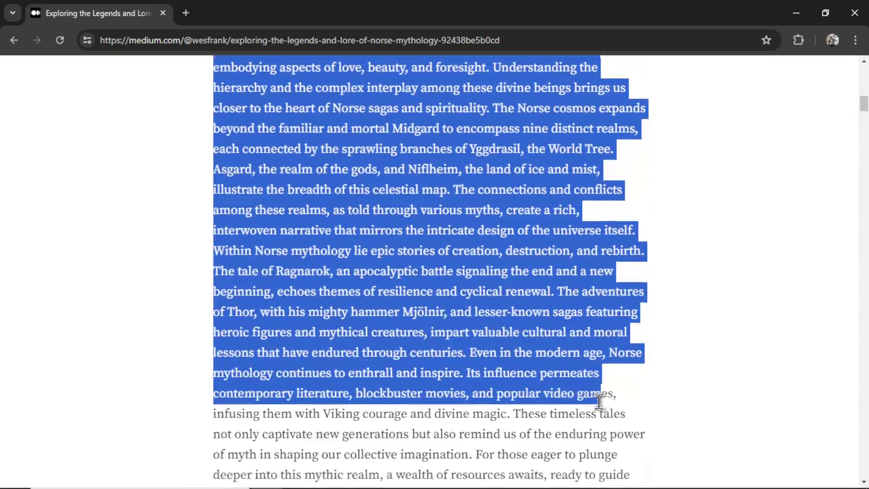
{"action": "scroll", "scroll_direction": "down", "scroll_amount": 3}
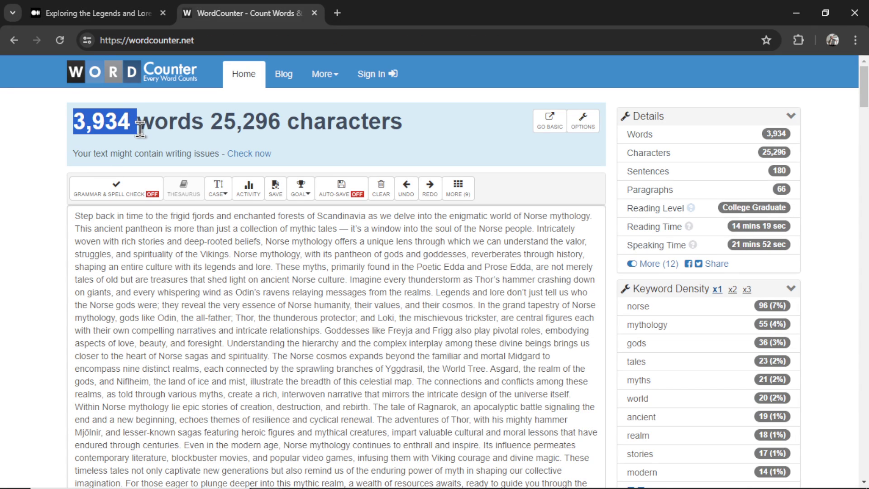
{"action": "left_click", "coordinate": [99, 12]}
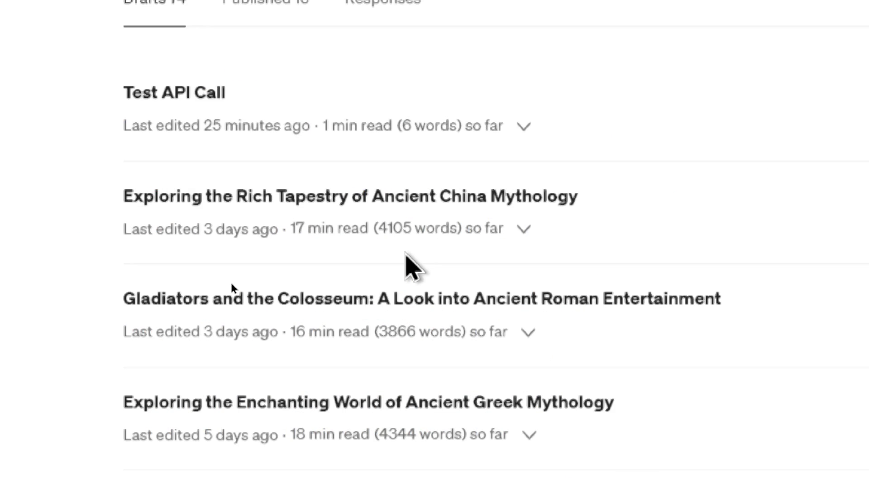
{"action": "scroll", "scroll_direction": "down", "scroll_amount": 3}
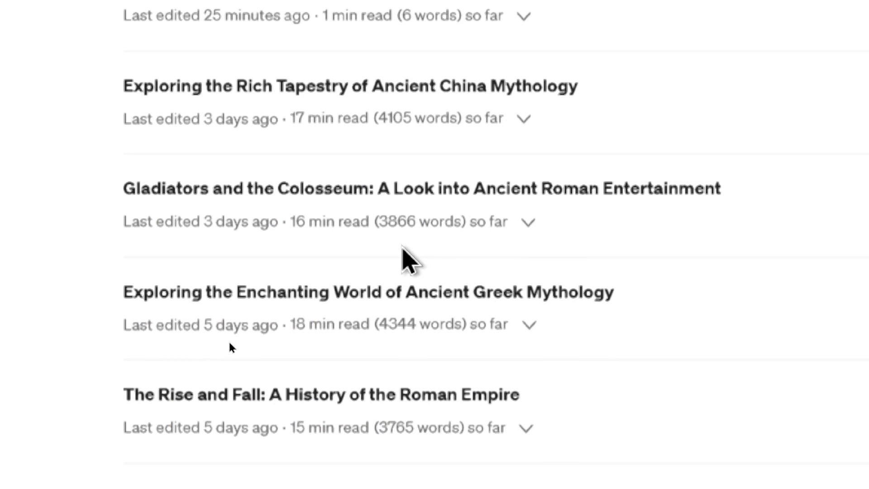
{"action": "scroll", "scroll_direction": "down", "scroll_amount": 3}
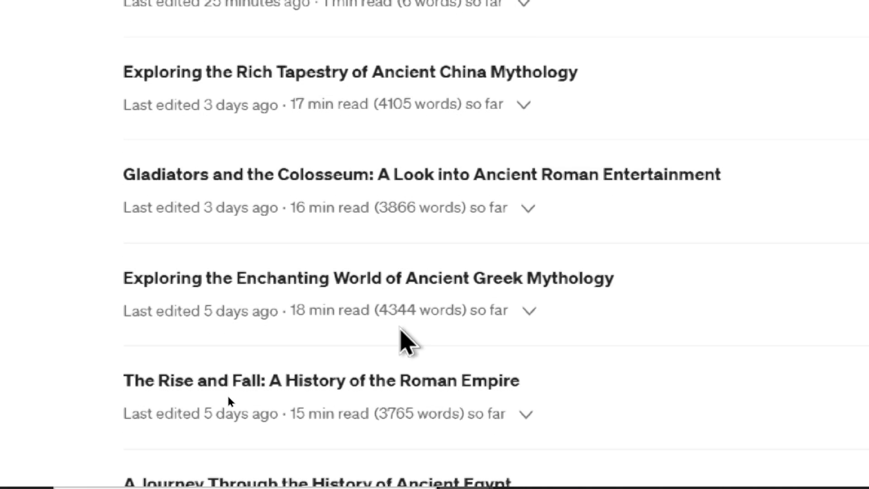